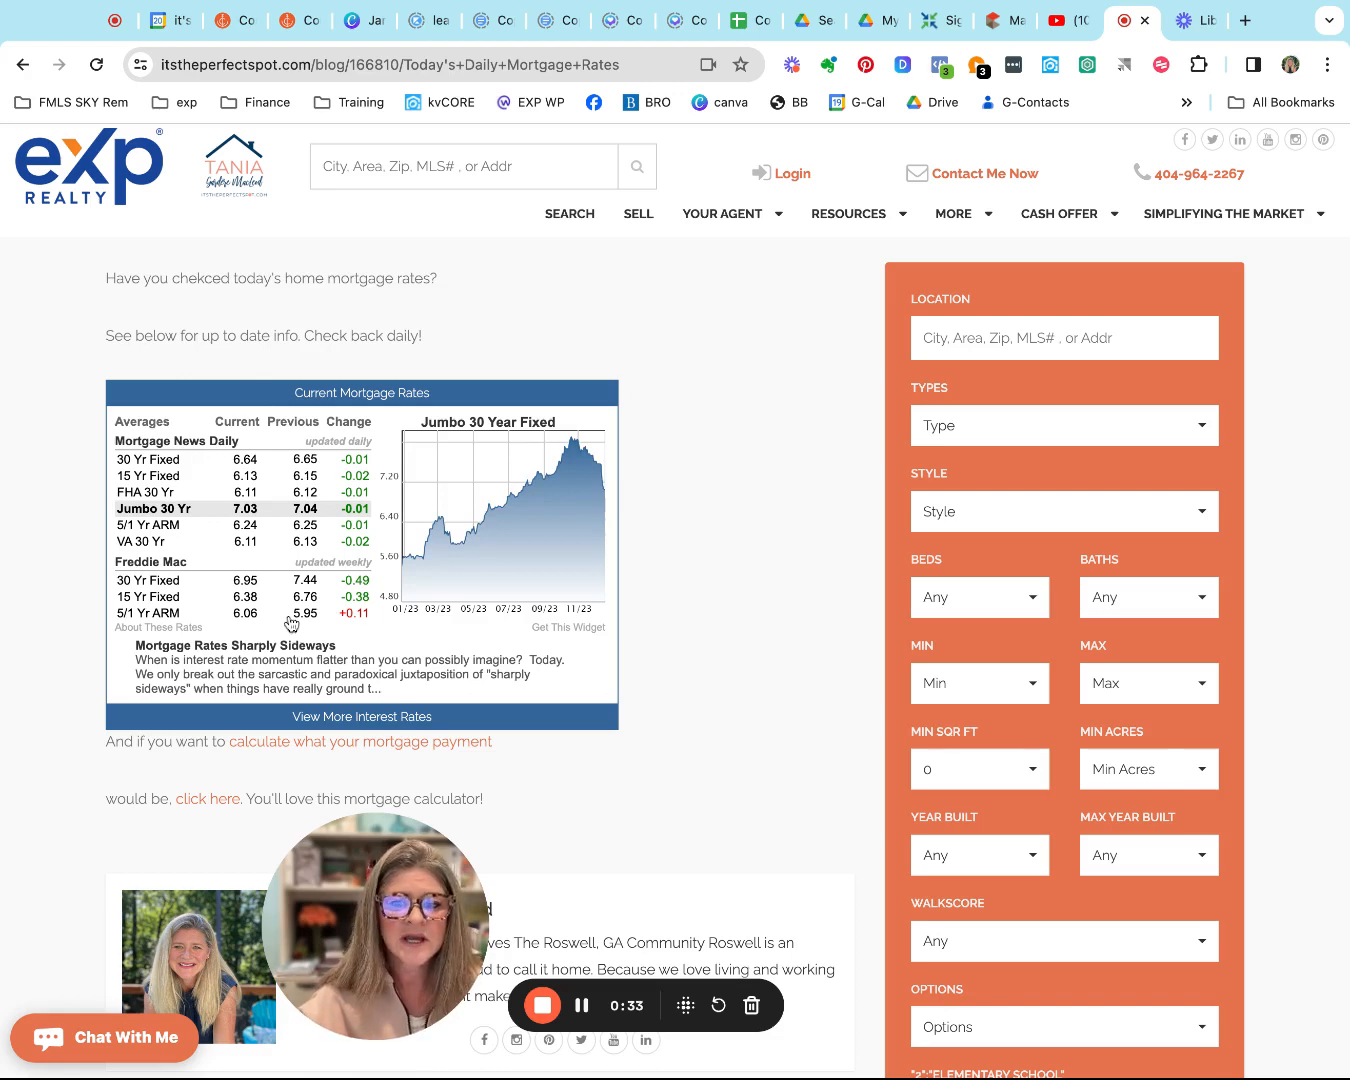
Scroll the Today's Daily Mortgage Rates post toward the mortgage calculator link
scroll("down", 3)
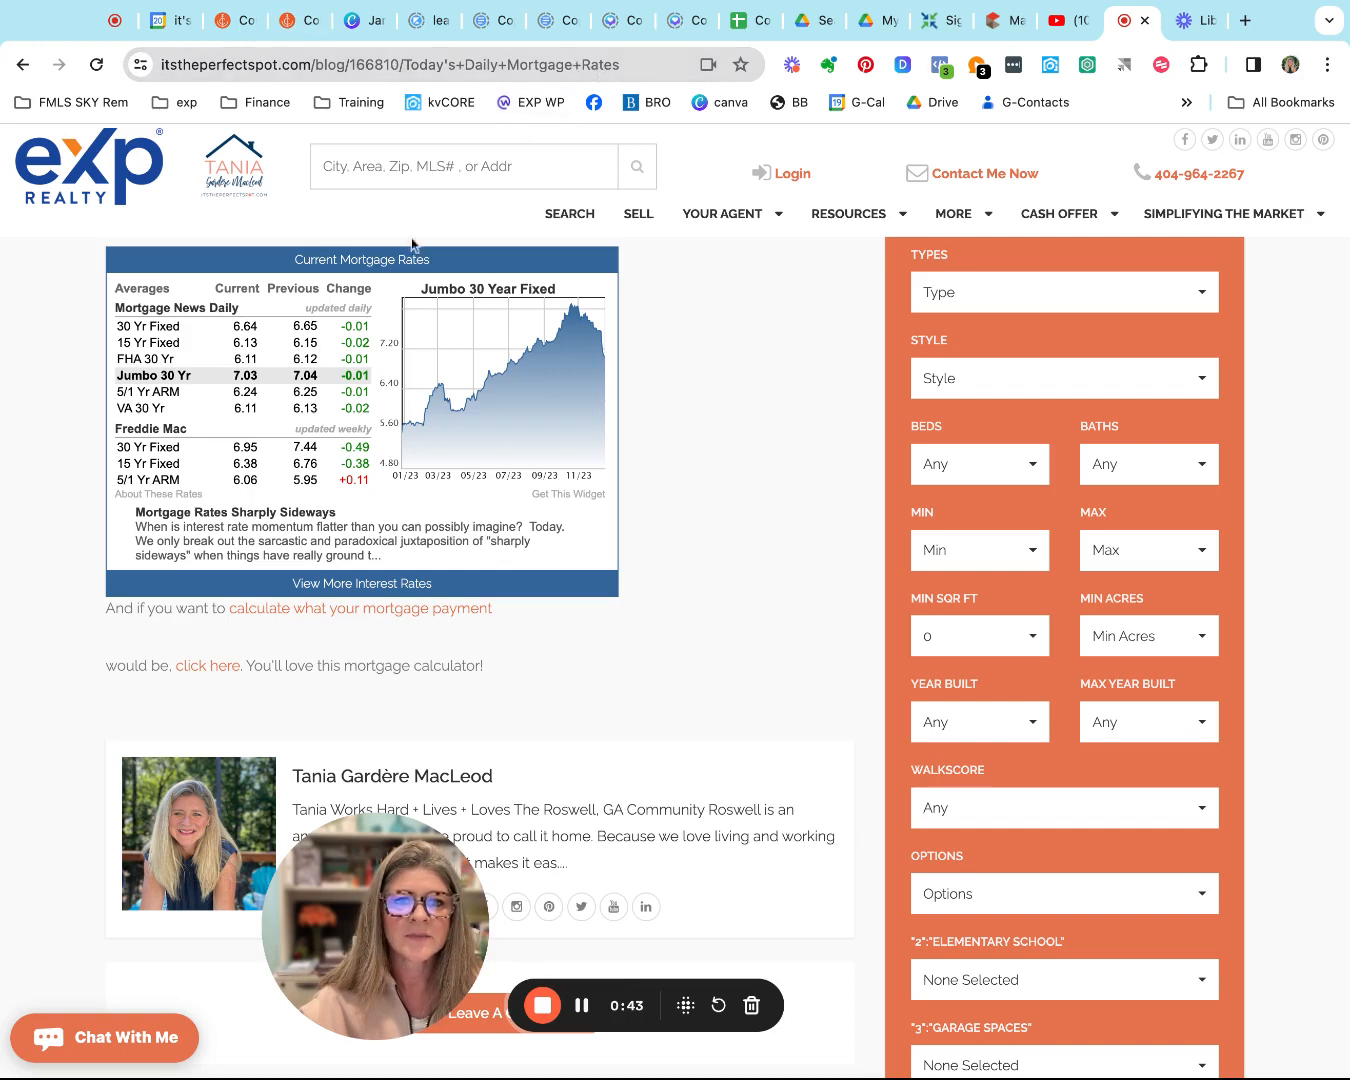
mouse_move(312, 622)
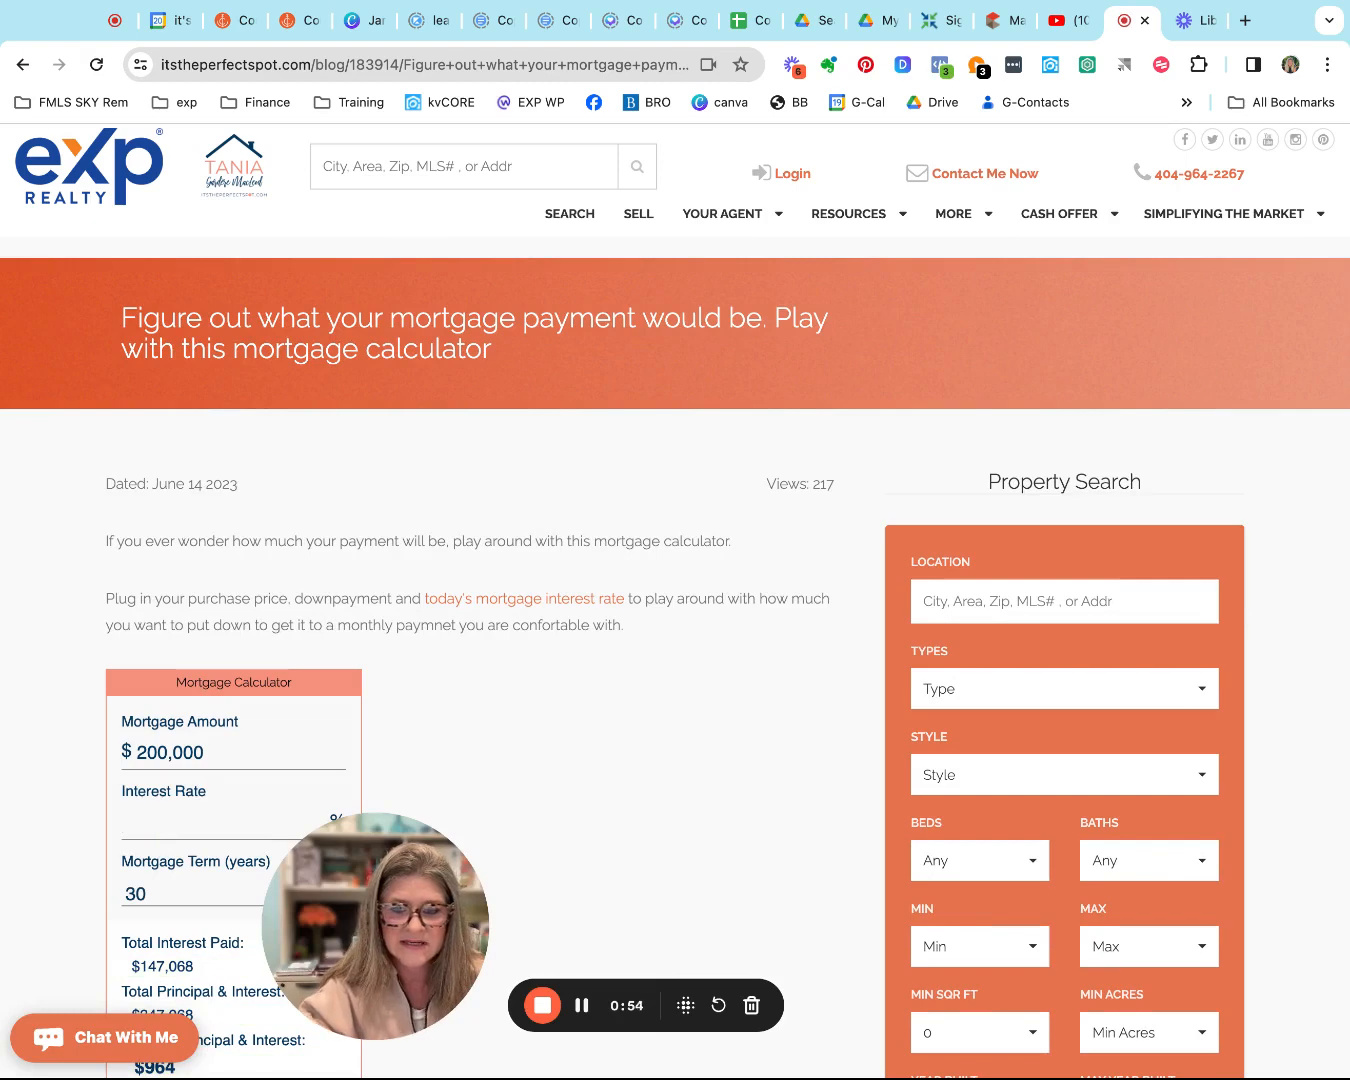
Enter a 6.64% interest rate for the $200,000 loan ($1,283 monthly), then return to the rates post
scroll("down", 3)
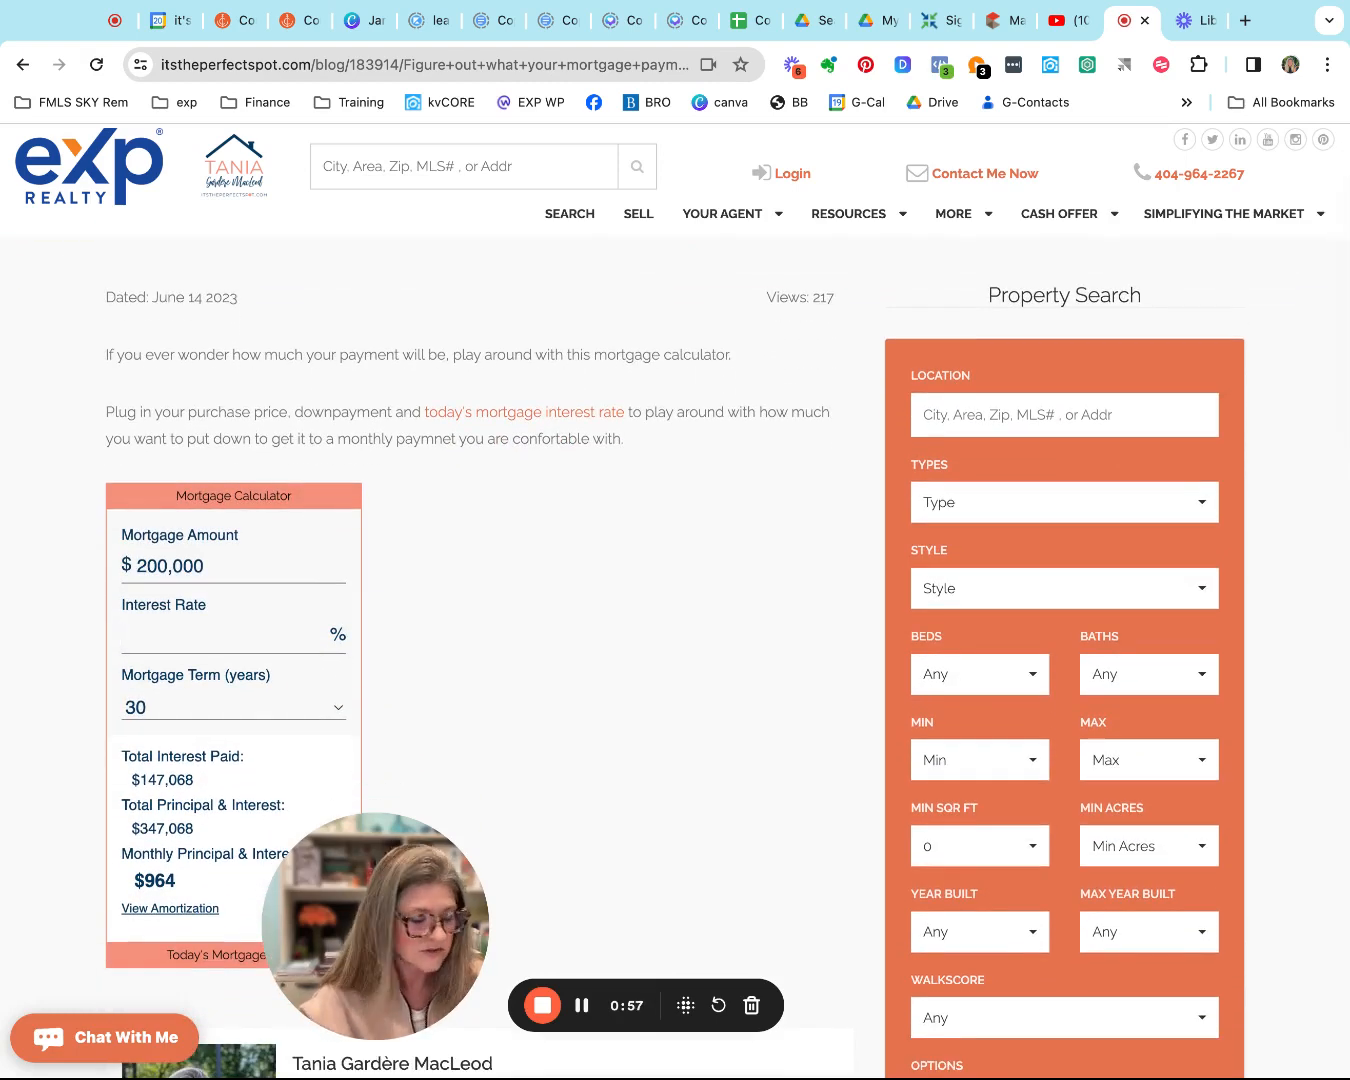
type("6.6")
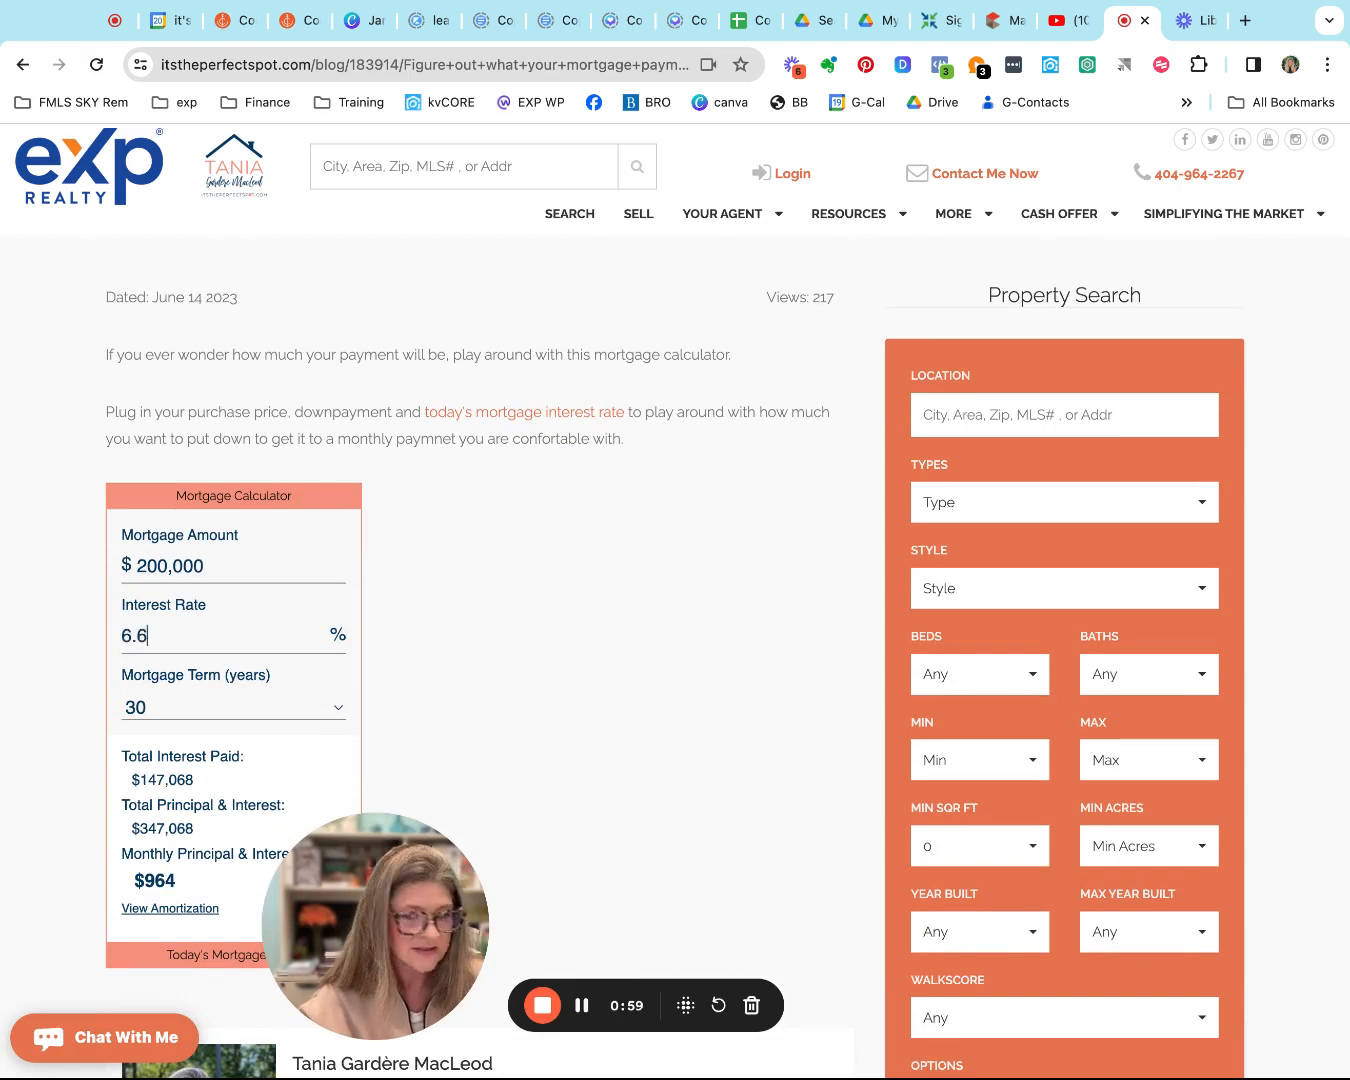
type("4")
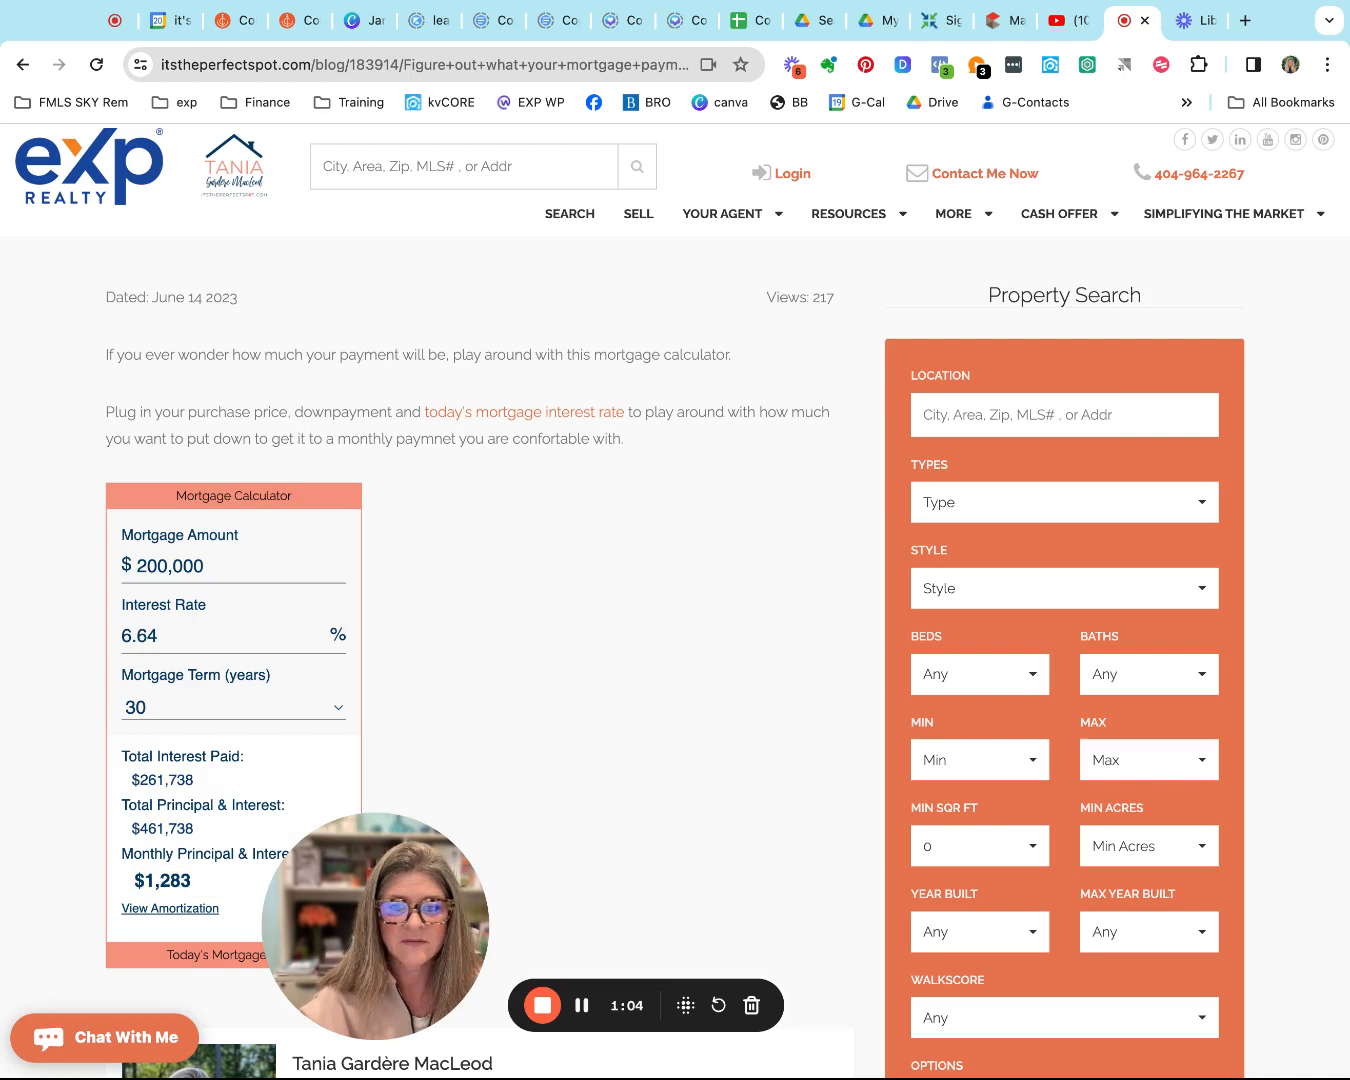
mouse_move(52, 632)
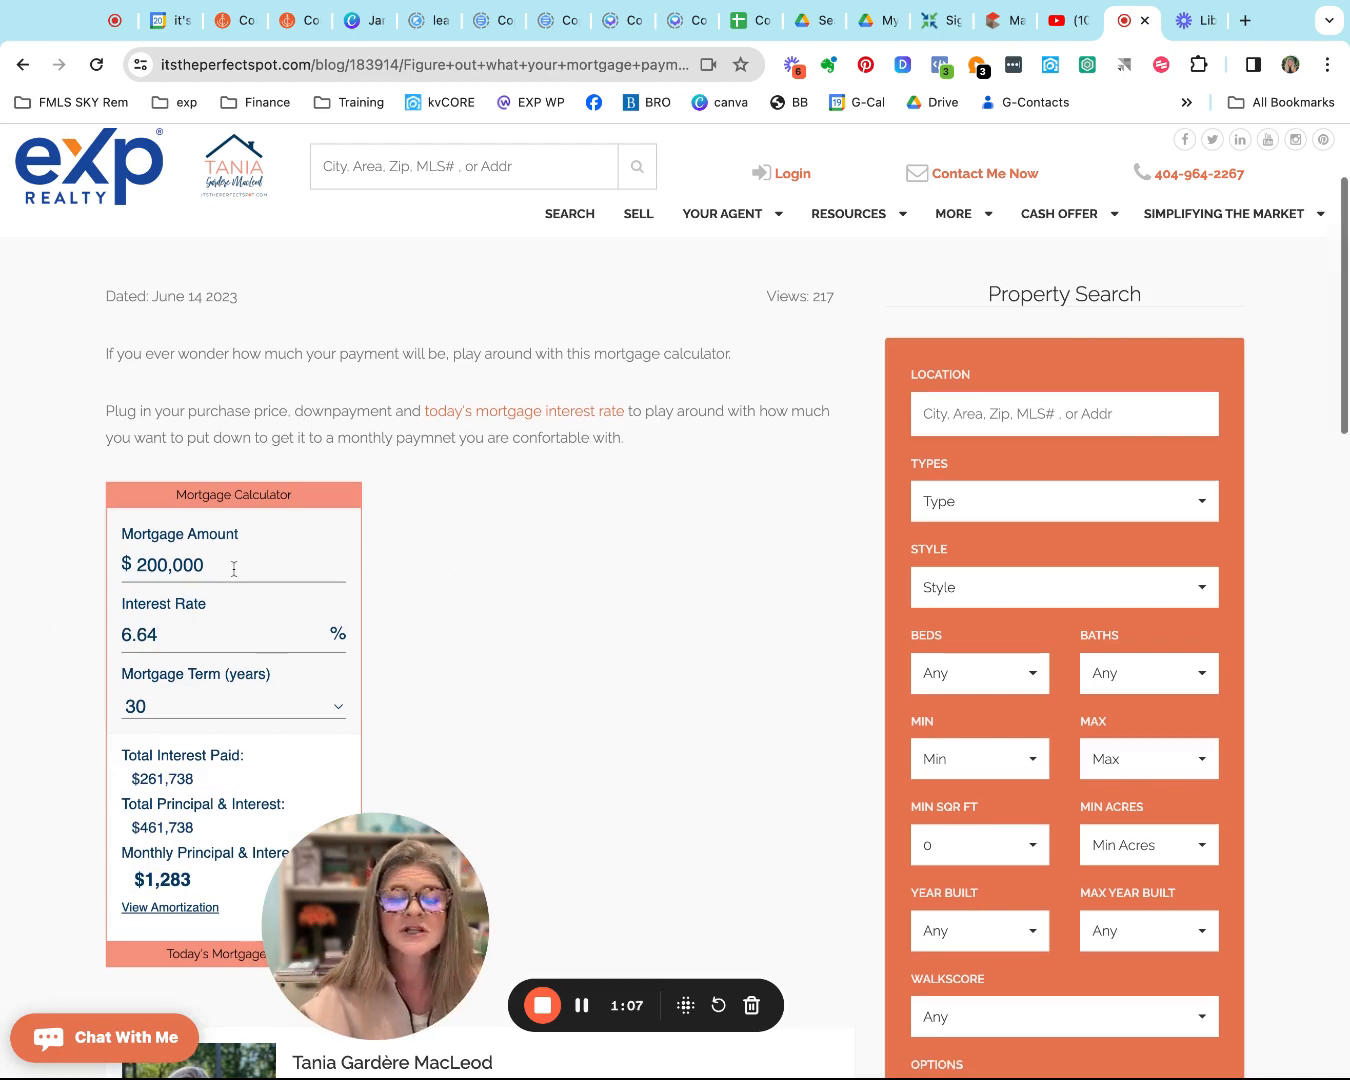
mouse_move(248, 520)
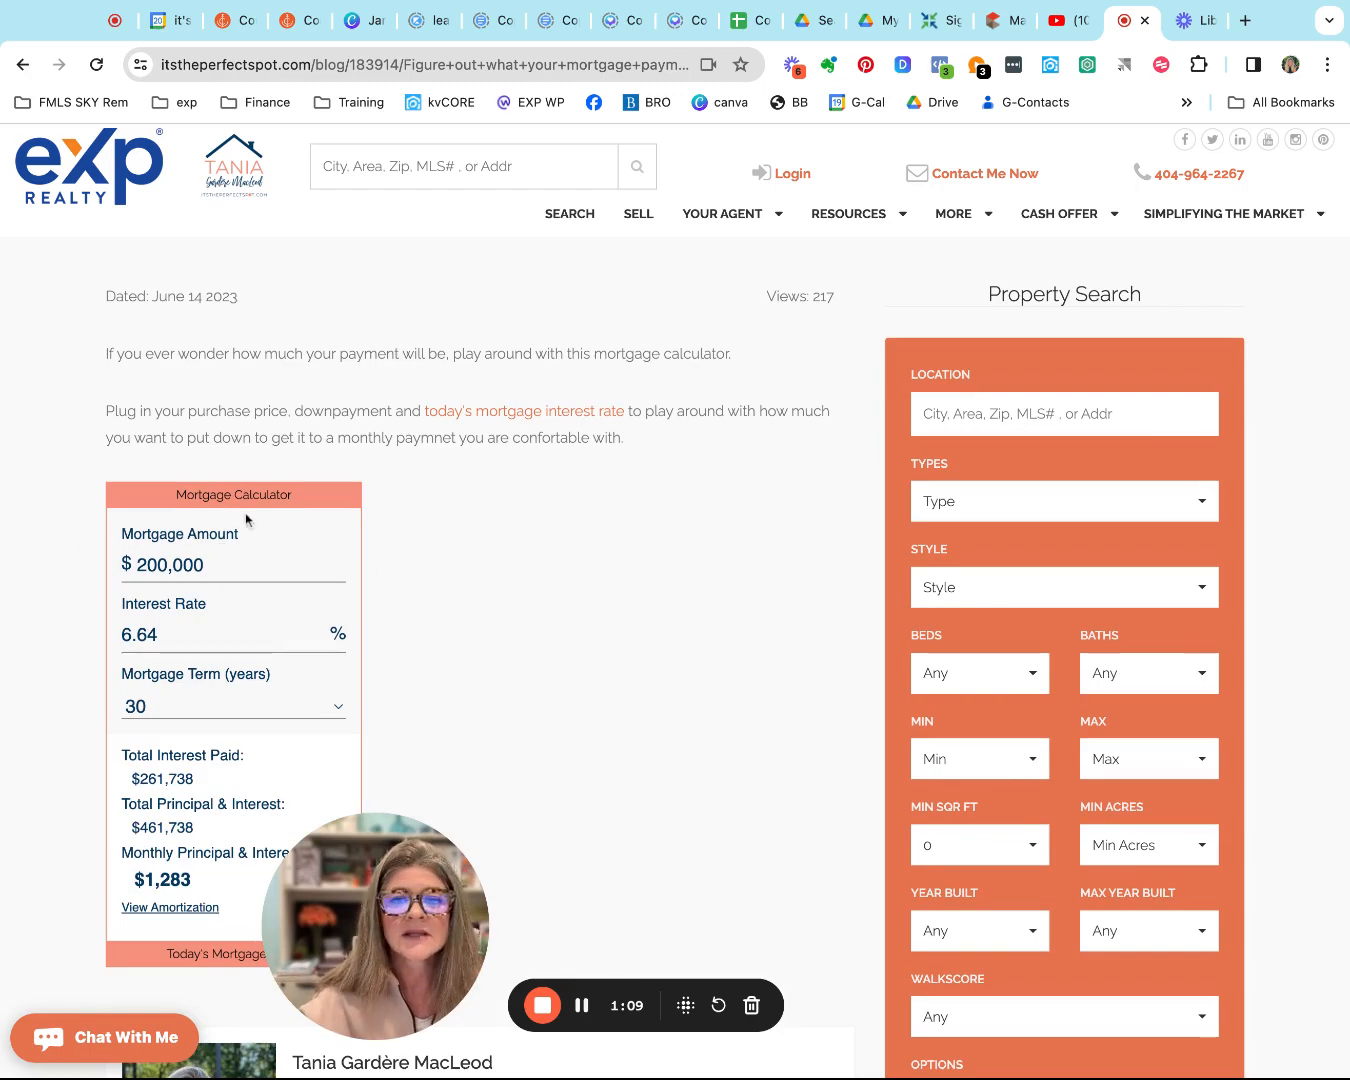
scroll("down", 3)
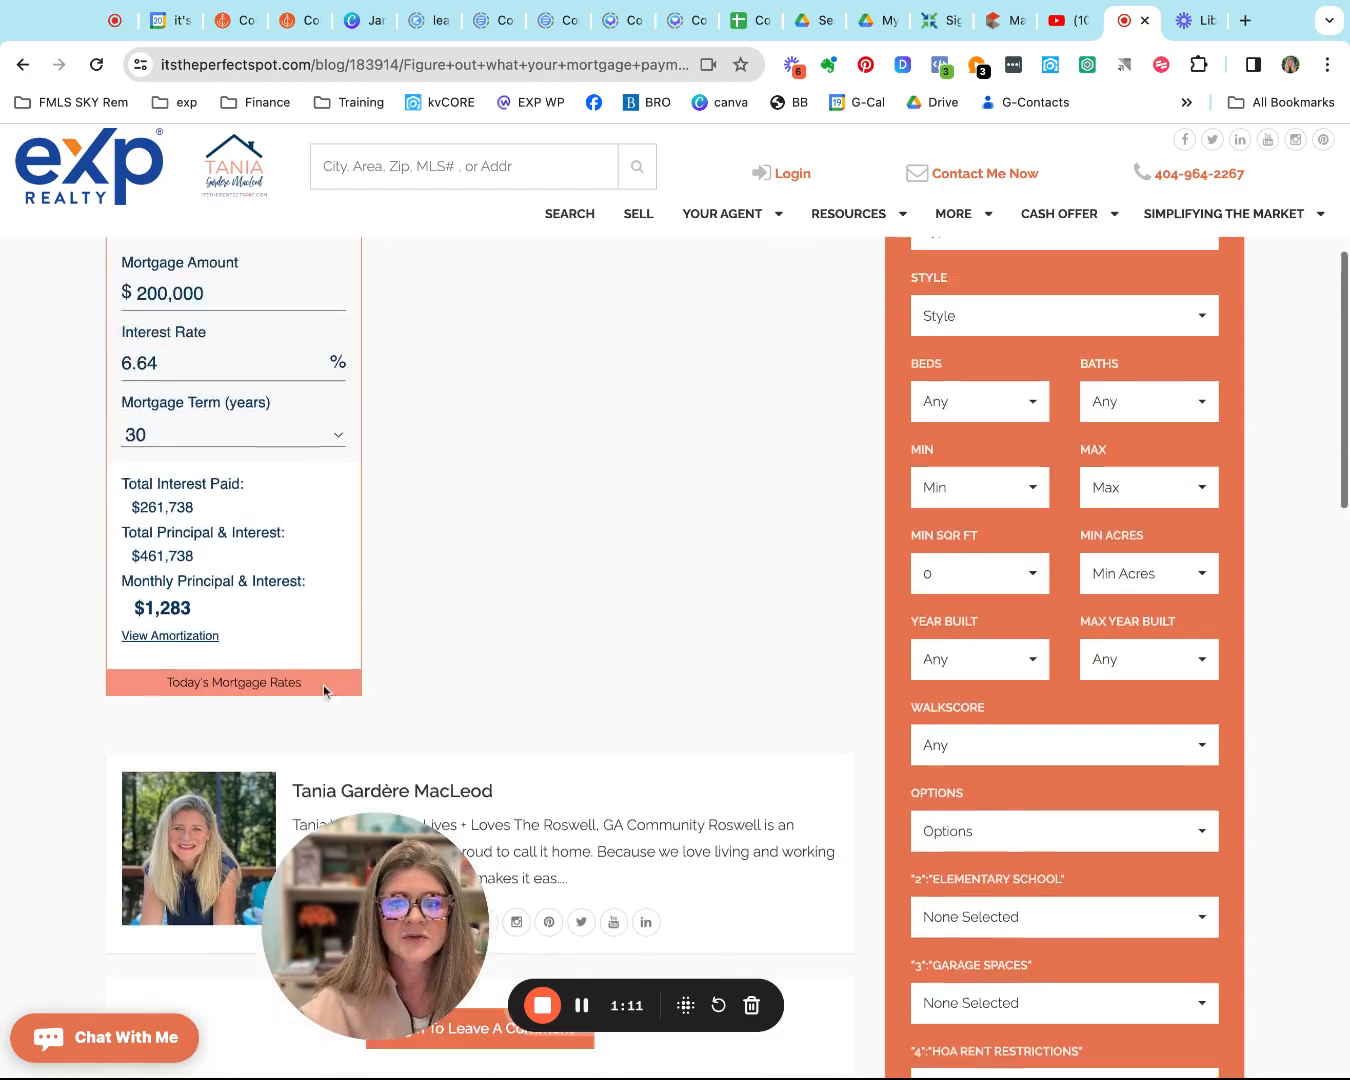
left_click(232, 682)
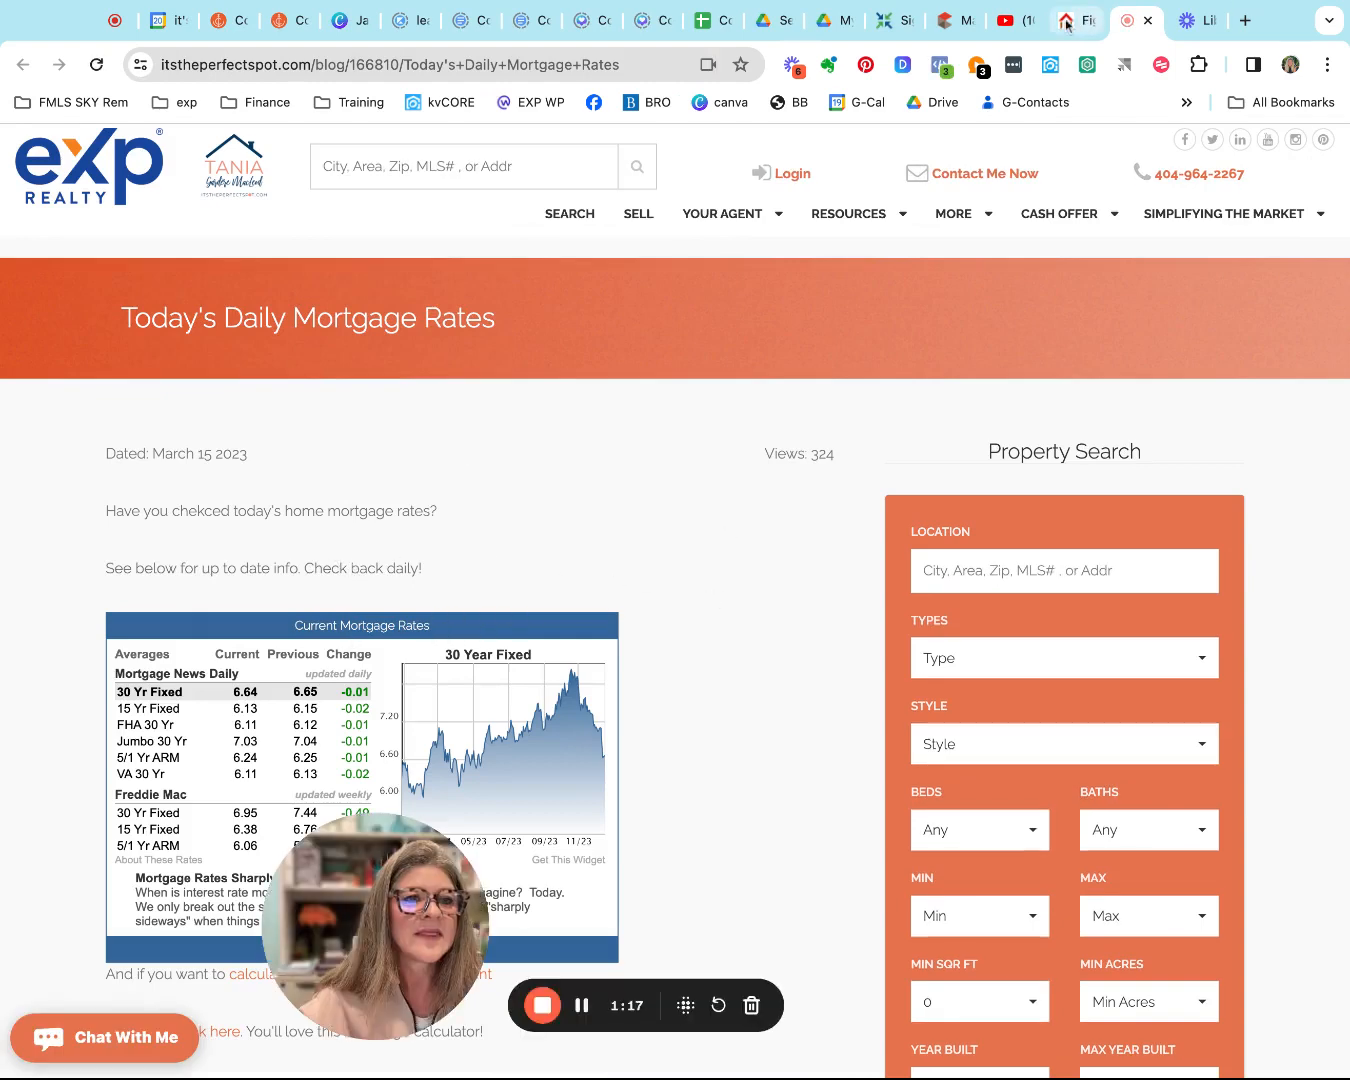
Switch to the YouTube Daily Hot Sheet for Roswell Ga playlist and scroll its video list
left_click(1016, 20)
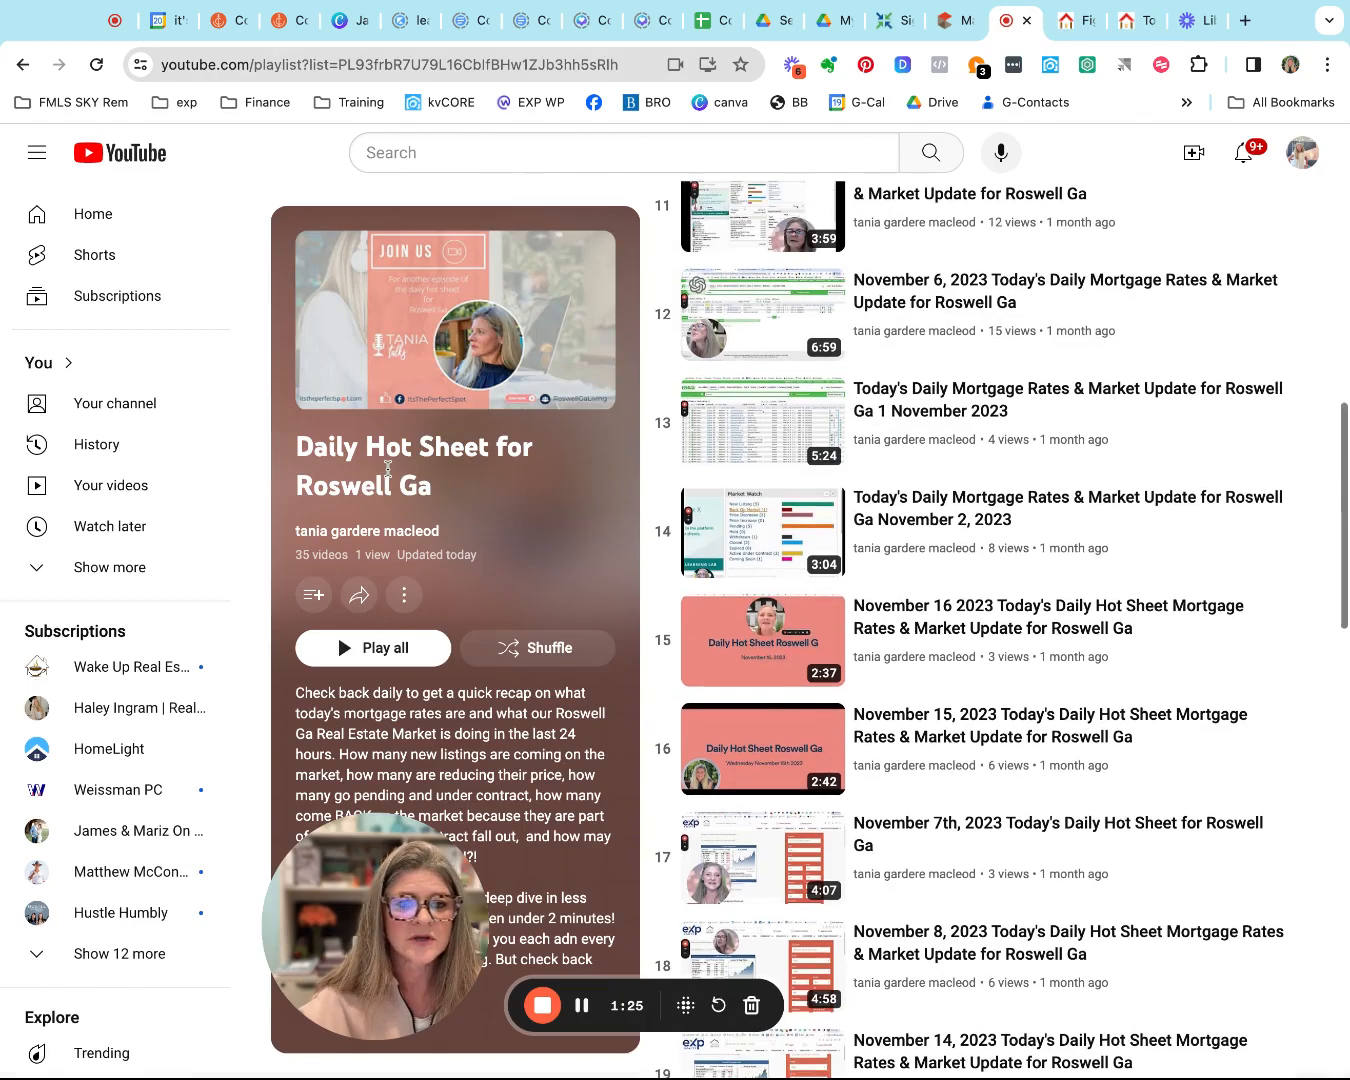
scroll("up", 3)
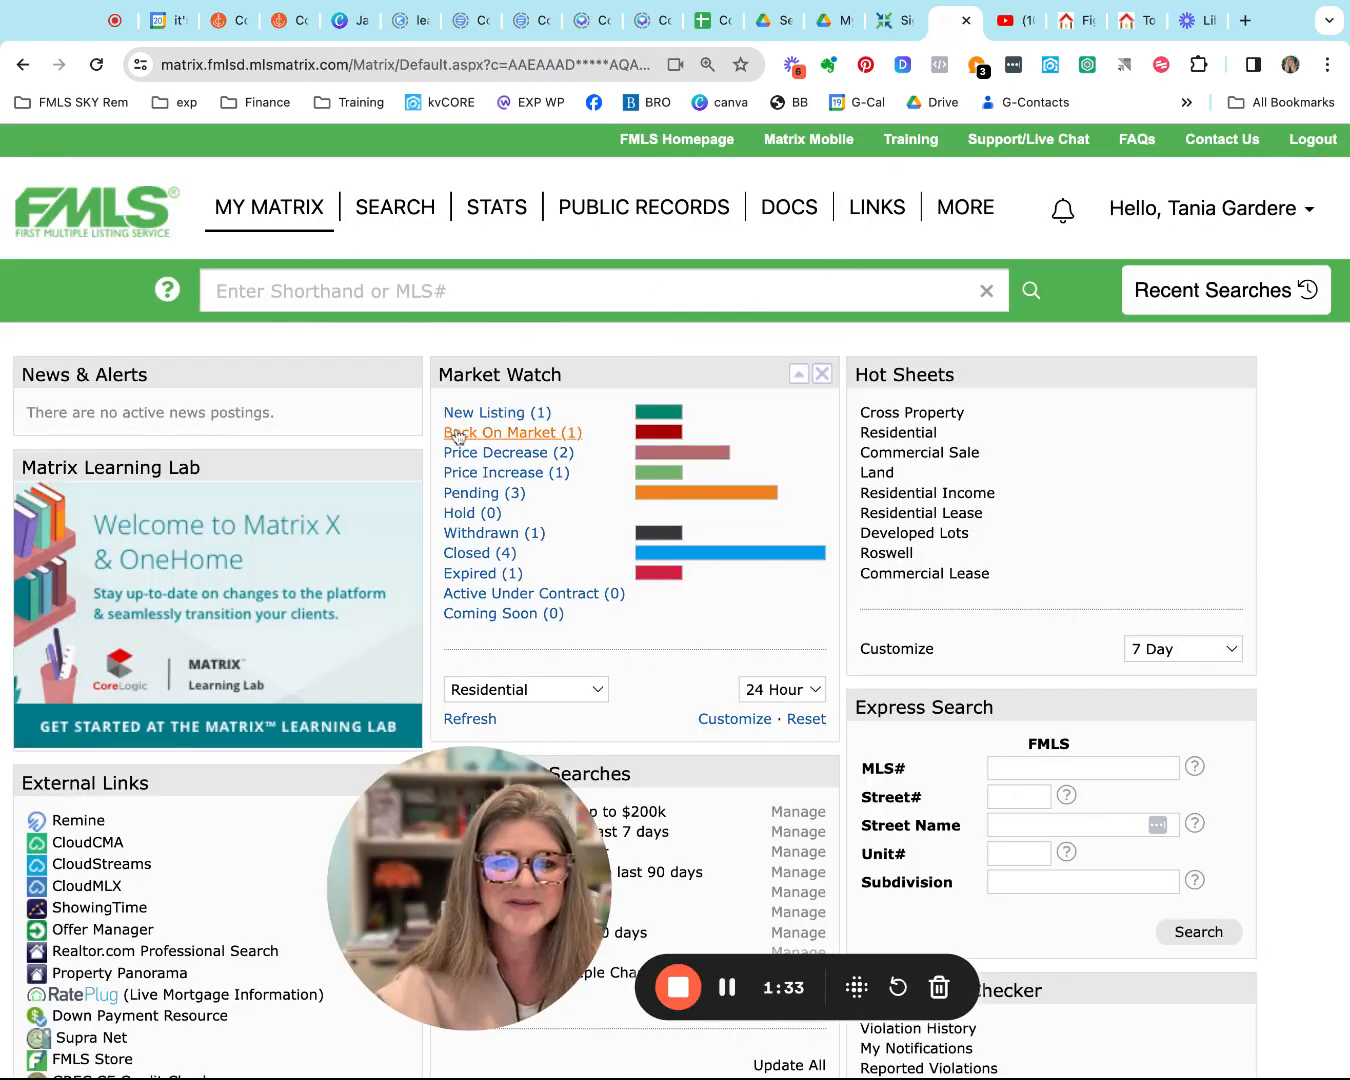
left_click(496, 412)
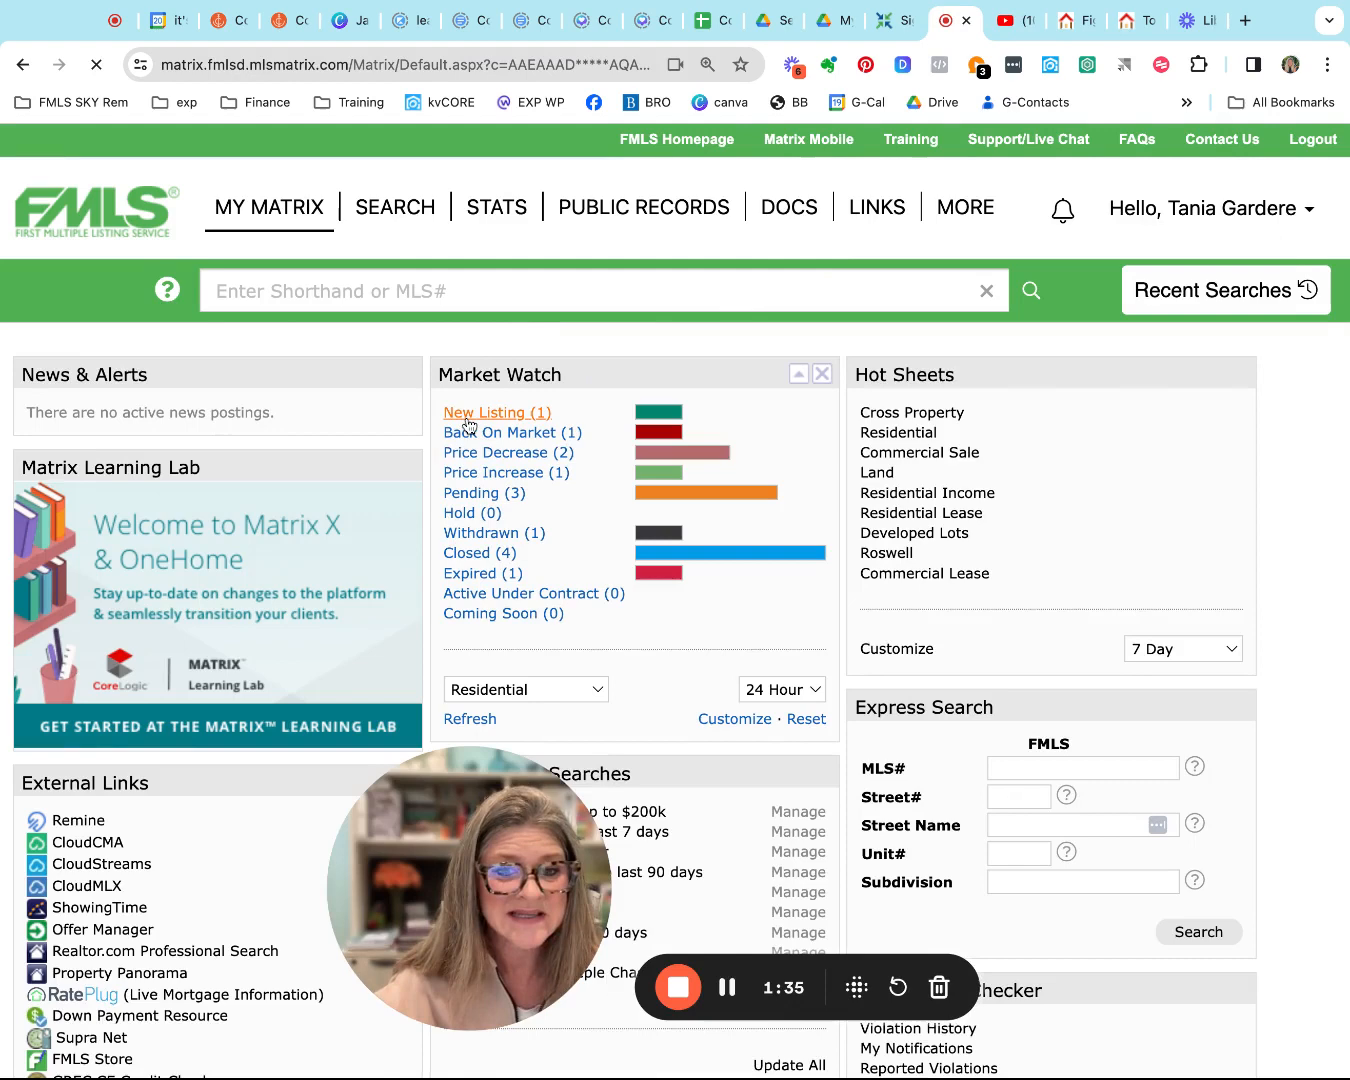
left_click(490, 412)
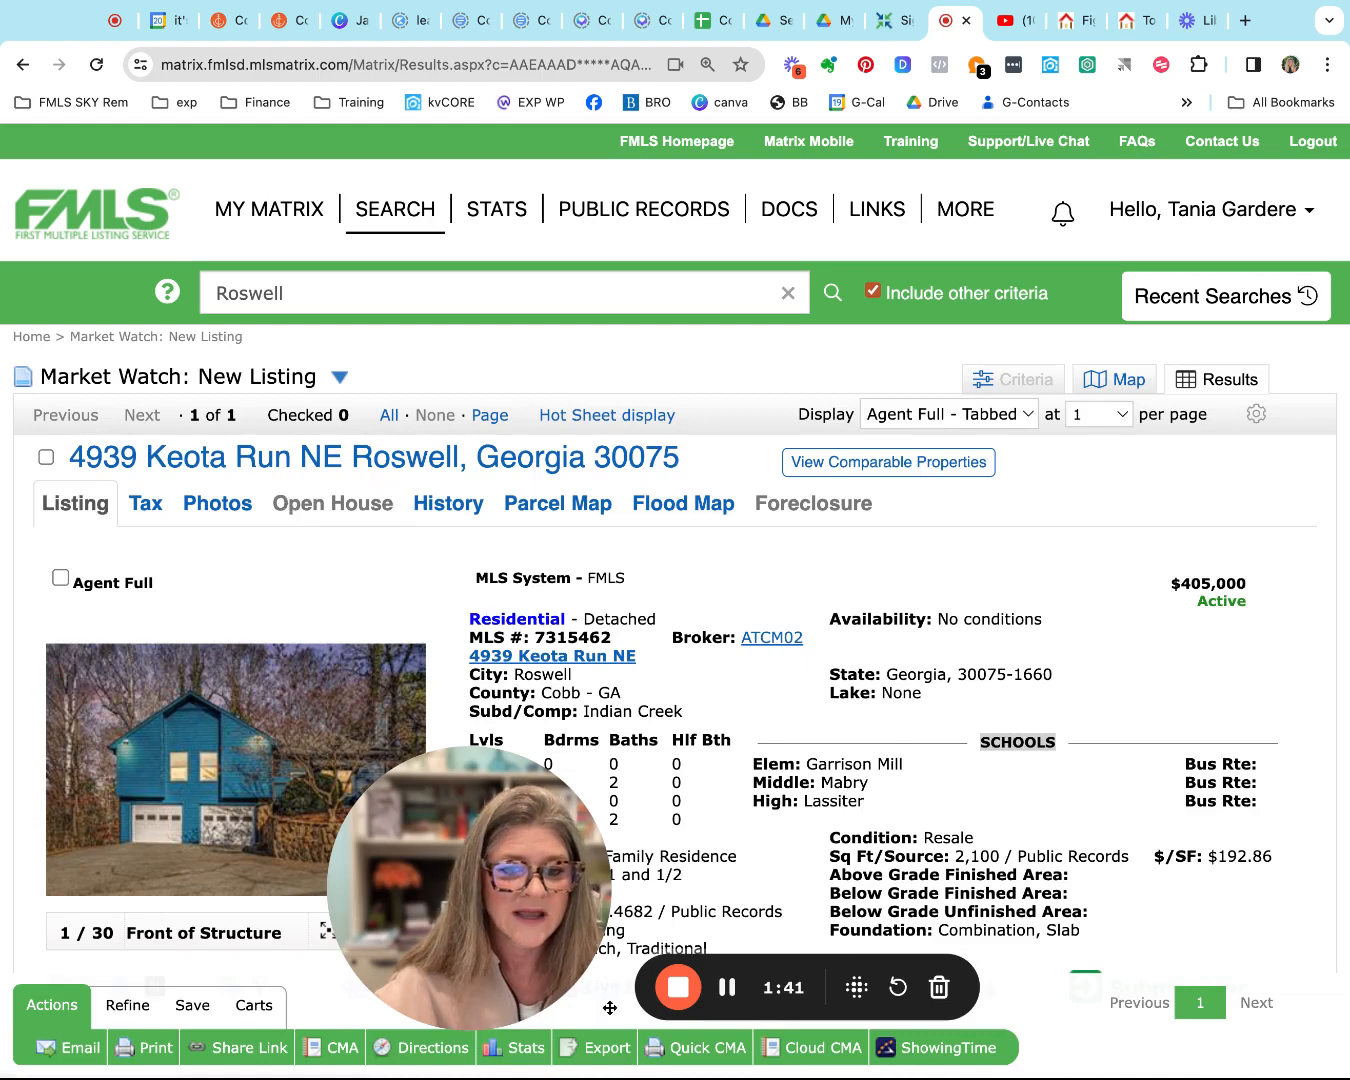
mouse_move(464, 884)
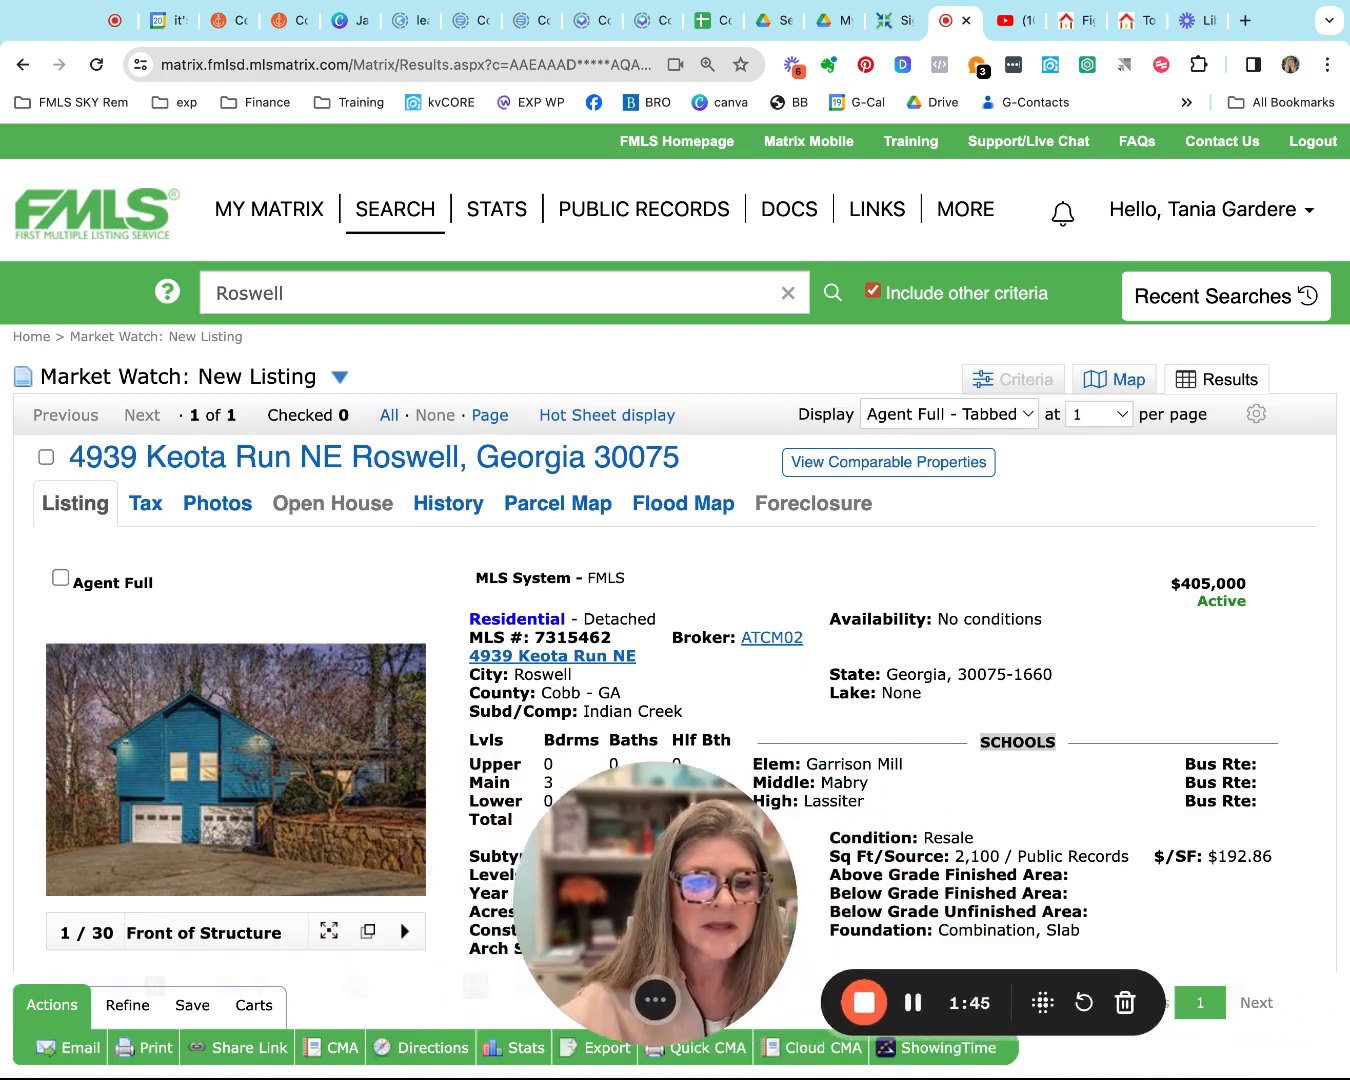
mouse_move(316, 788)
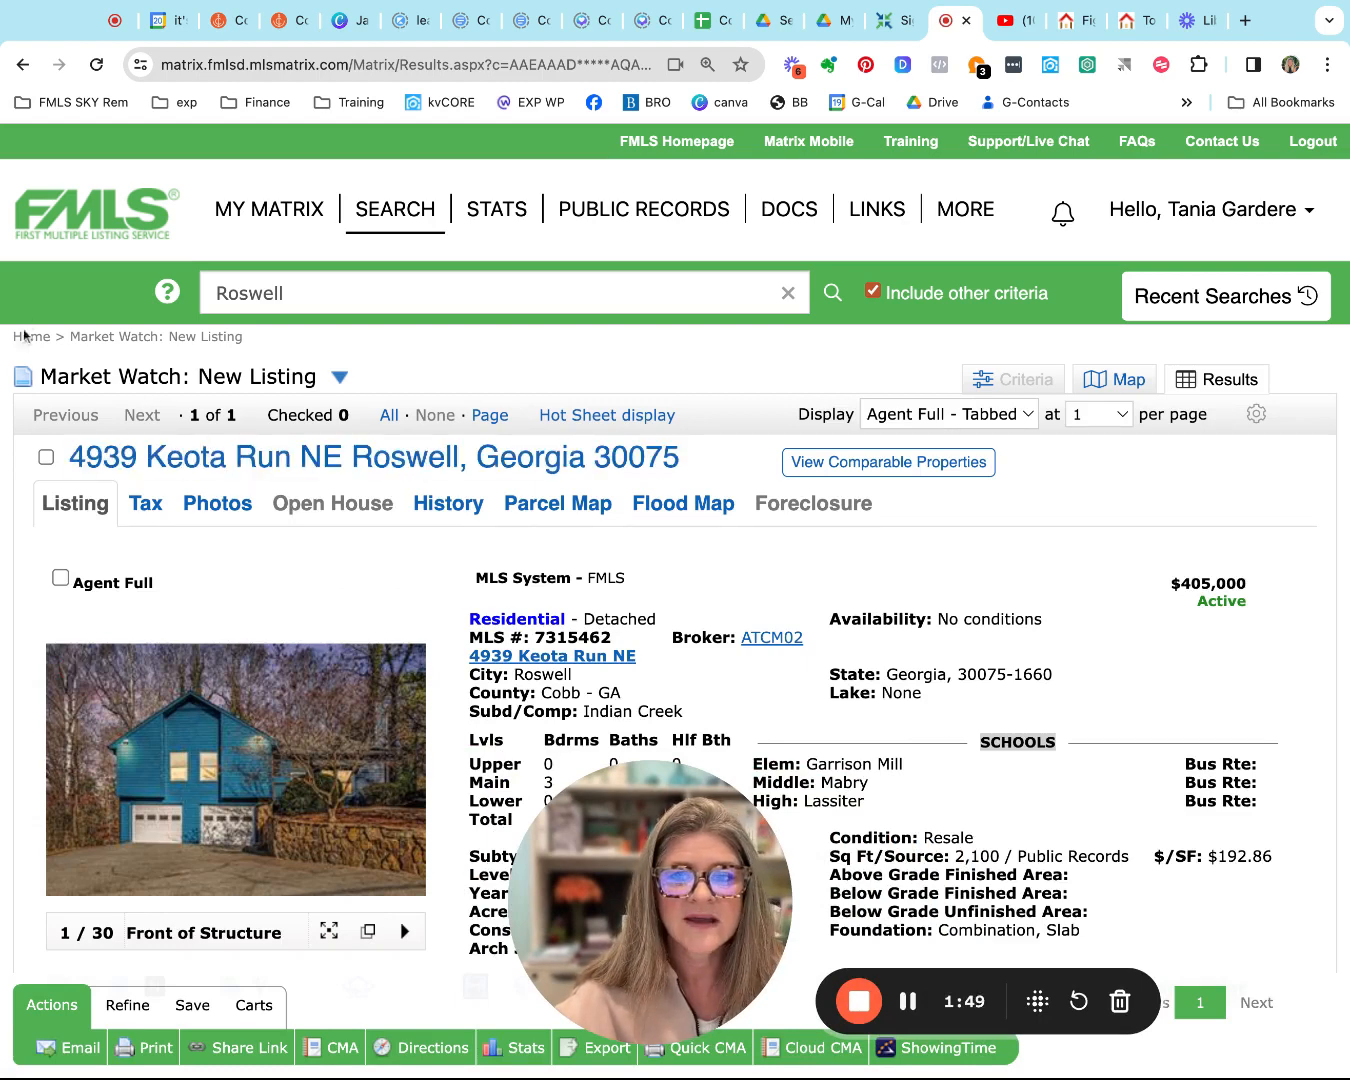
left_click(268, 208)
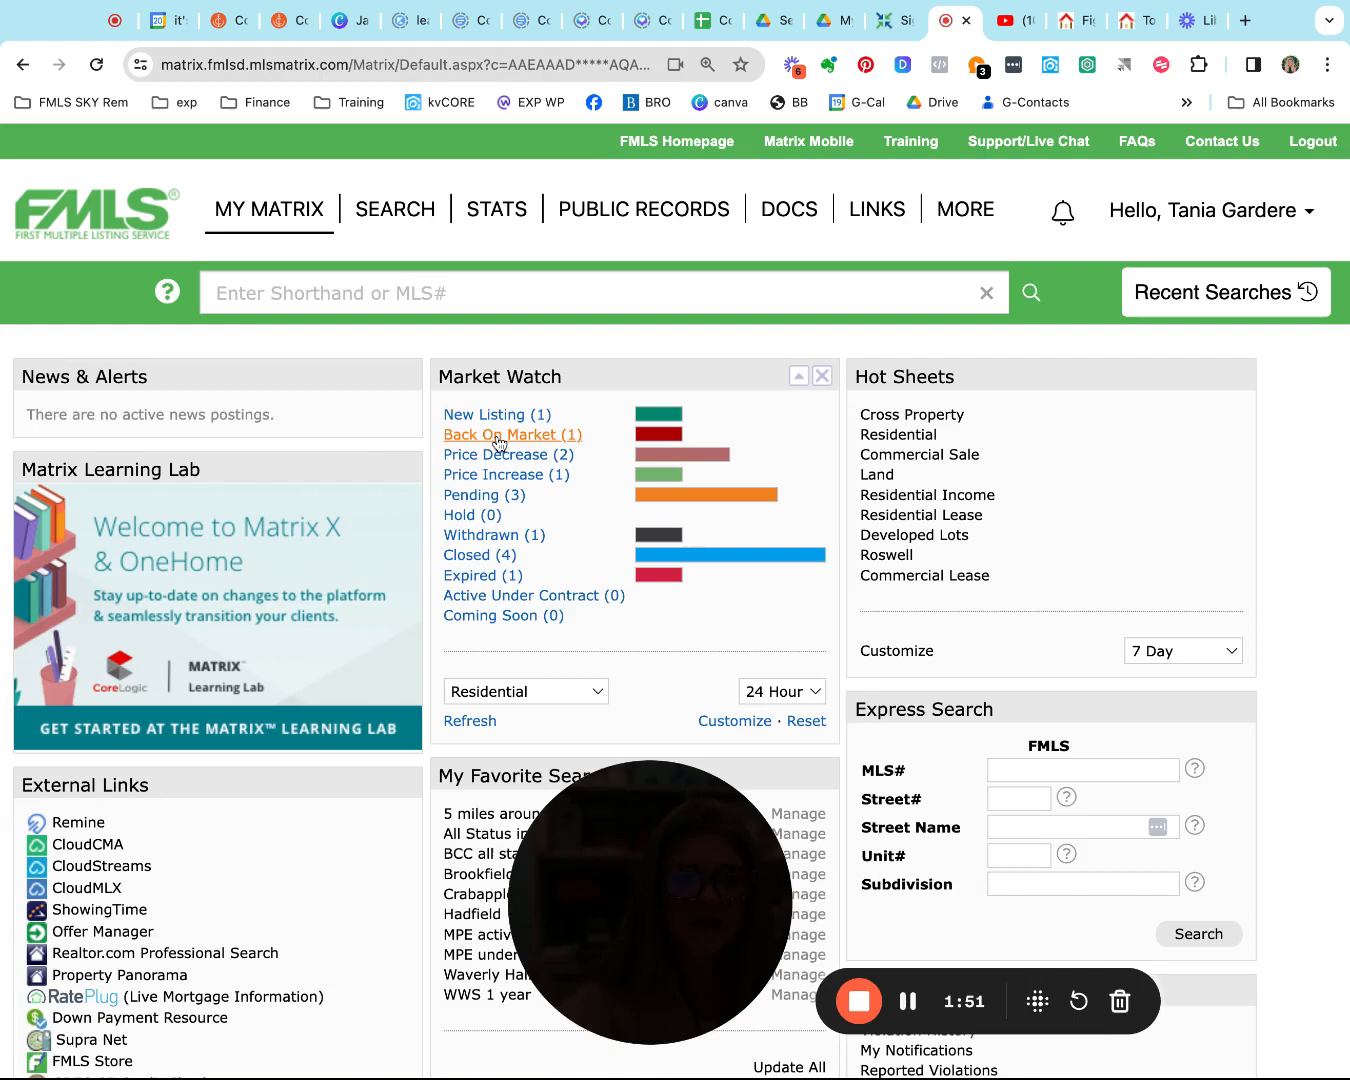
left_click(500, 434)
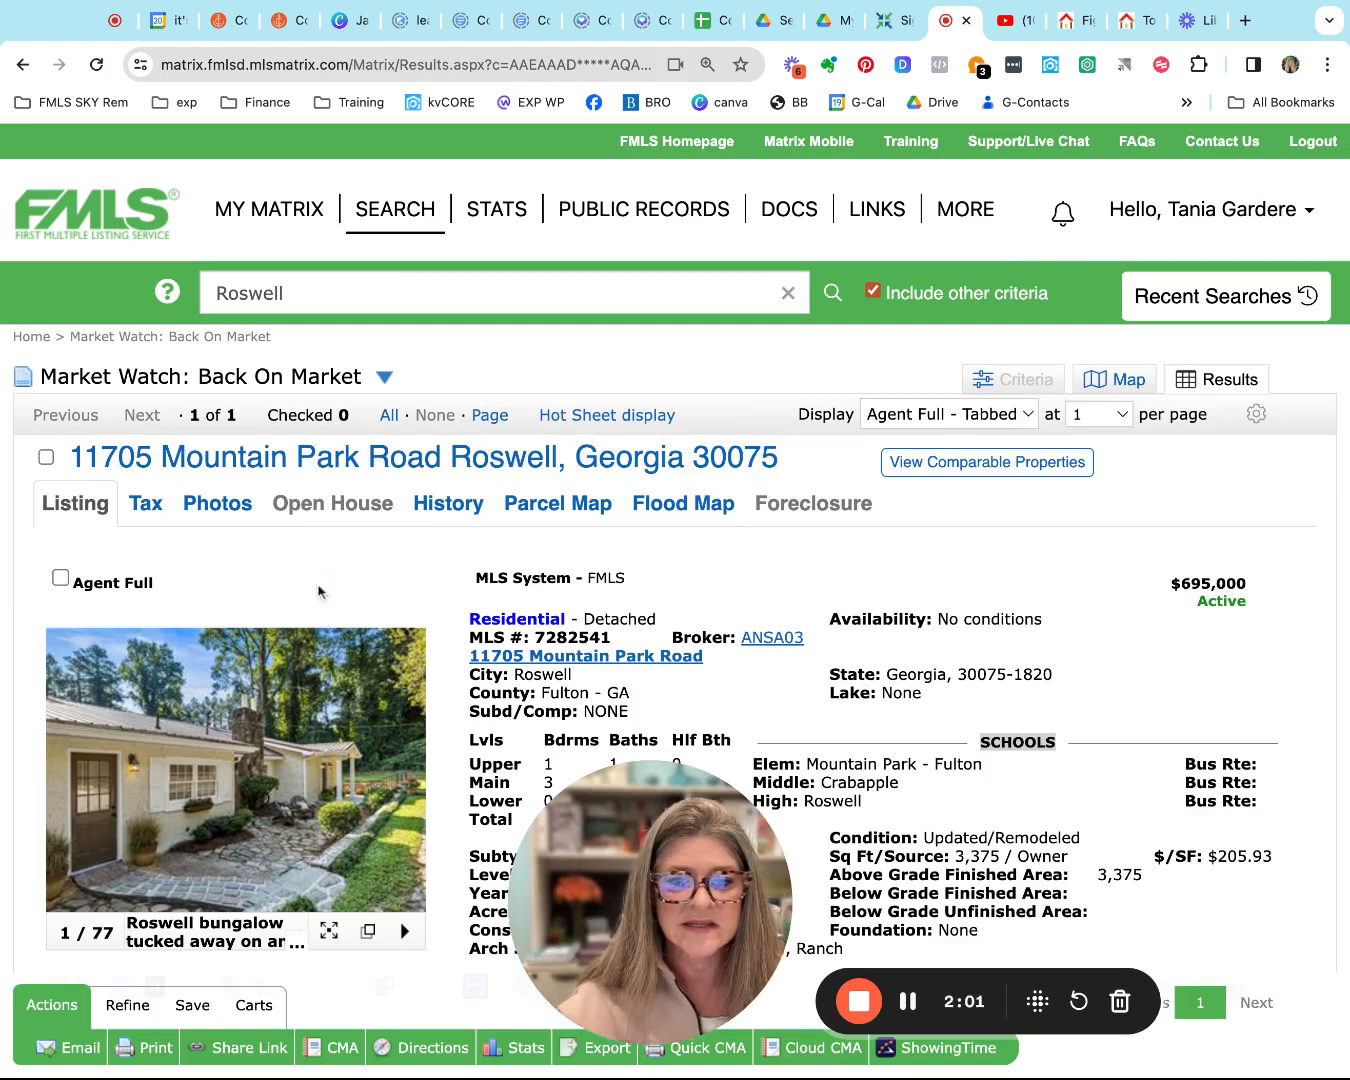
scroll("down", 3)
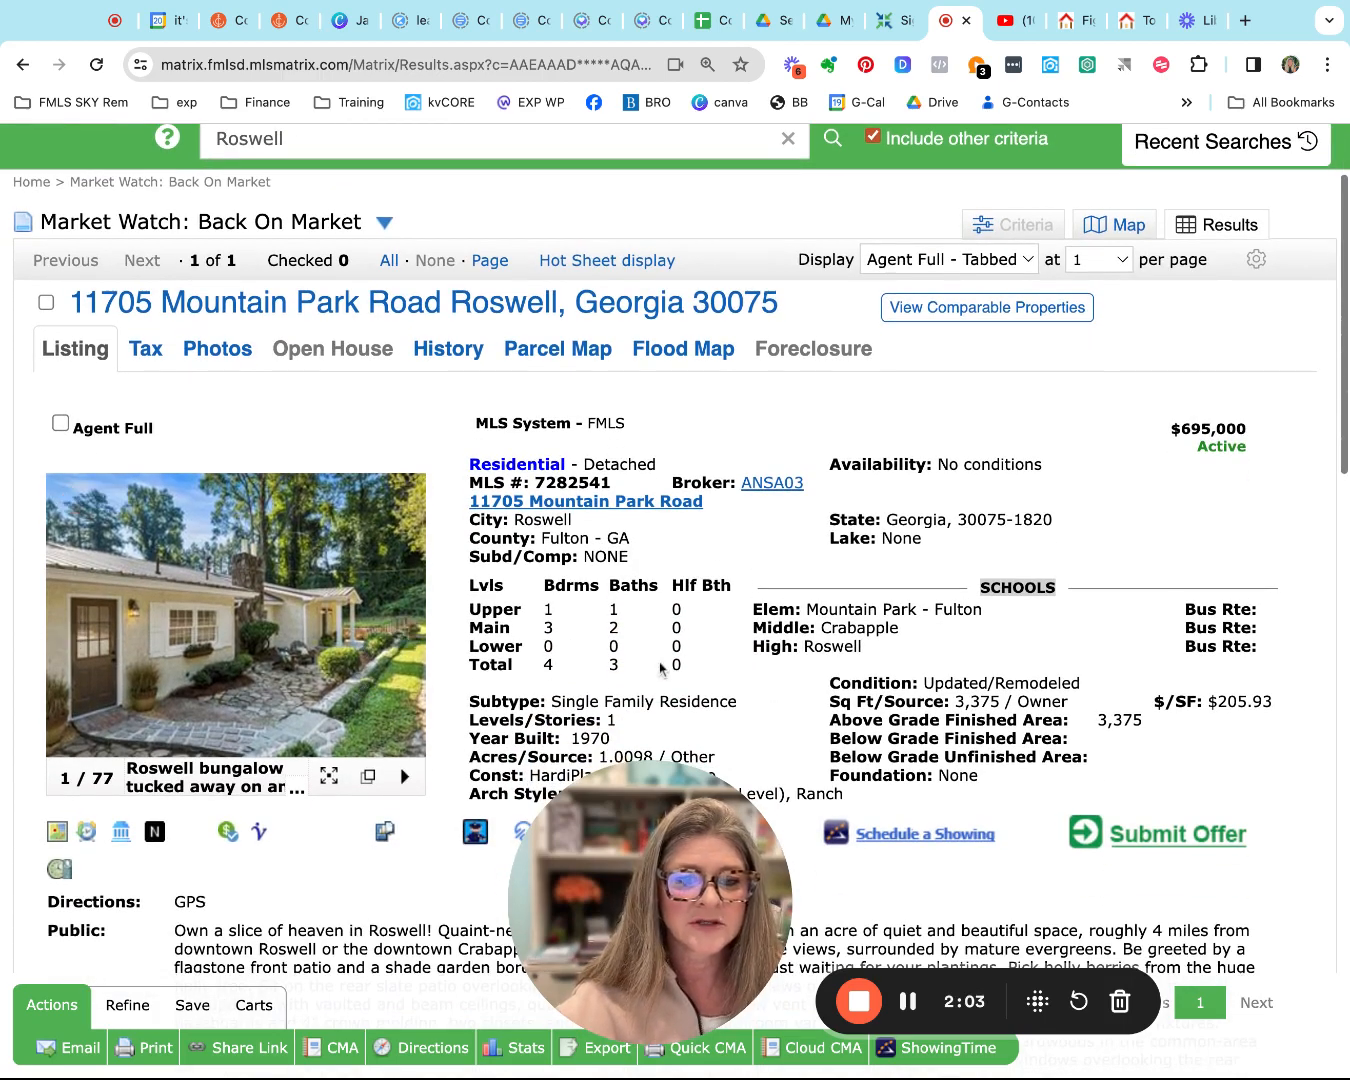
scroll("down", 3)
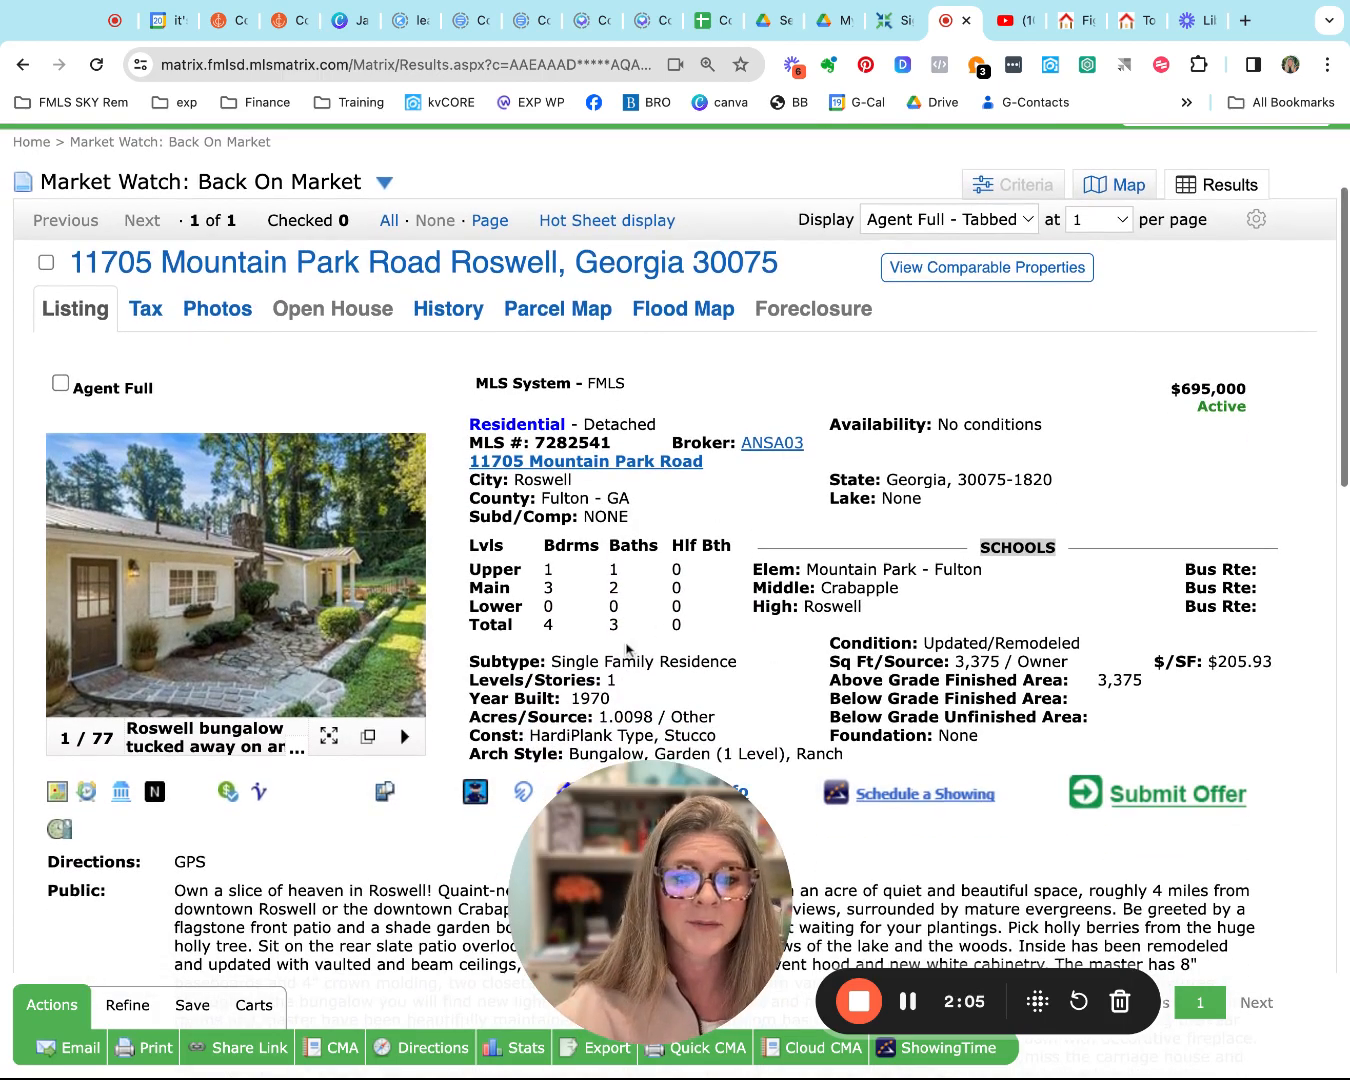
mouse_move(398, 544)
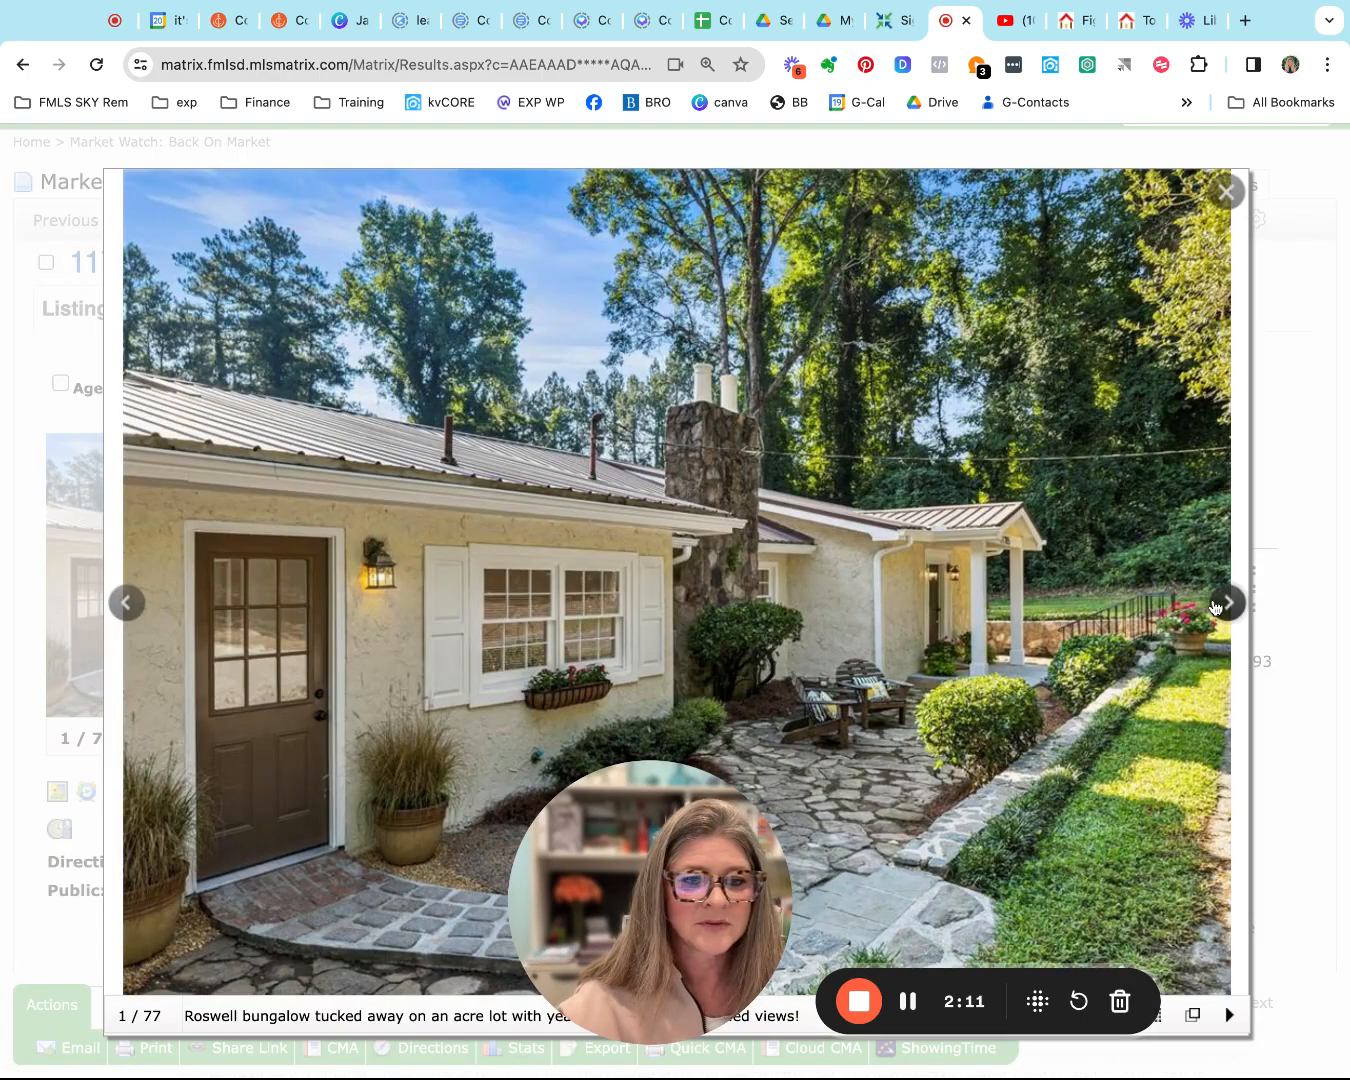
Page through the interior, kitchen, bedroom and back patio photos up to the carriage house
left_click(1224, 604)
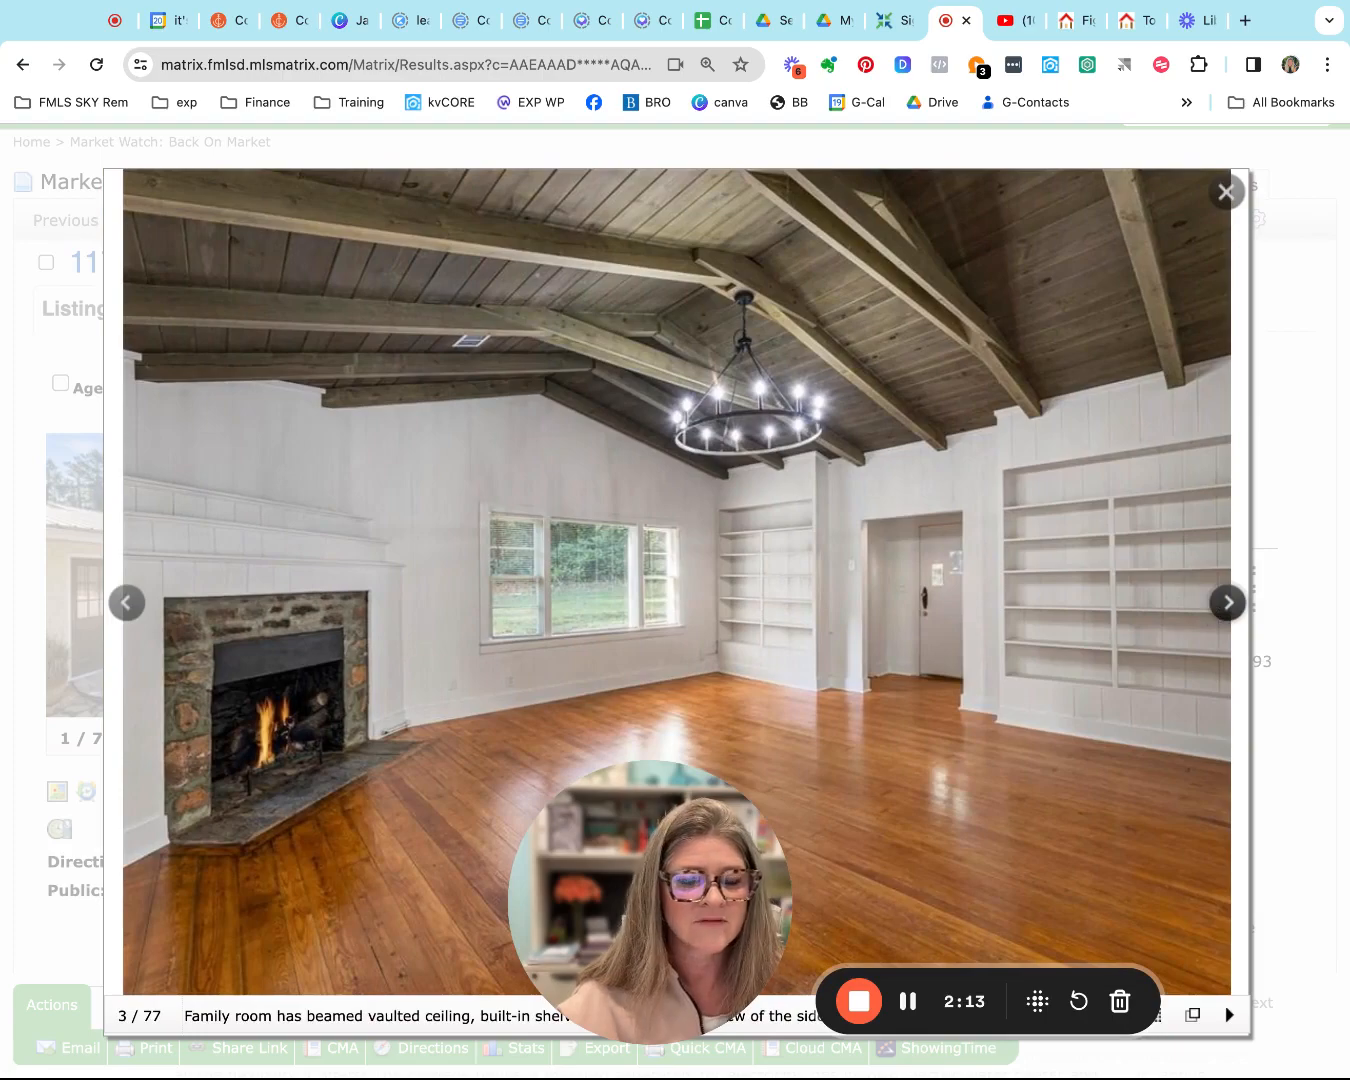
left_click(1226, 602)
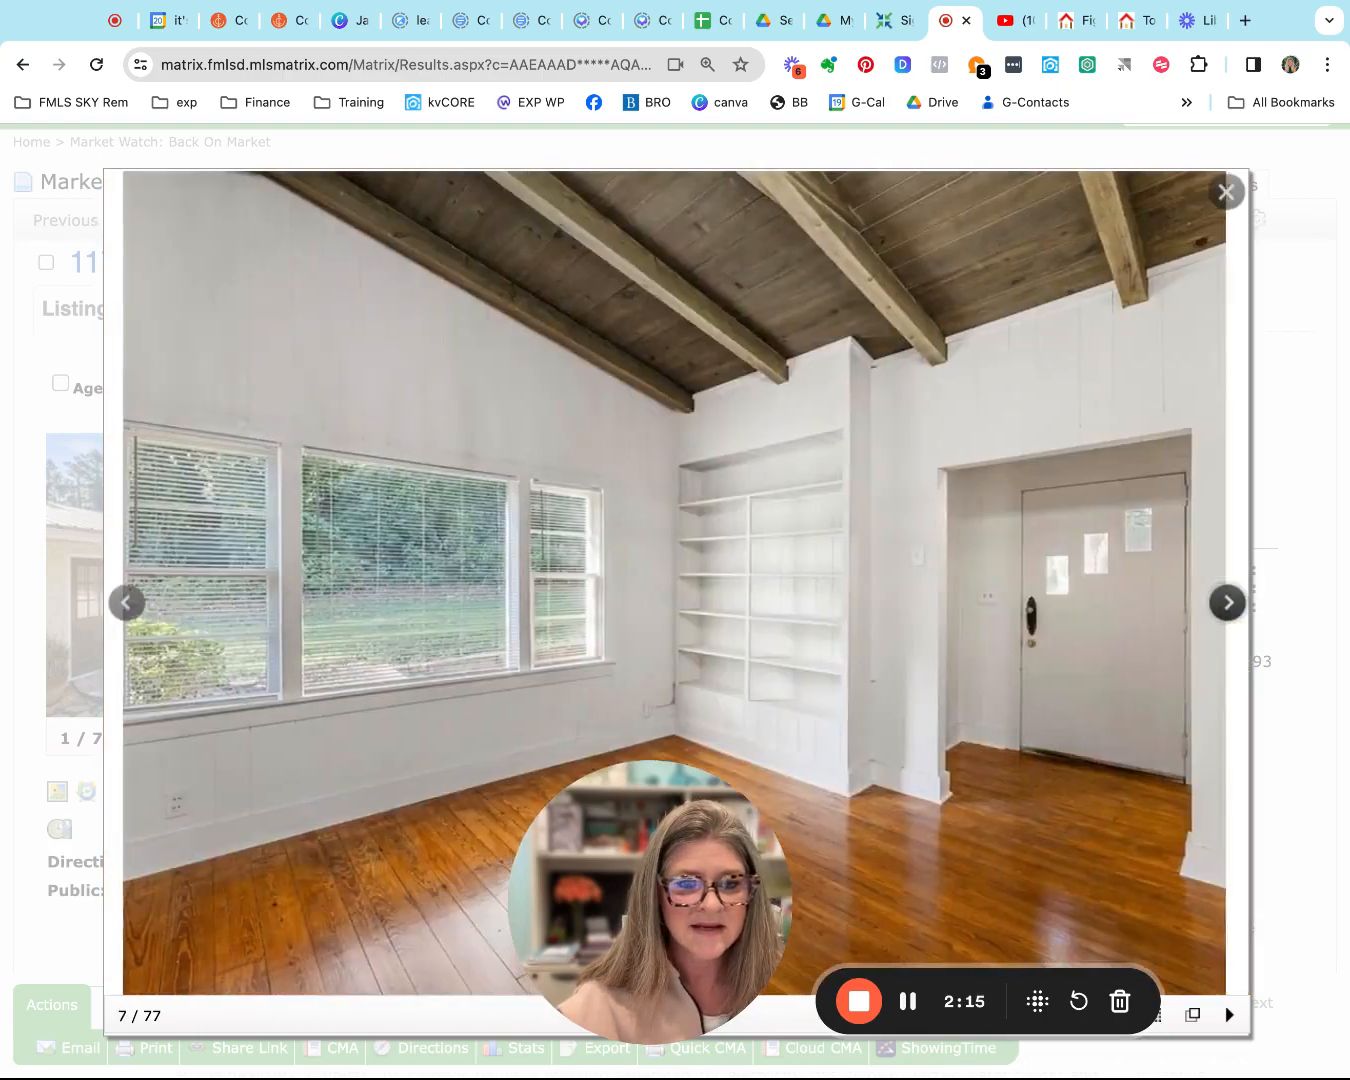
left_click(1226, 602)
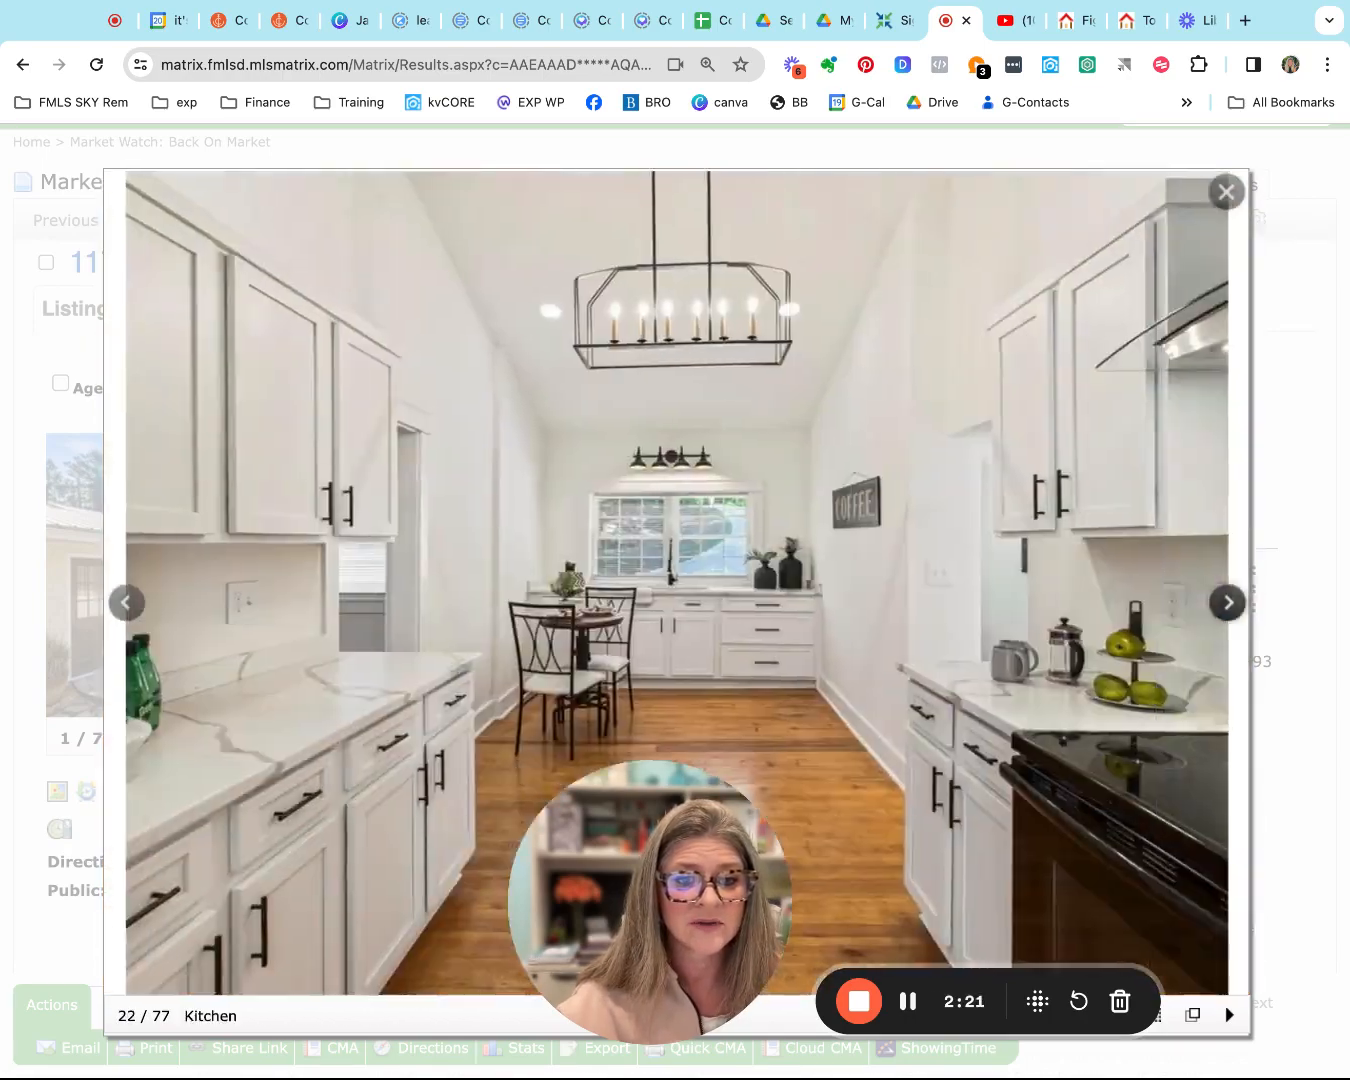
left_click(1226, 602)
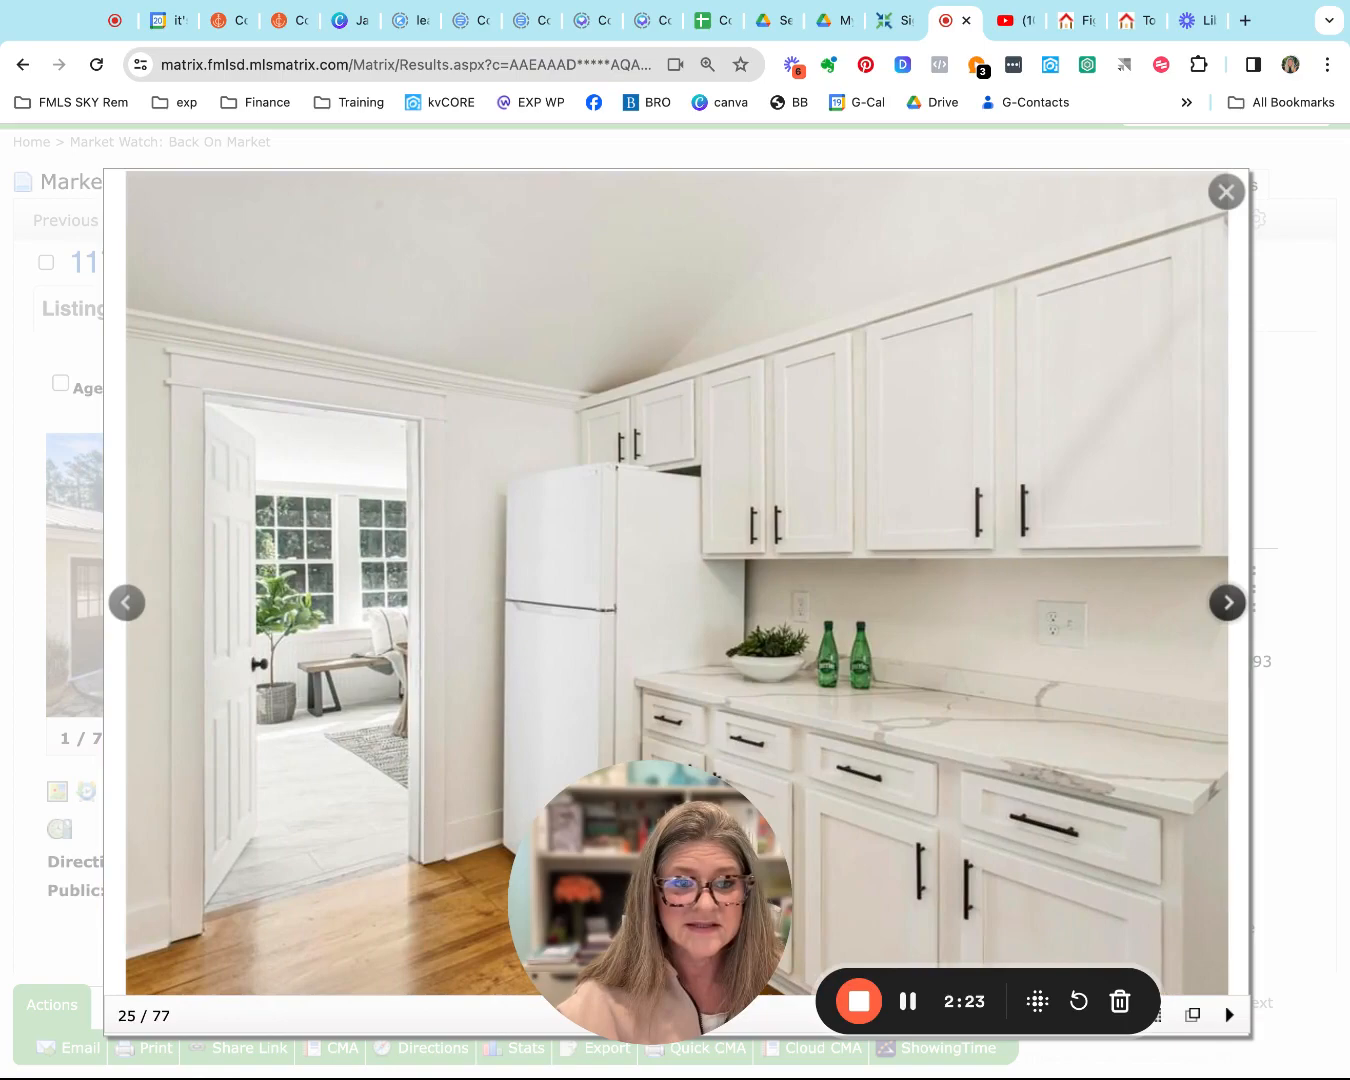
left_click(1226, 602)
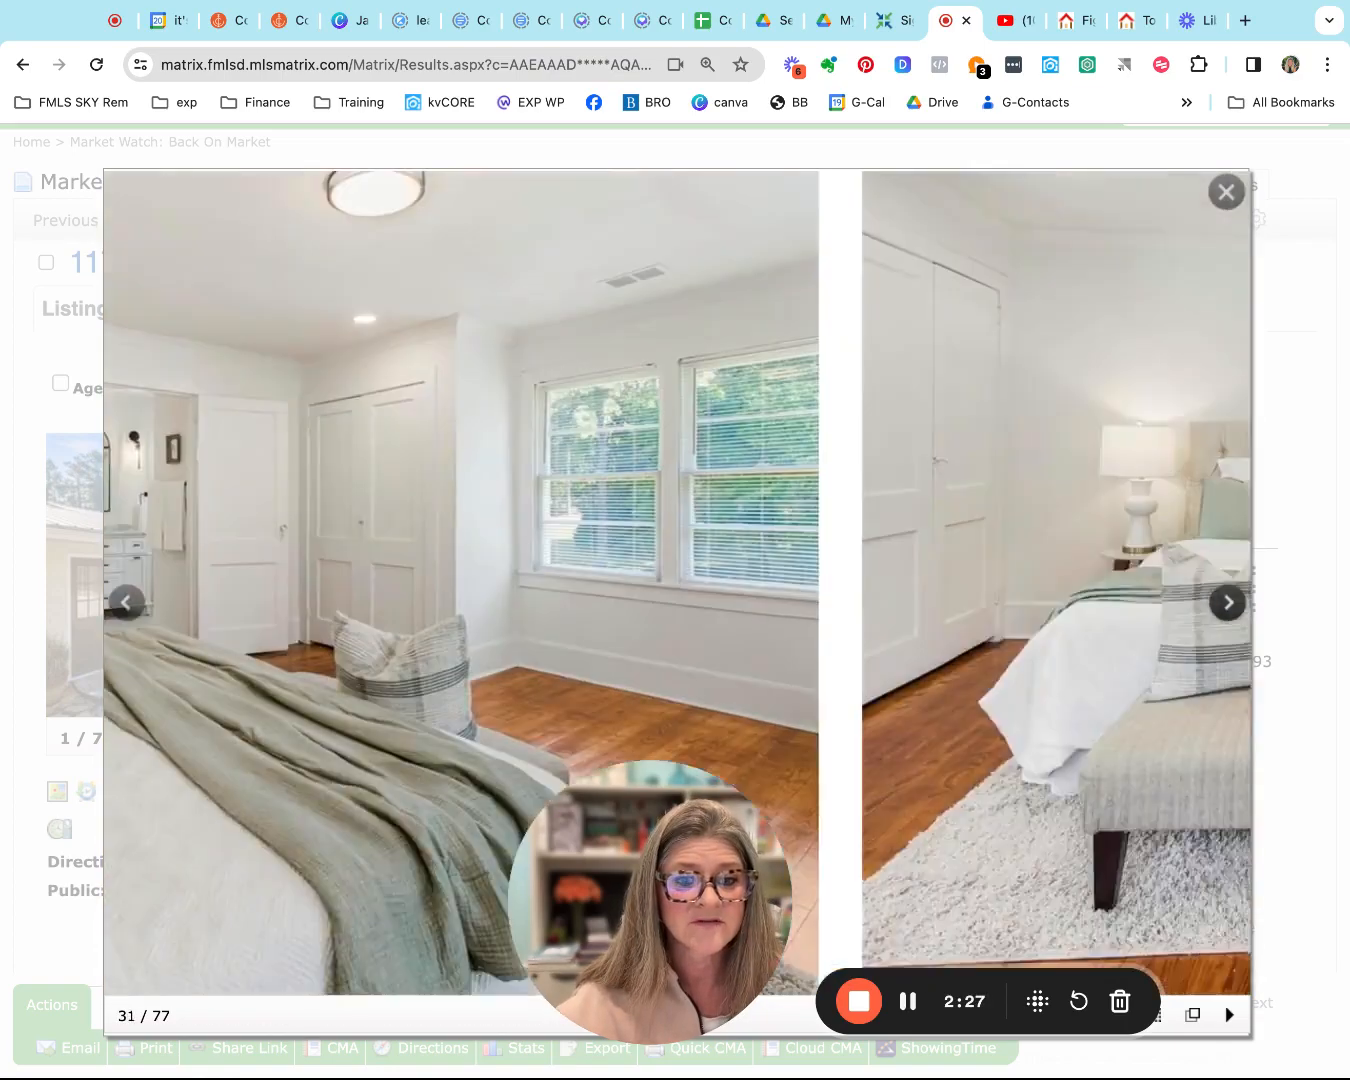
left_click(1228, 602)
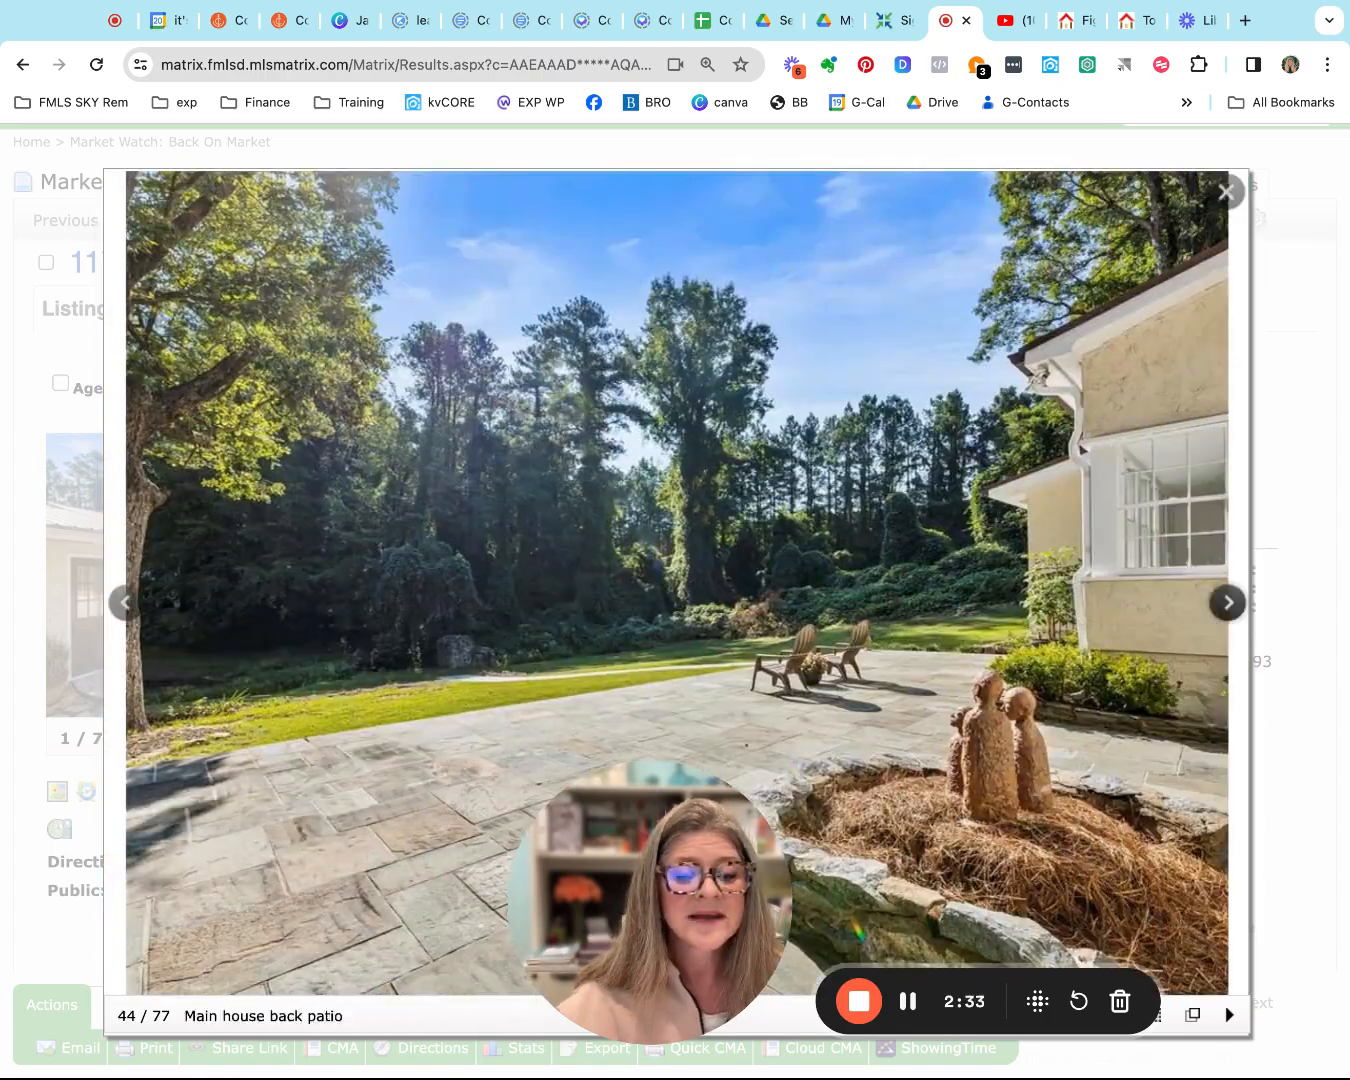
left_click(1224, 602)
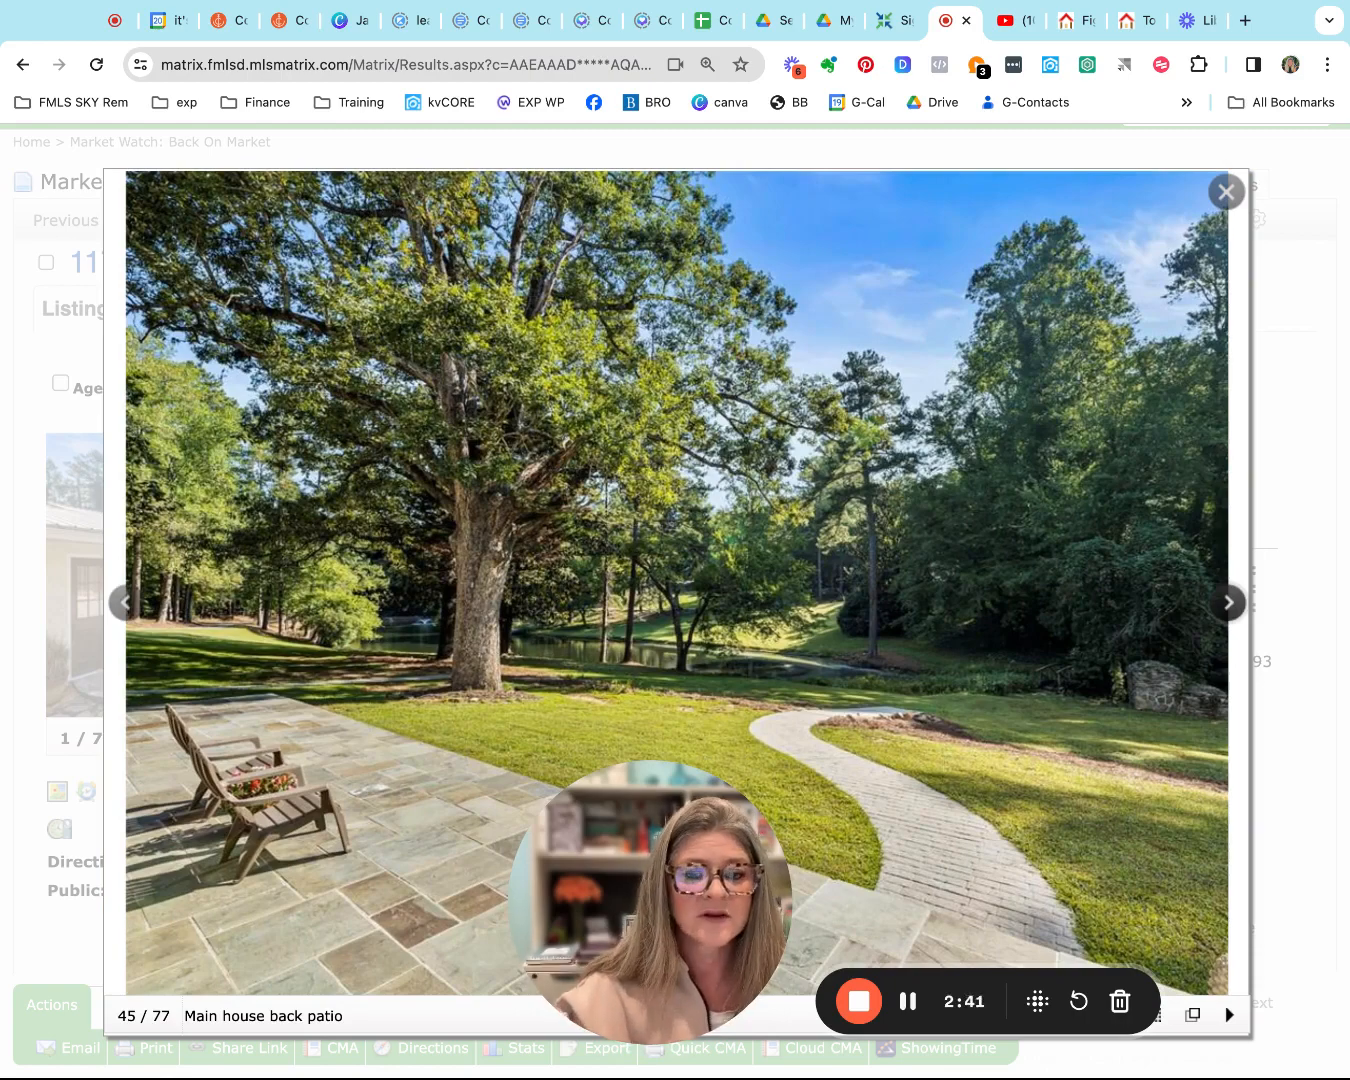
left_click(1226, 604)
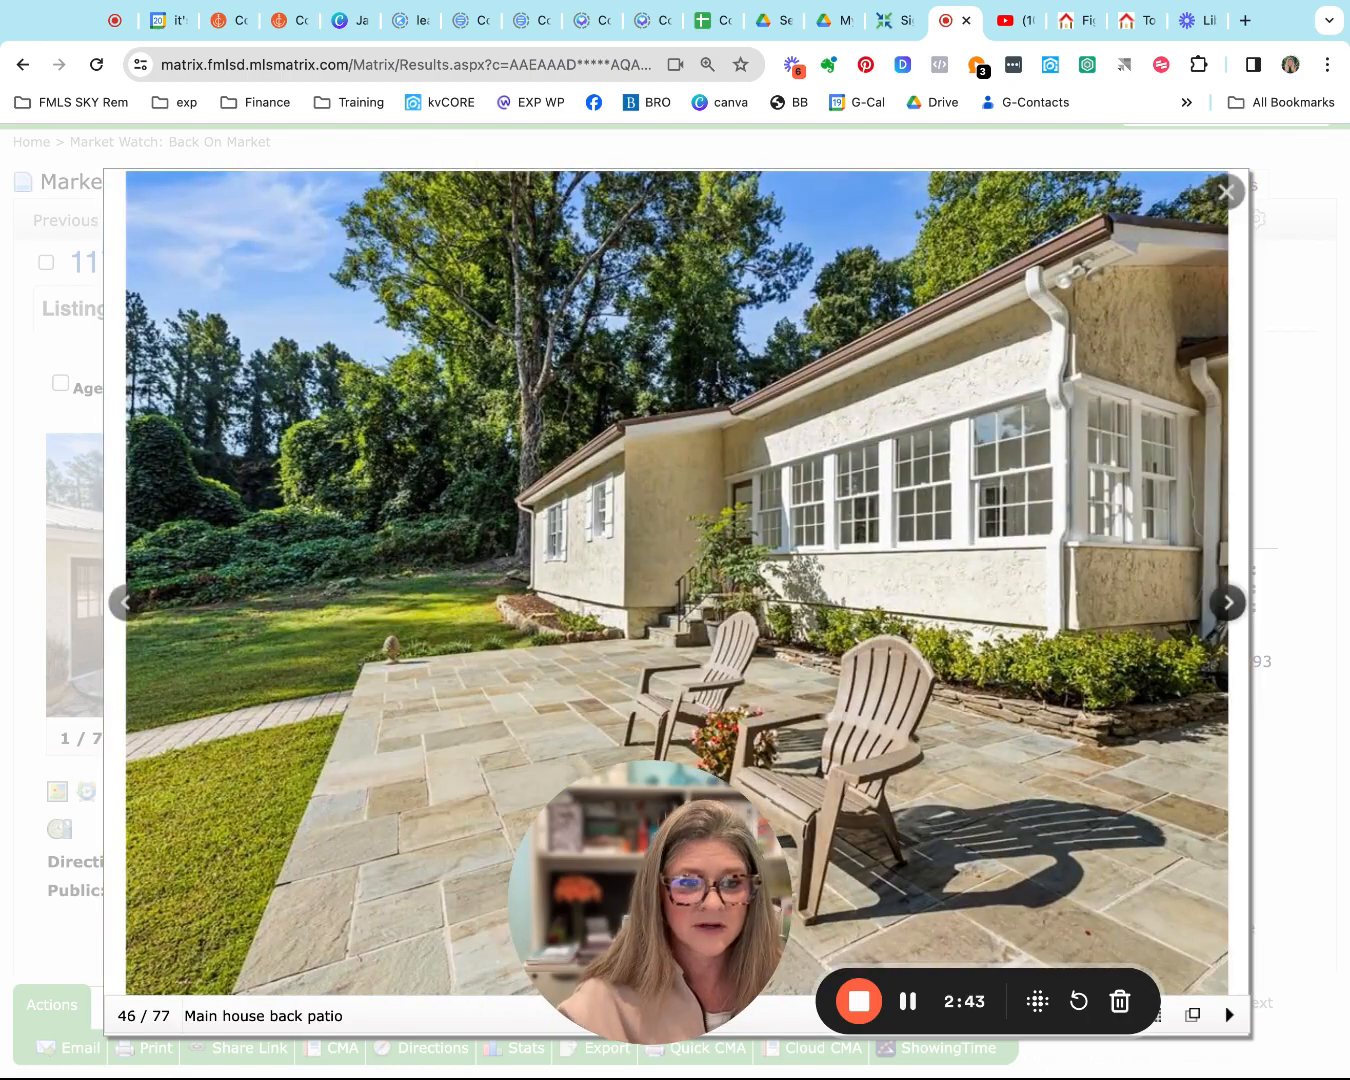
left_click(1224, 602)
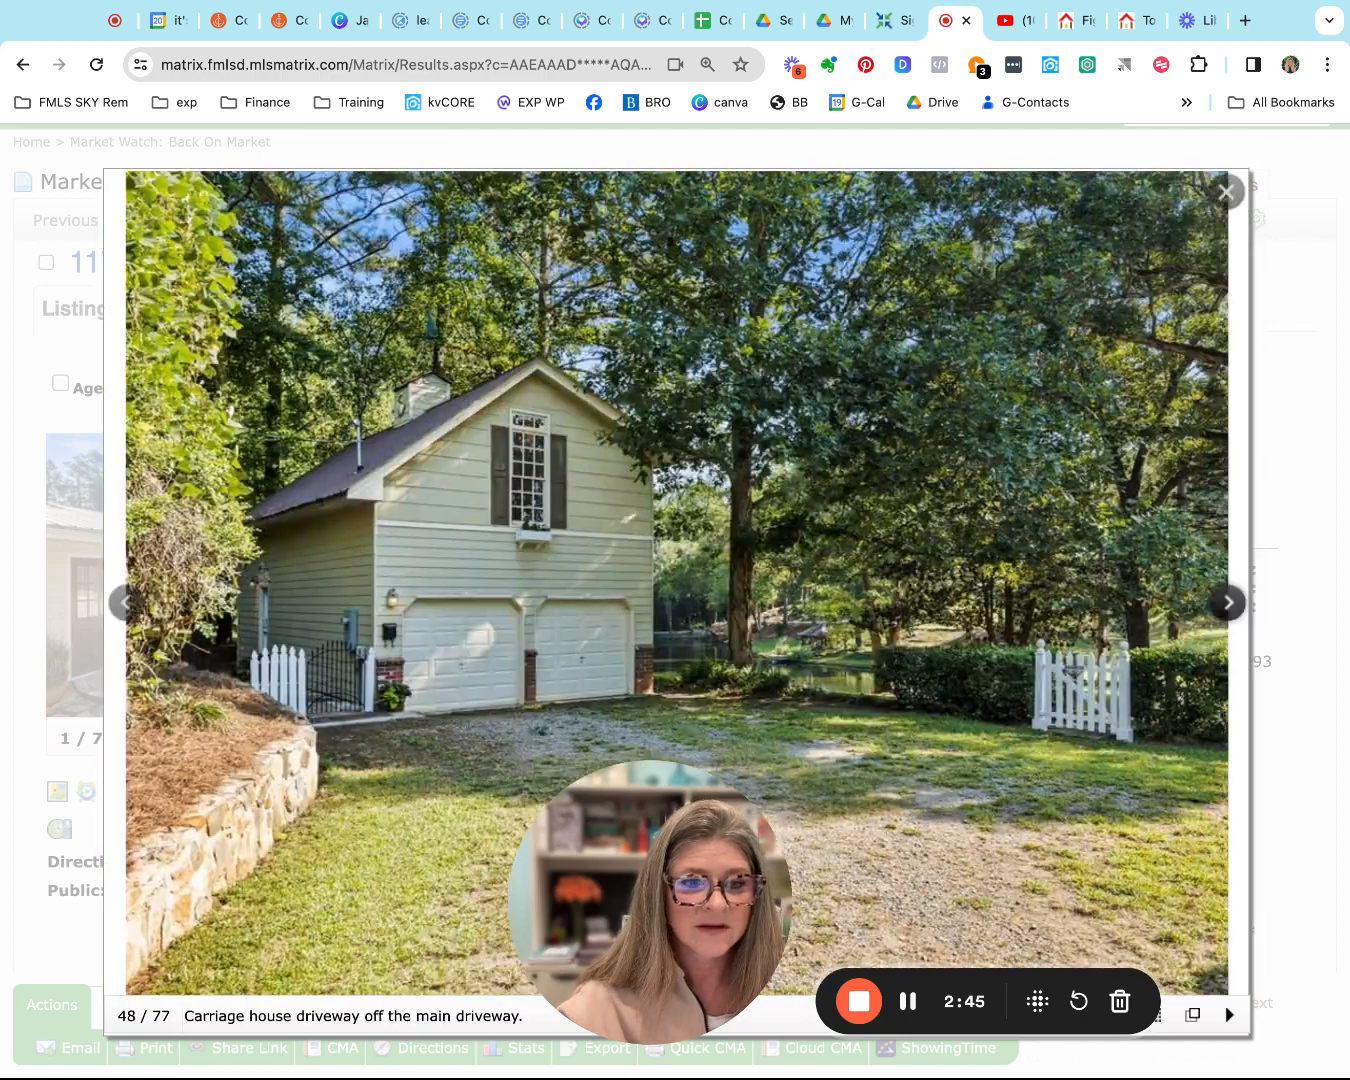
mouse_move(1216, 660)
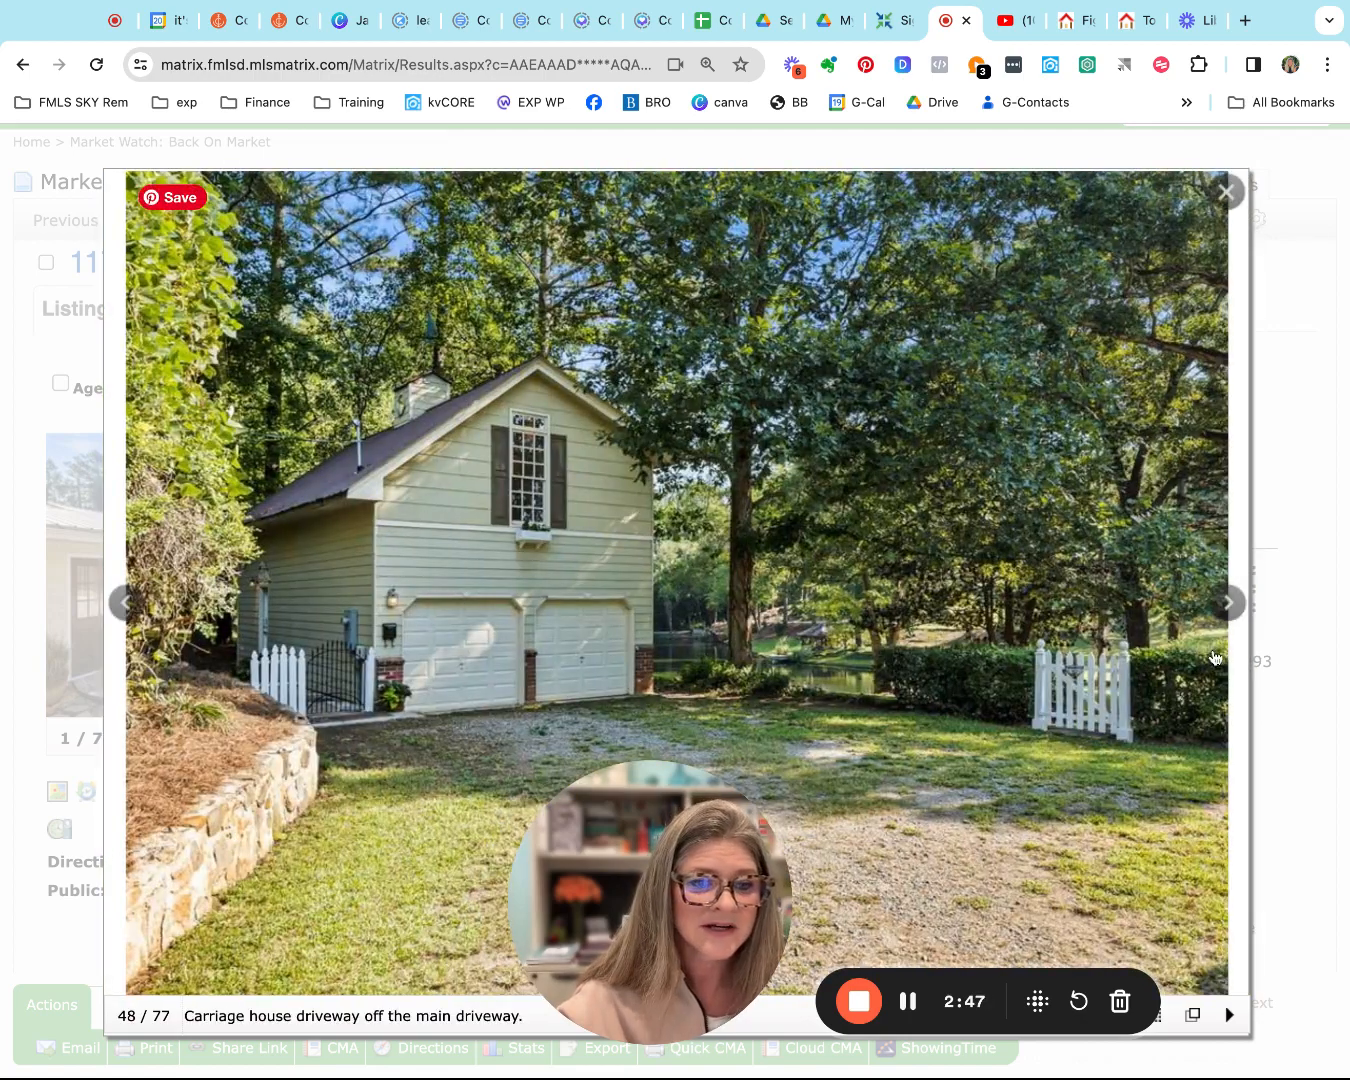
Continue through the carriage house and lake-view photos, close the gallery and return to the dashboard
left_click(1224, 604)
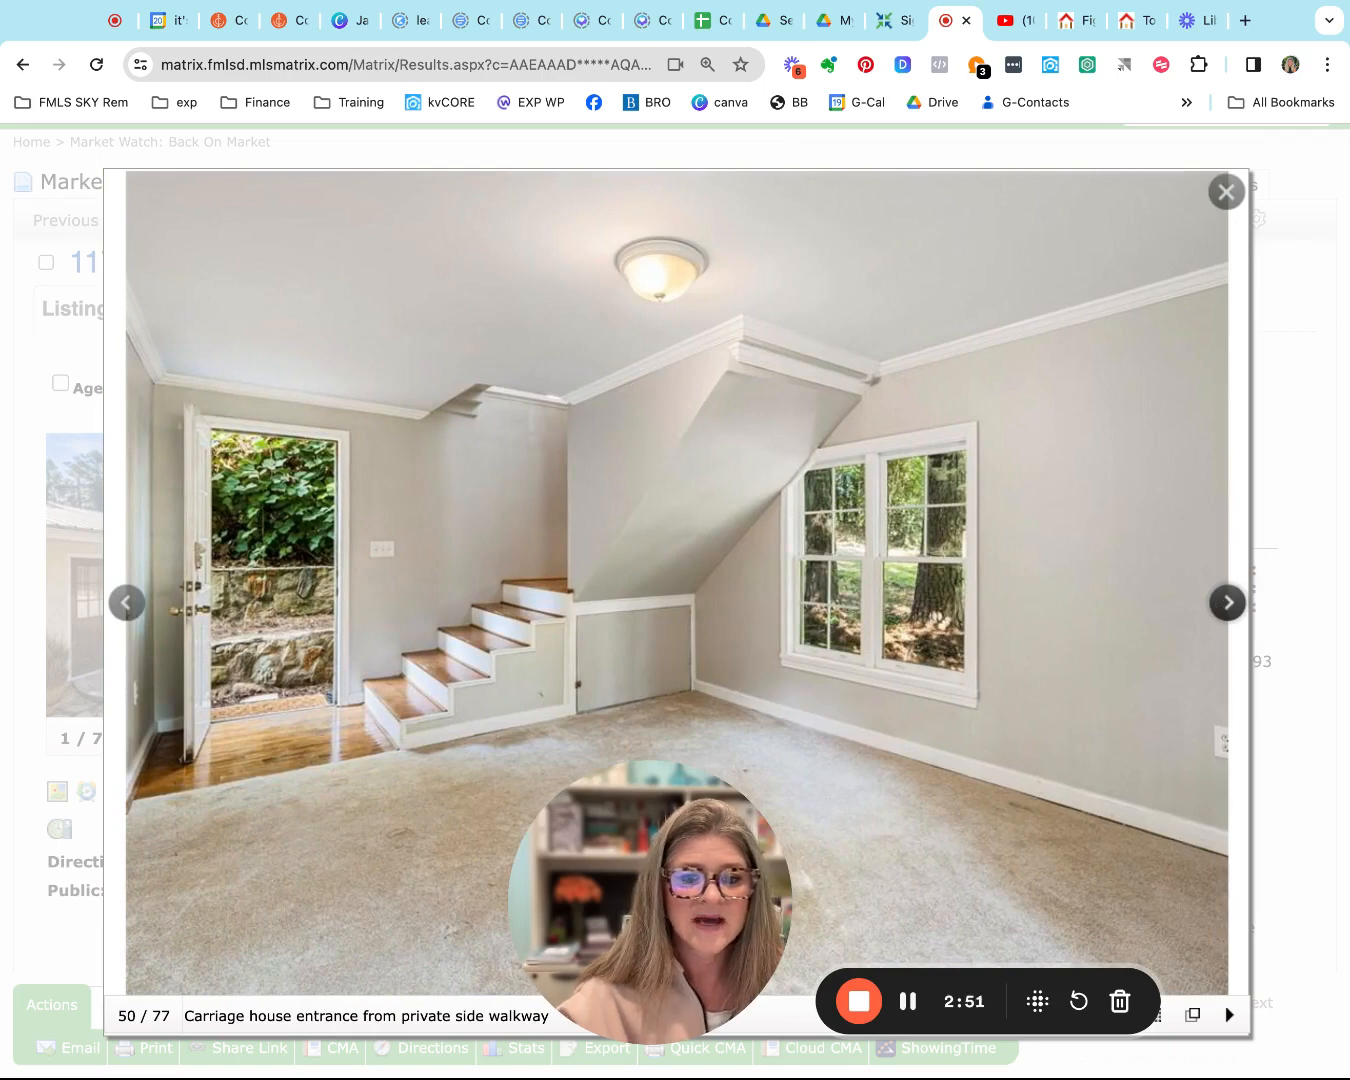
left_click(1226, 602)
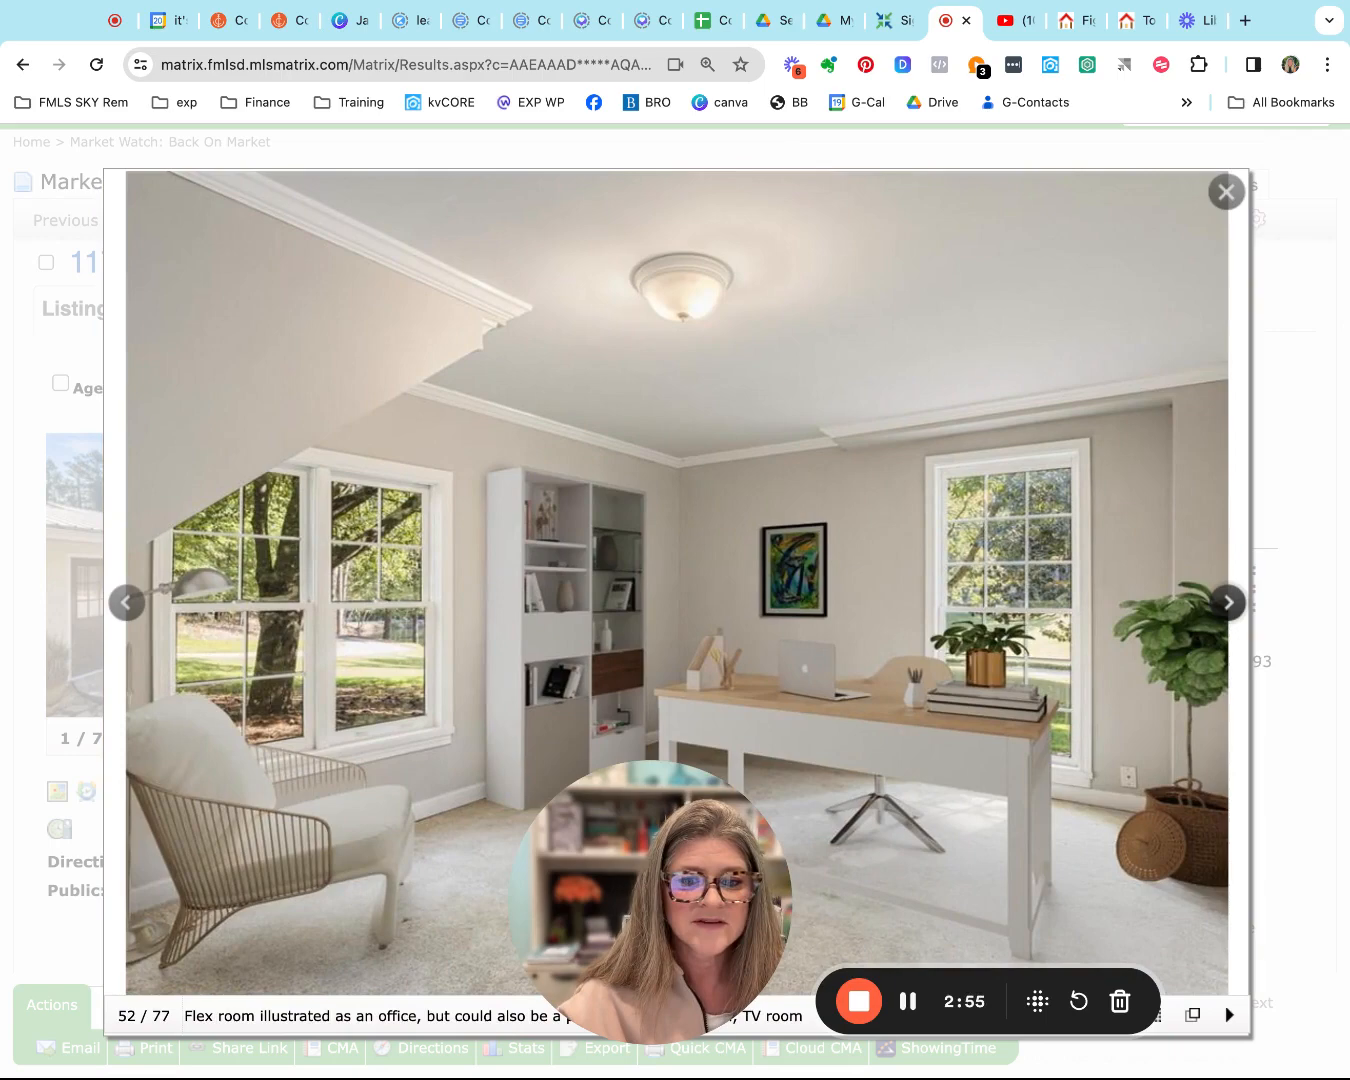
left_click(1224, 602)
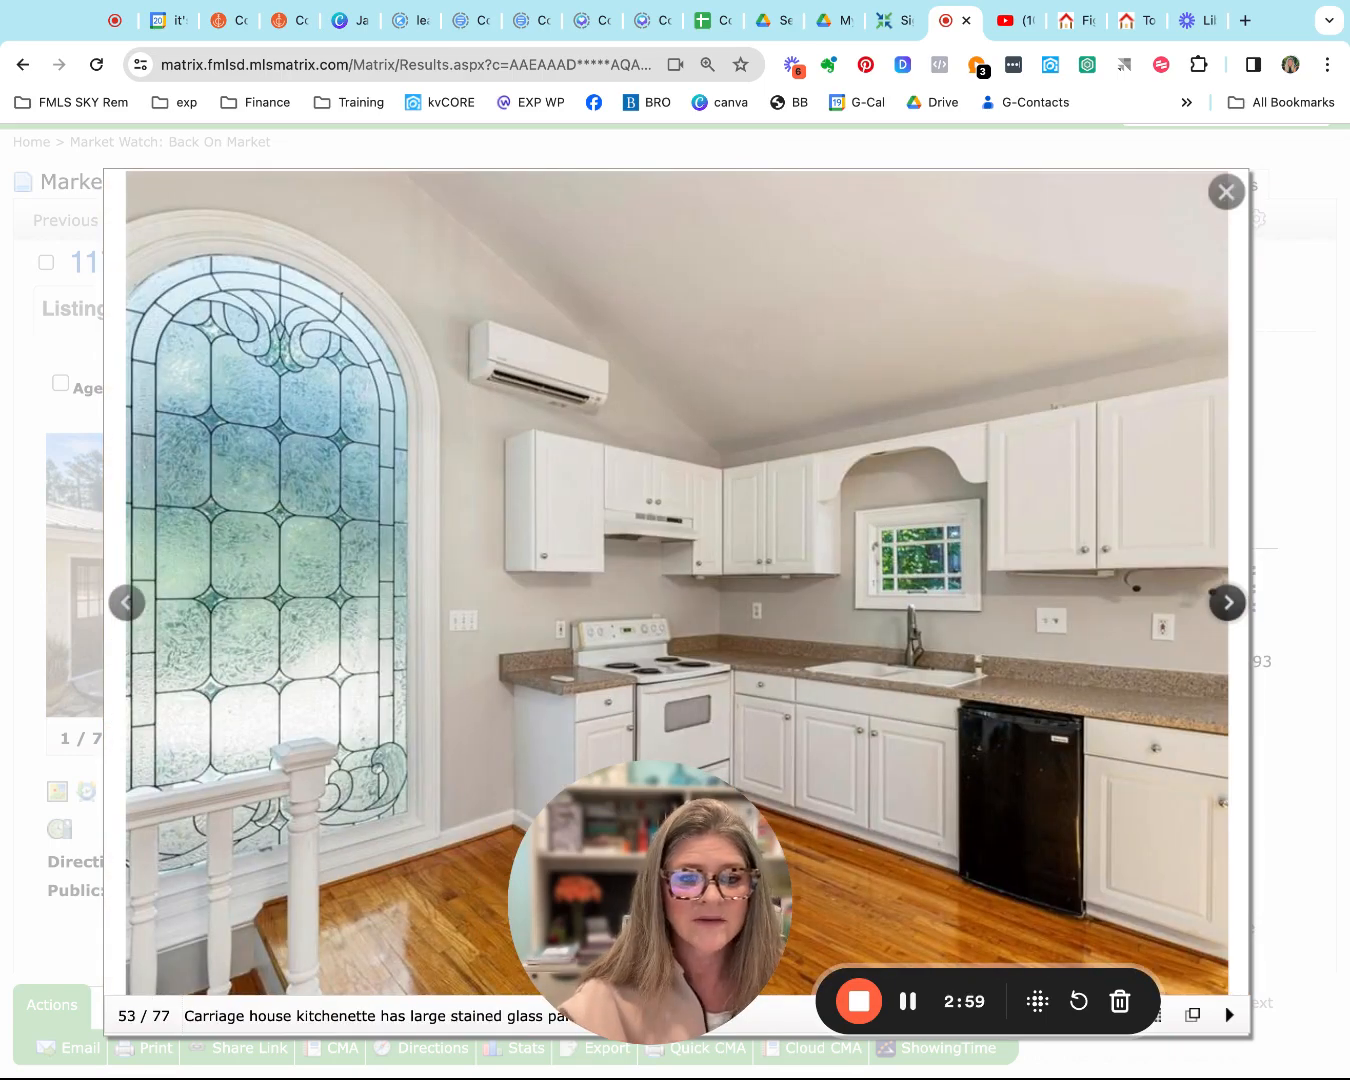
left_click(1228, 602)
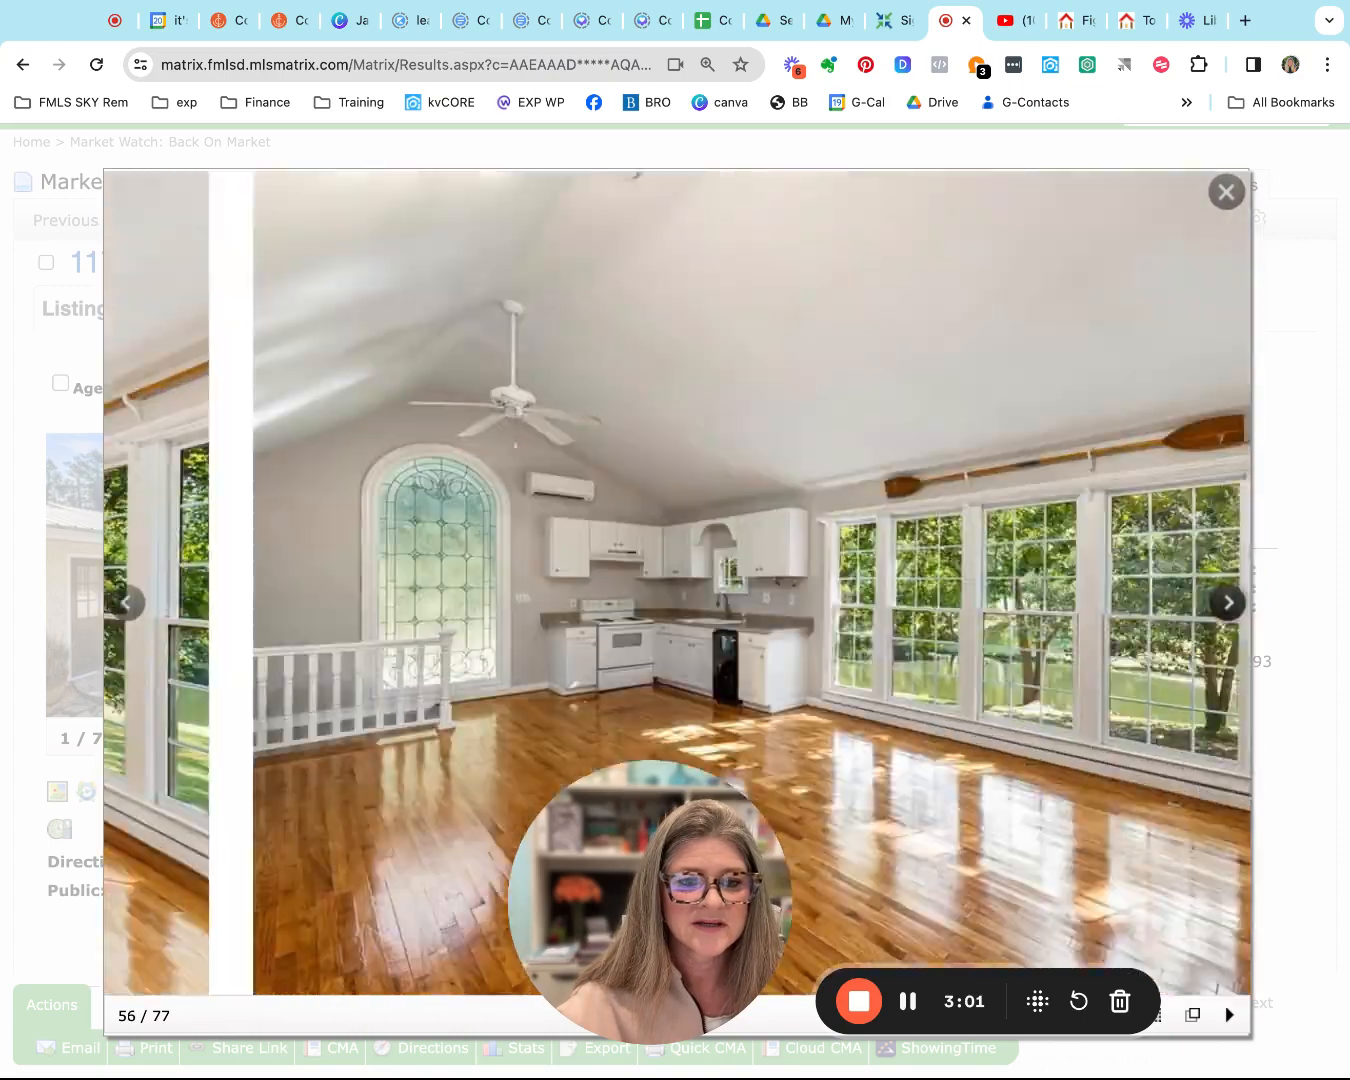
left_click(1226, 602)
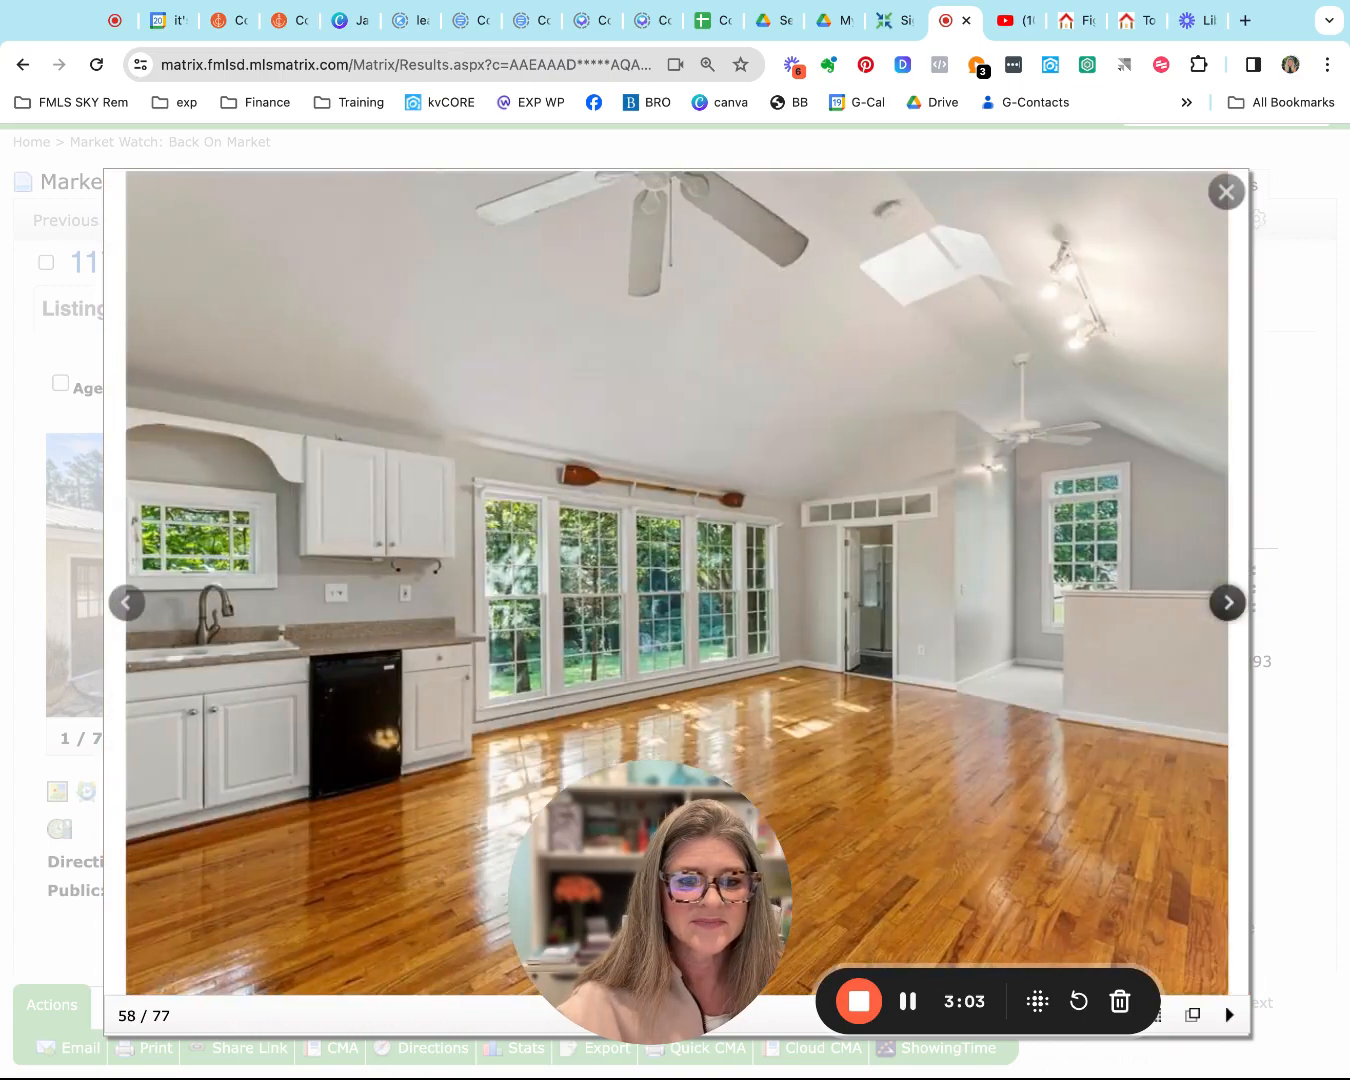
left_click(1226, 602)
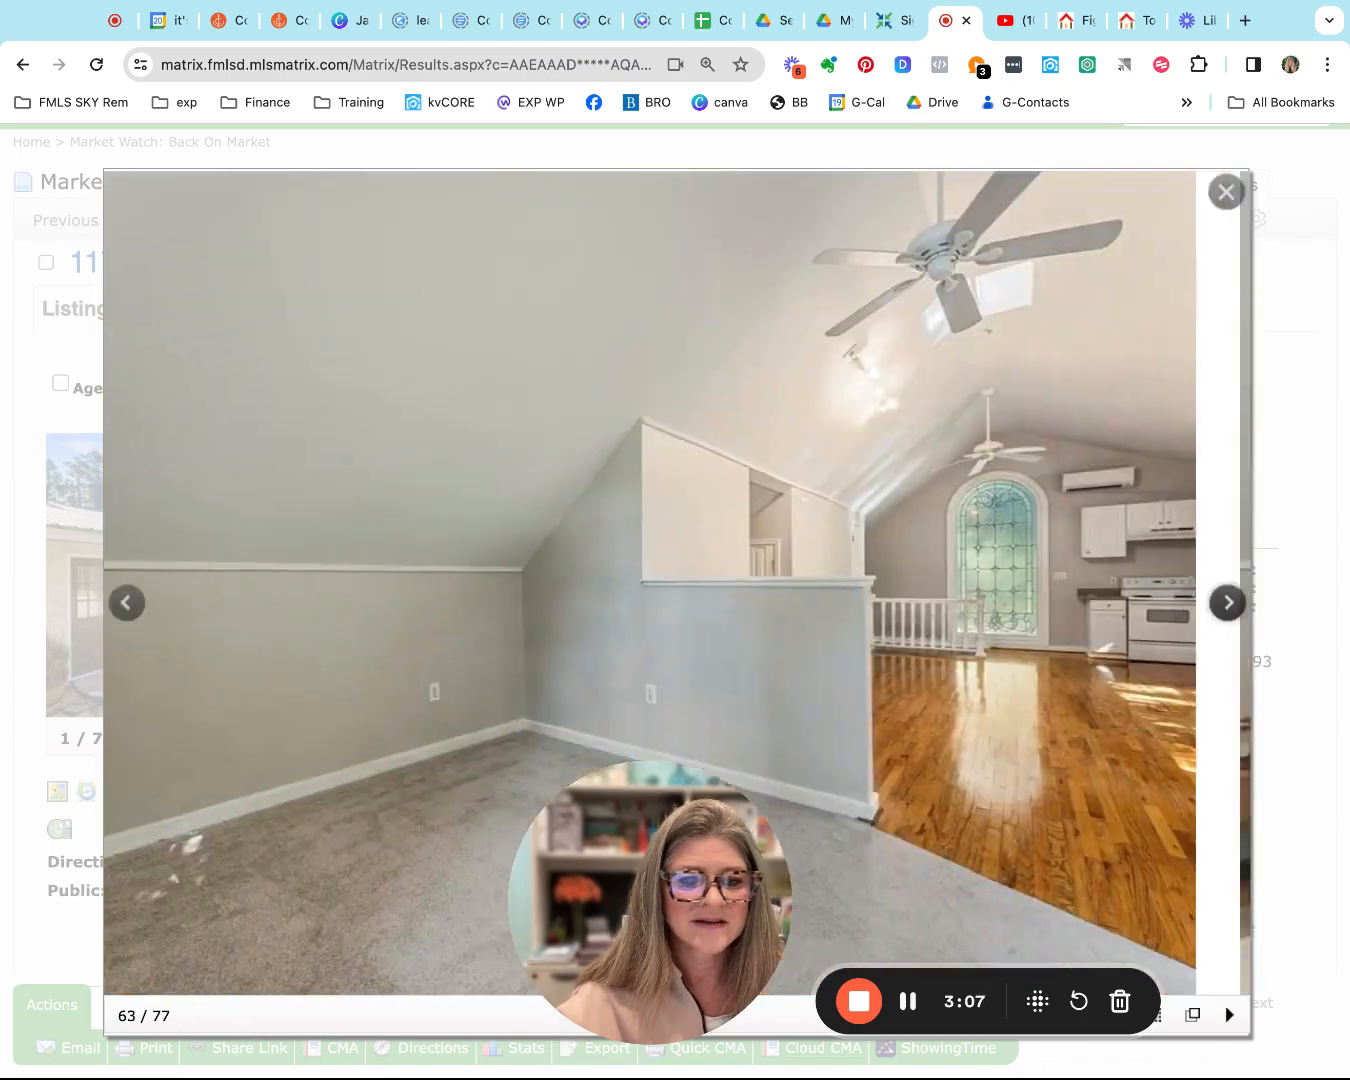
left_click(1226, 602)
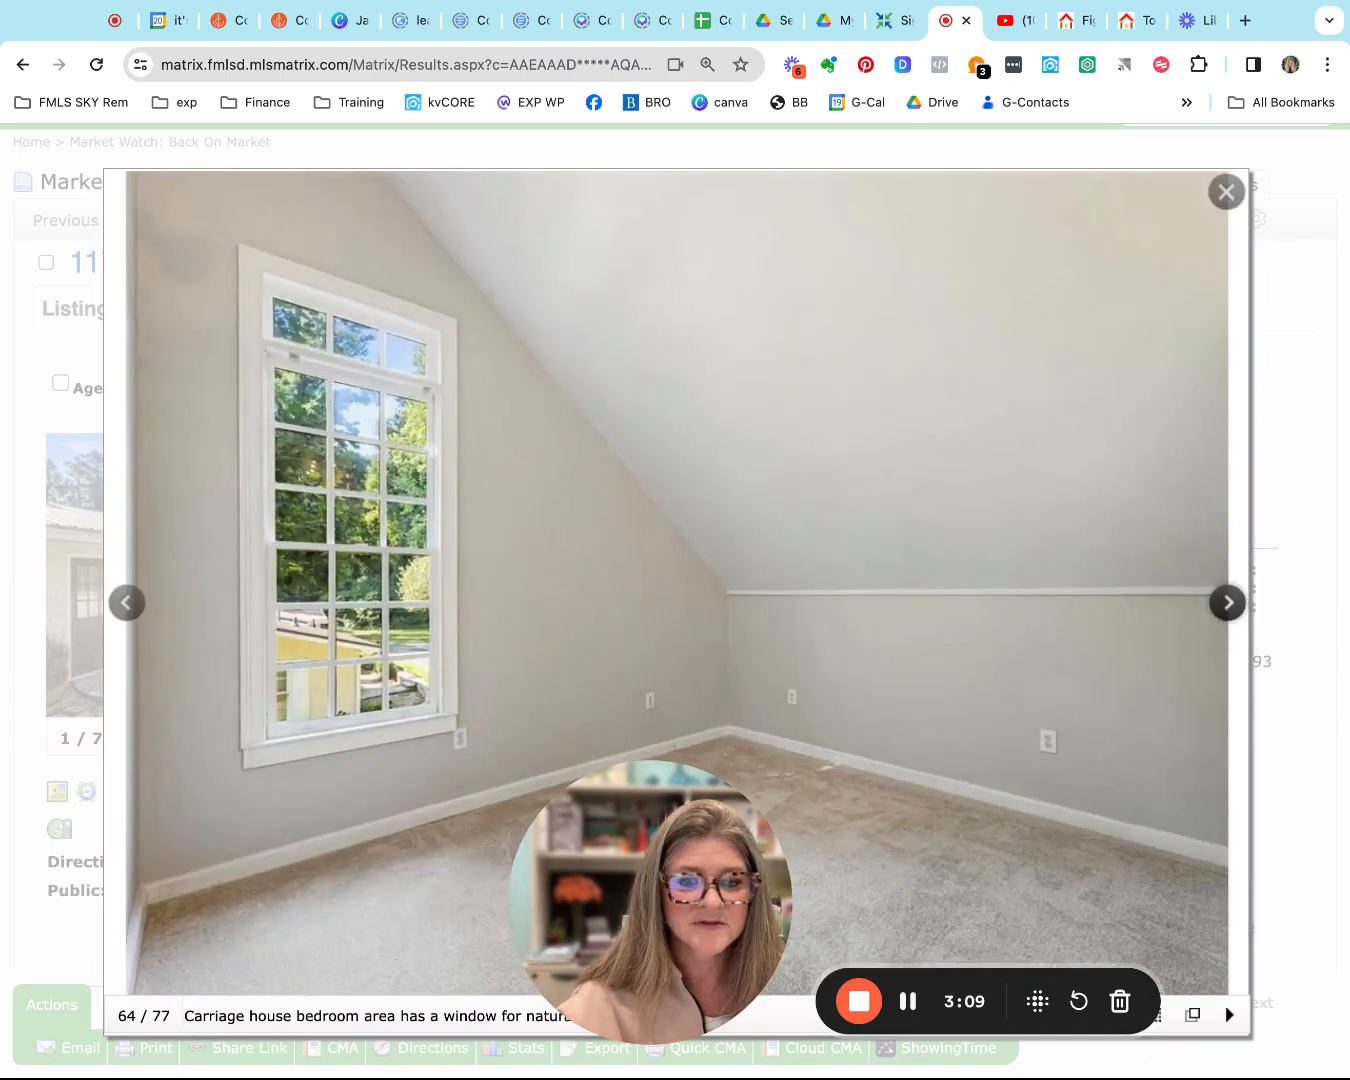
left_click(1226, 602)
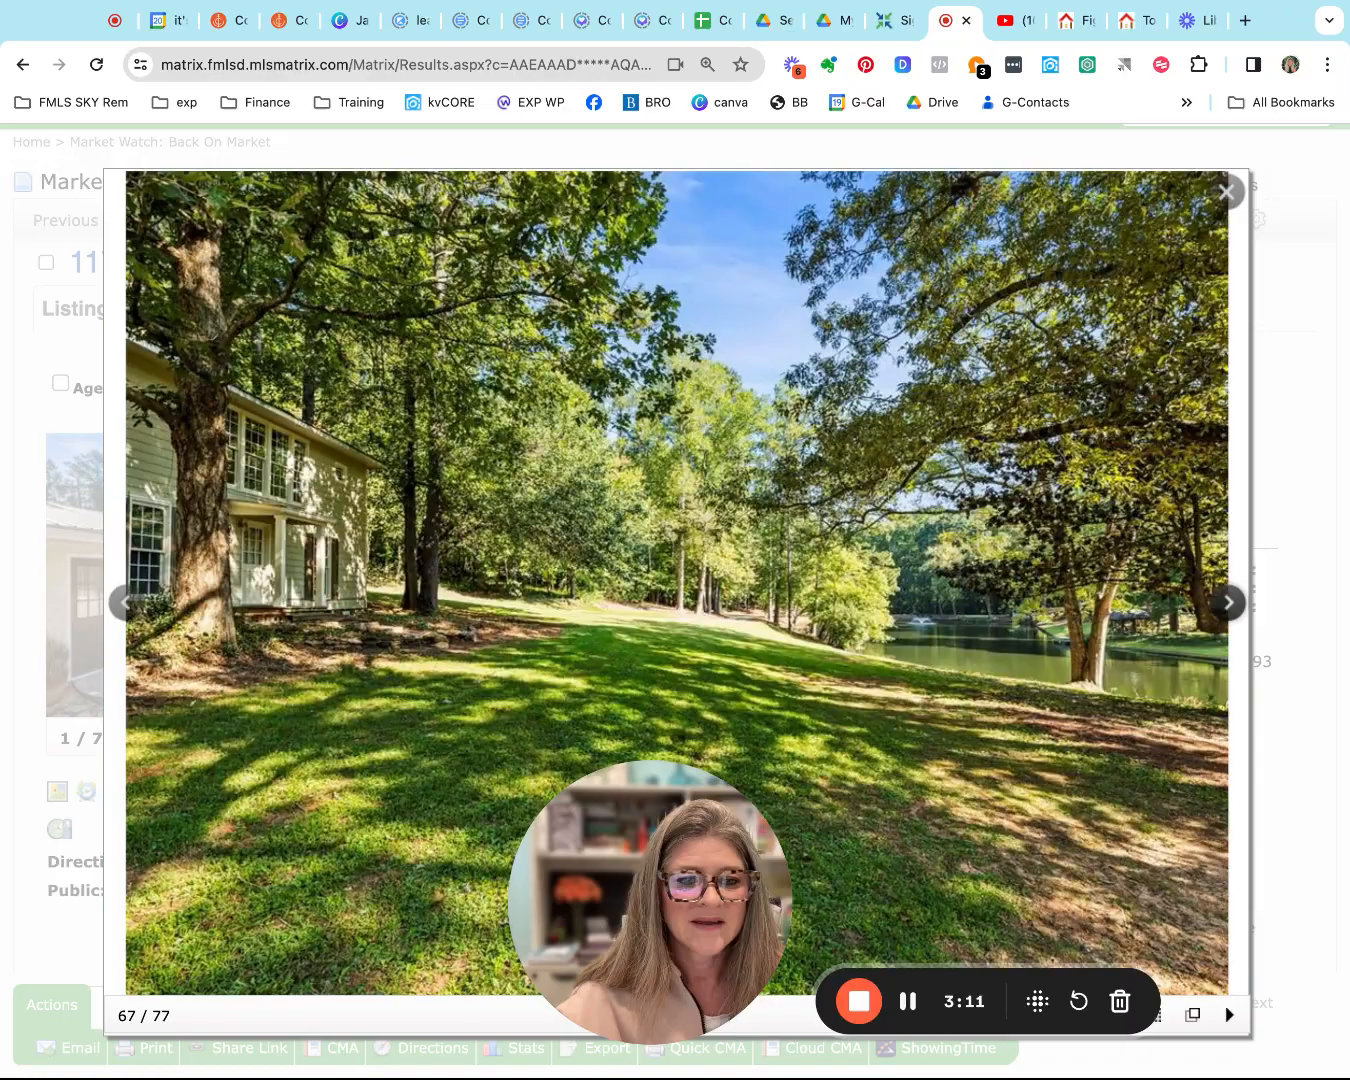
left_click(1224, 602)
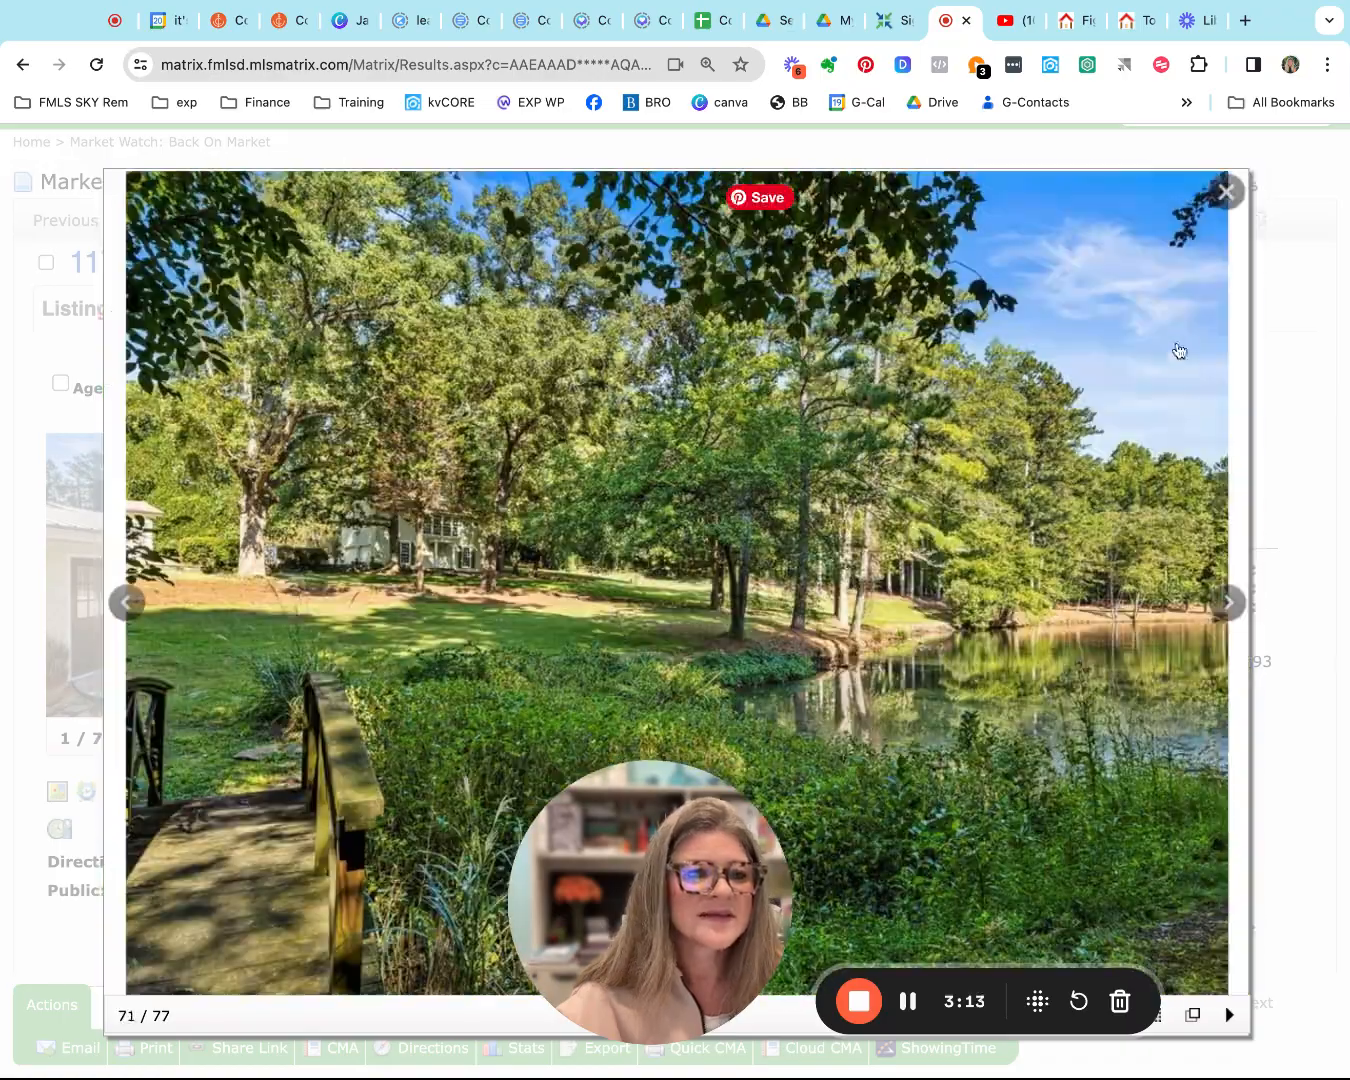
left_click(1226, 192)
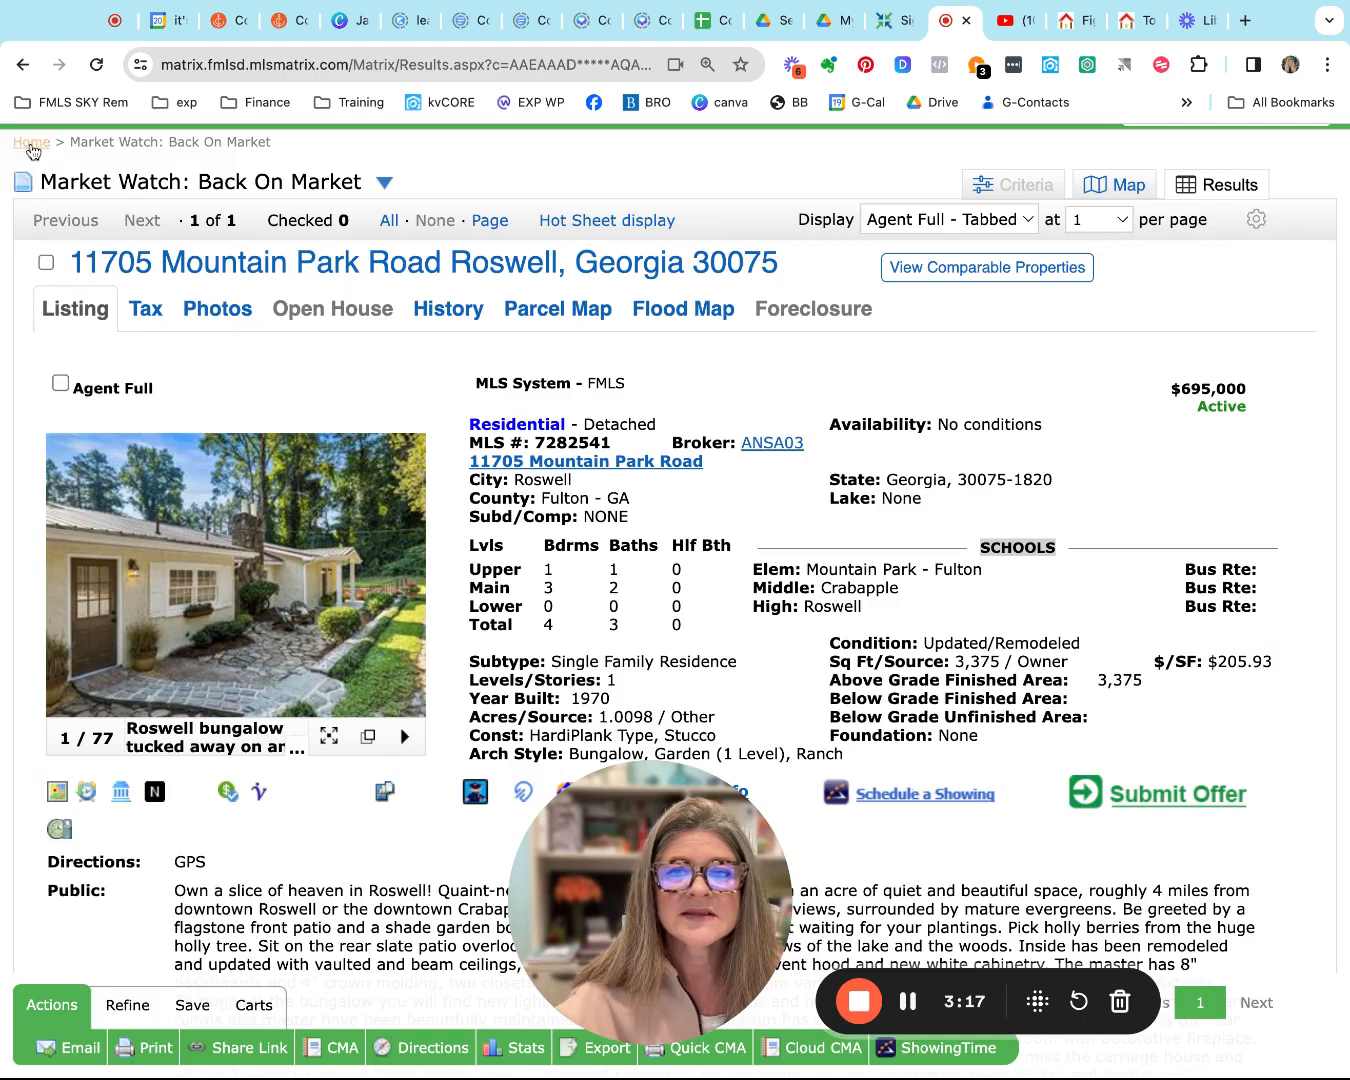
left_click(32, 140)
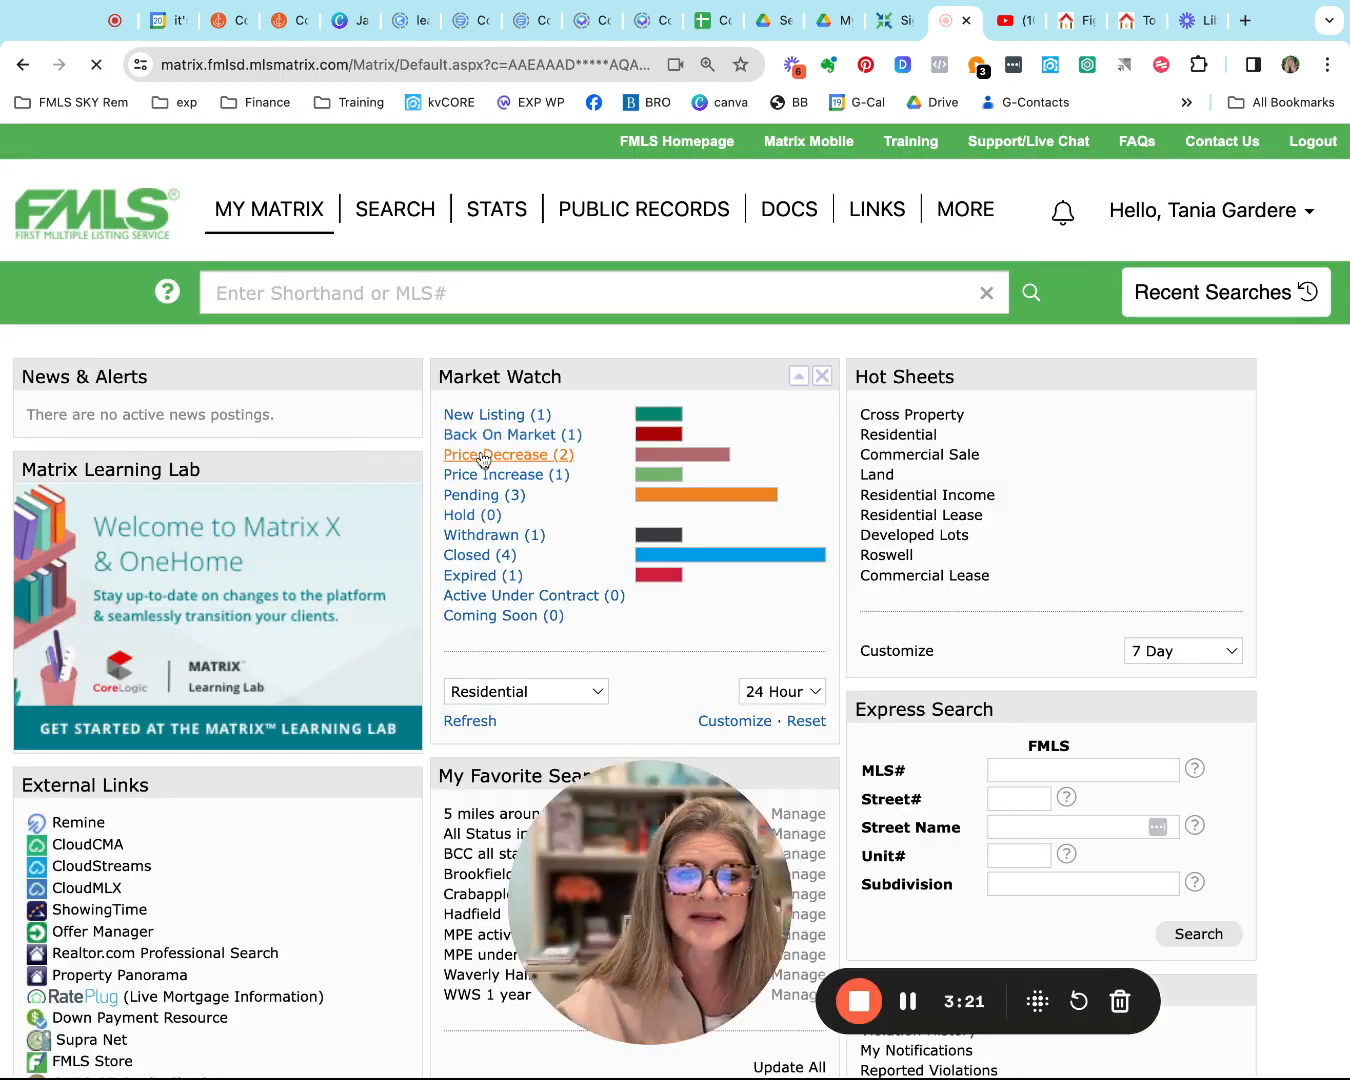
left_click(502, 456)
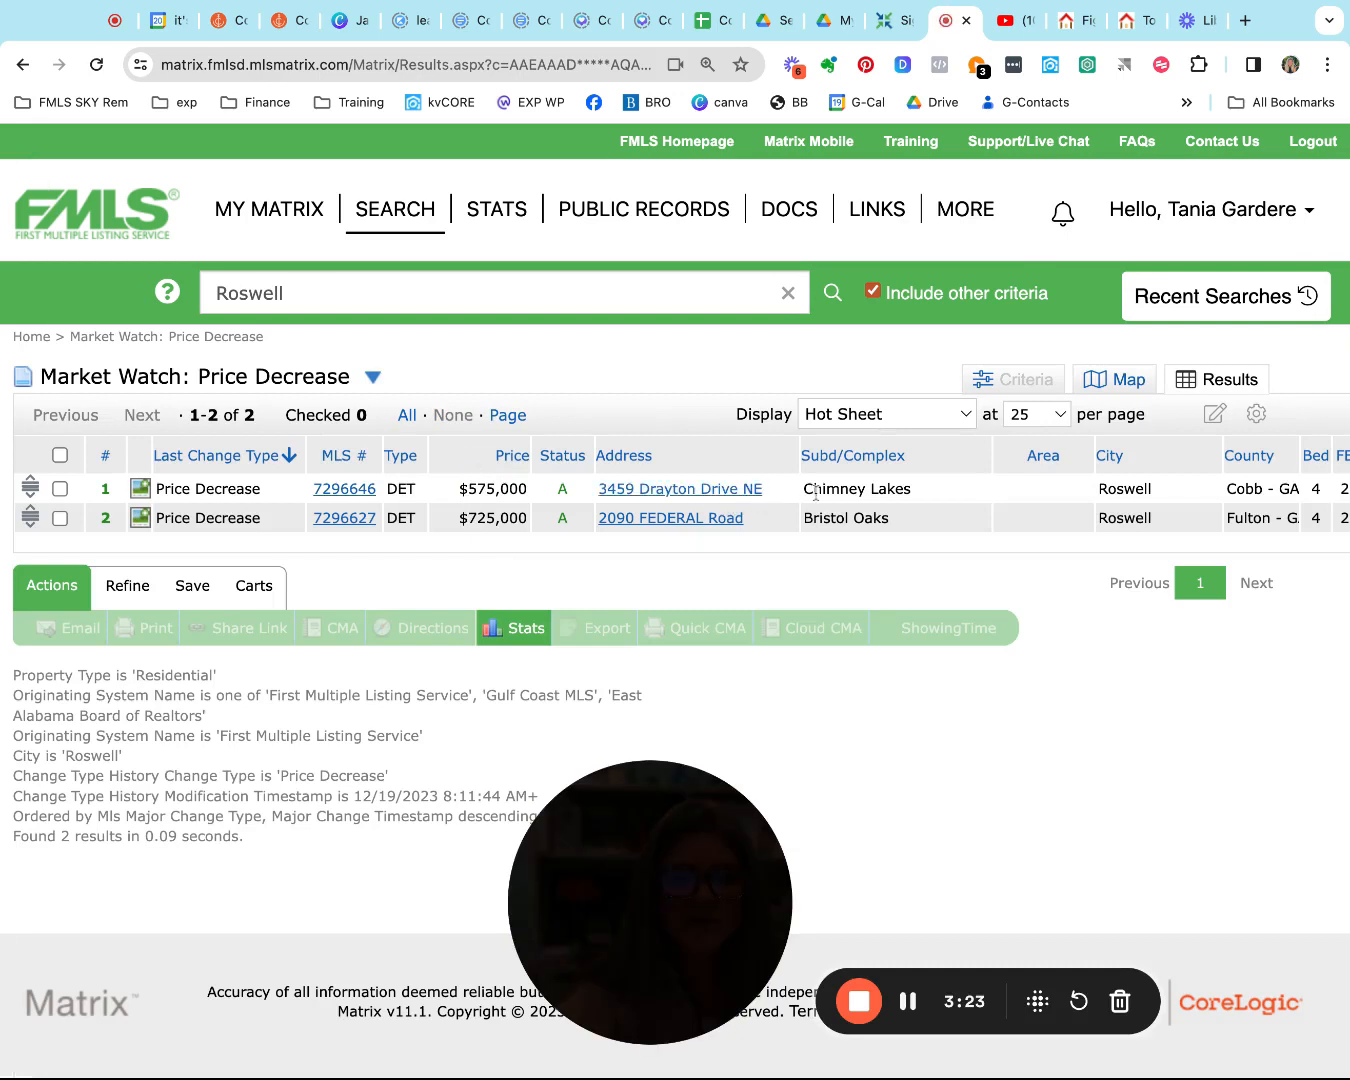
mouse_move(904, 528)
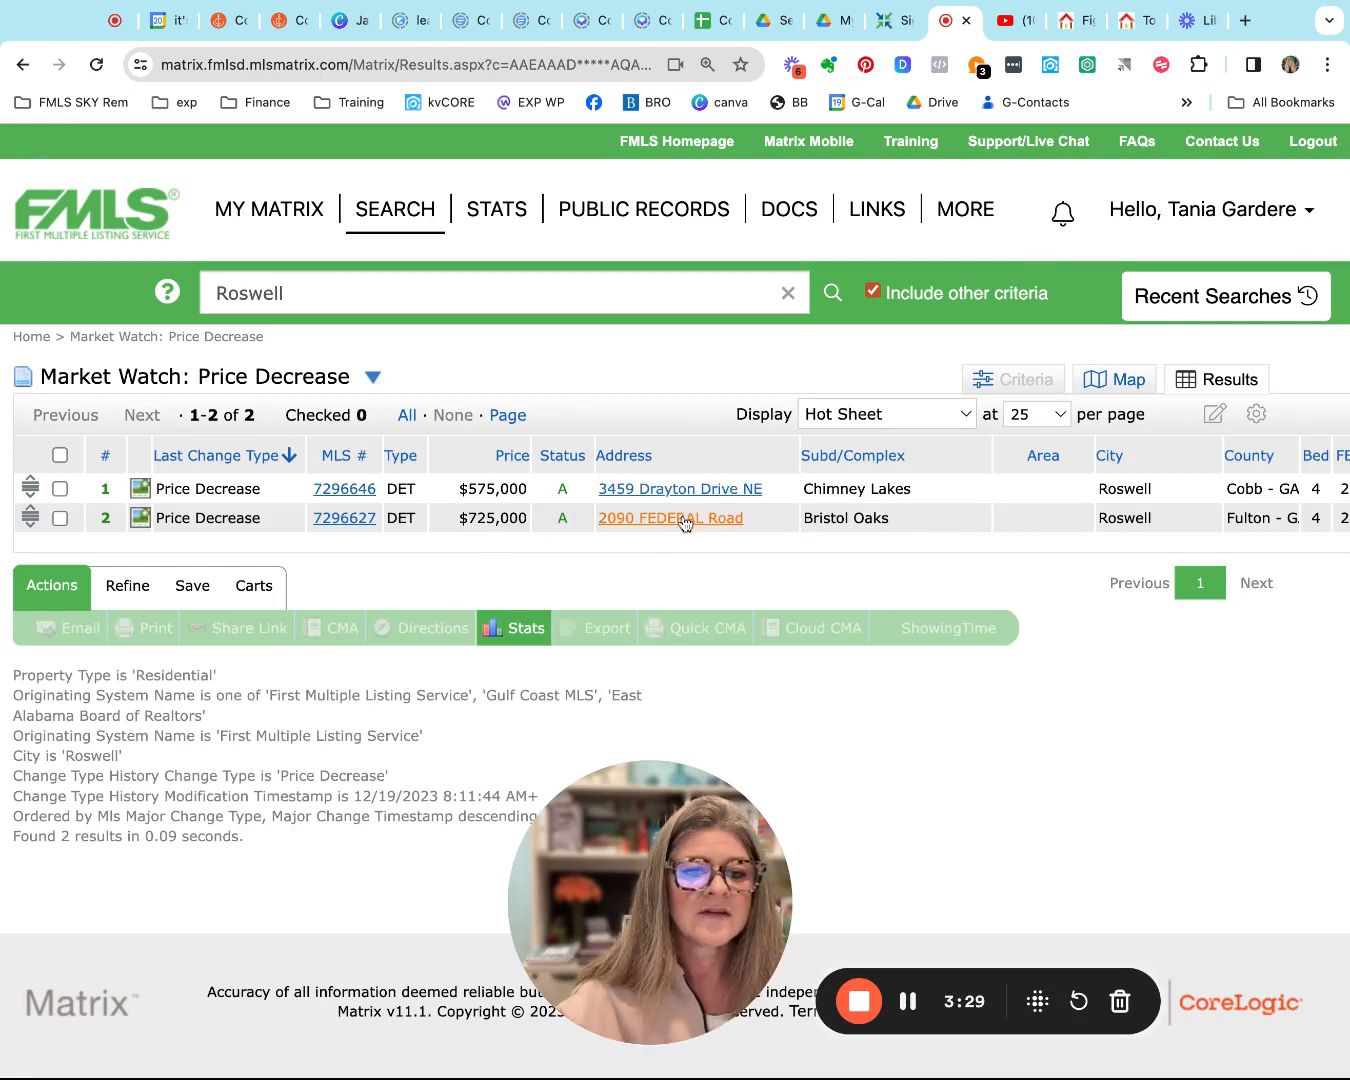
mouse_move(376, 474)
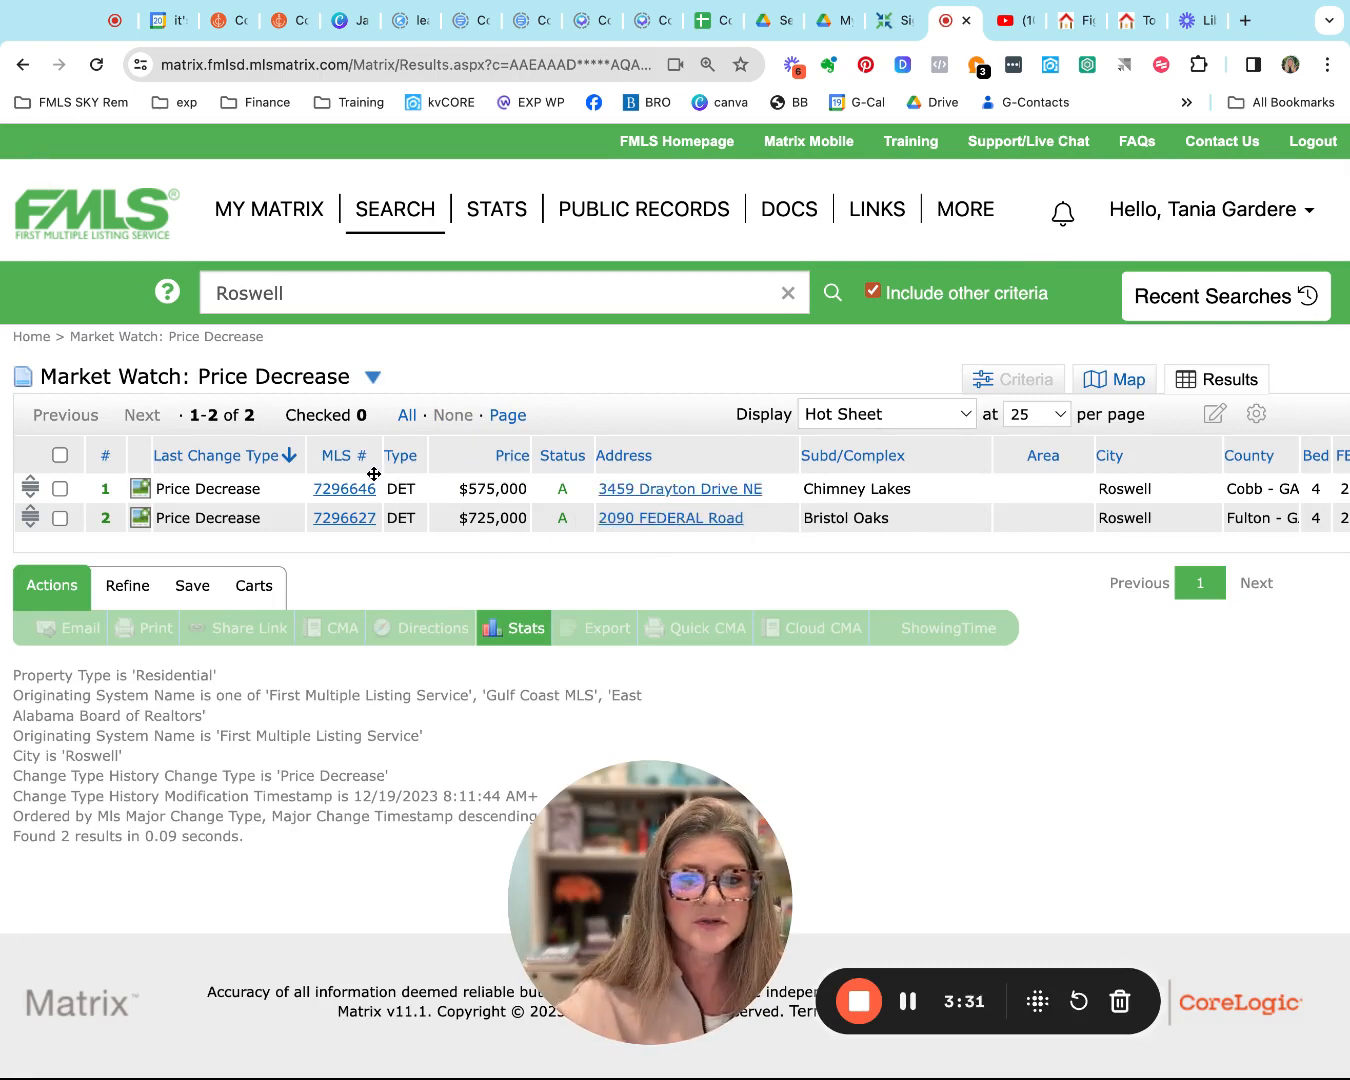
mouse_move(344, 488)
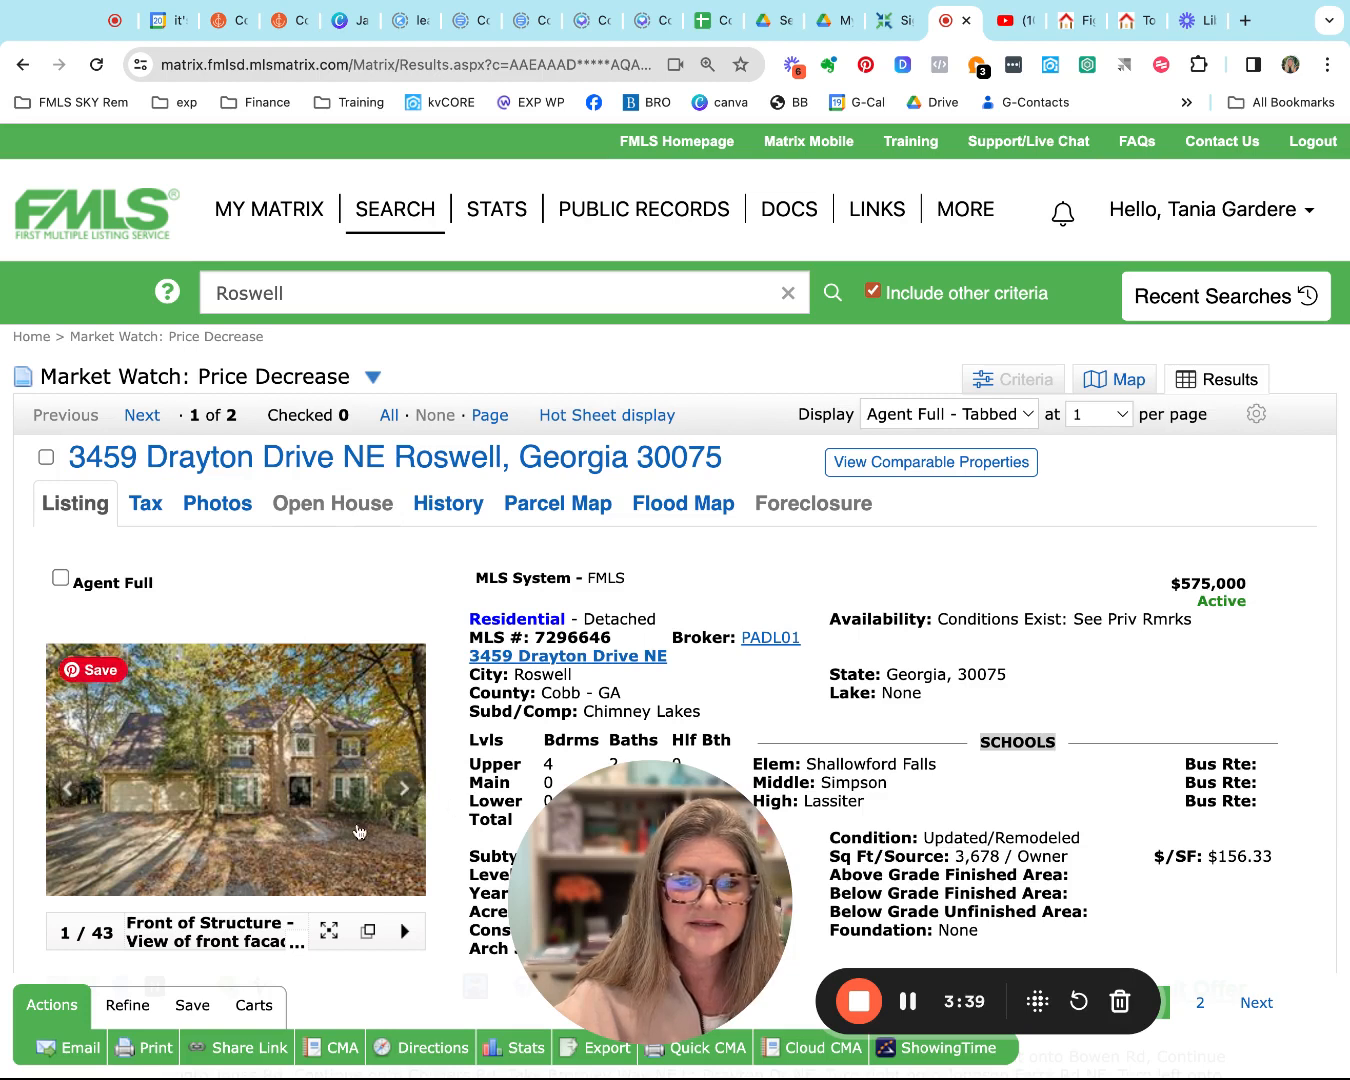
View photos of 3459 Drayton Drive NE, then move to 2090 Federal Road at $725,000 and its photos
left_click(404, 788)
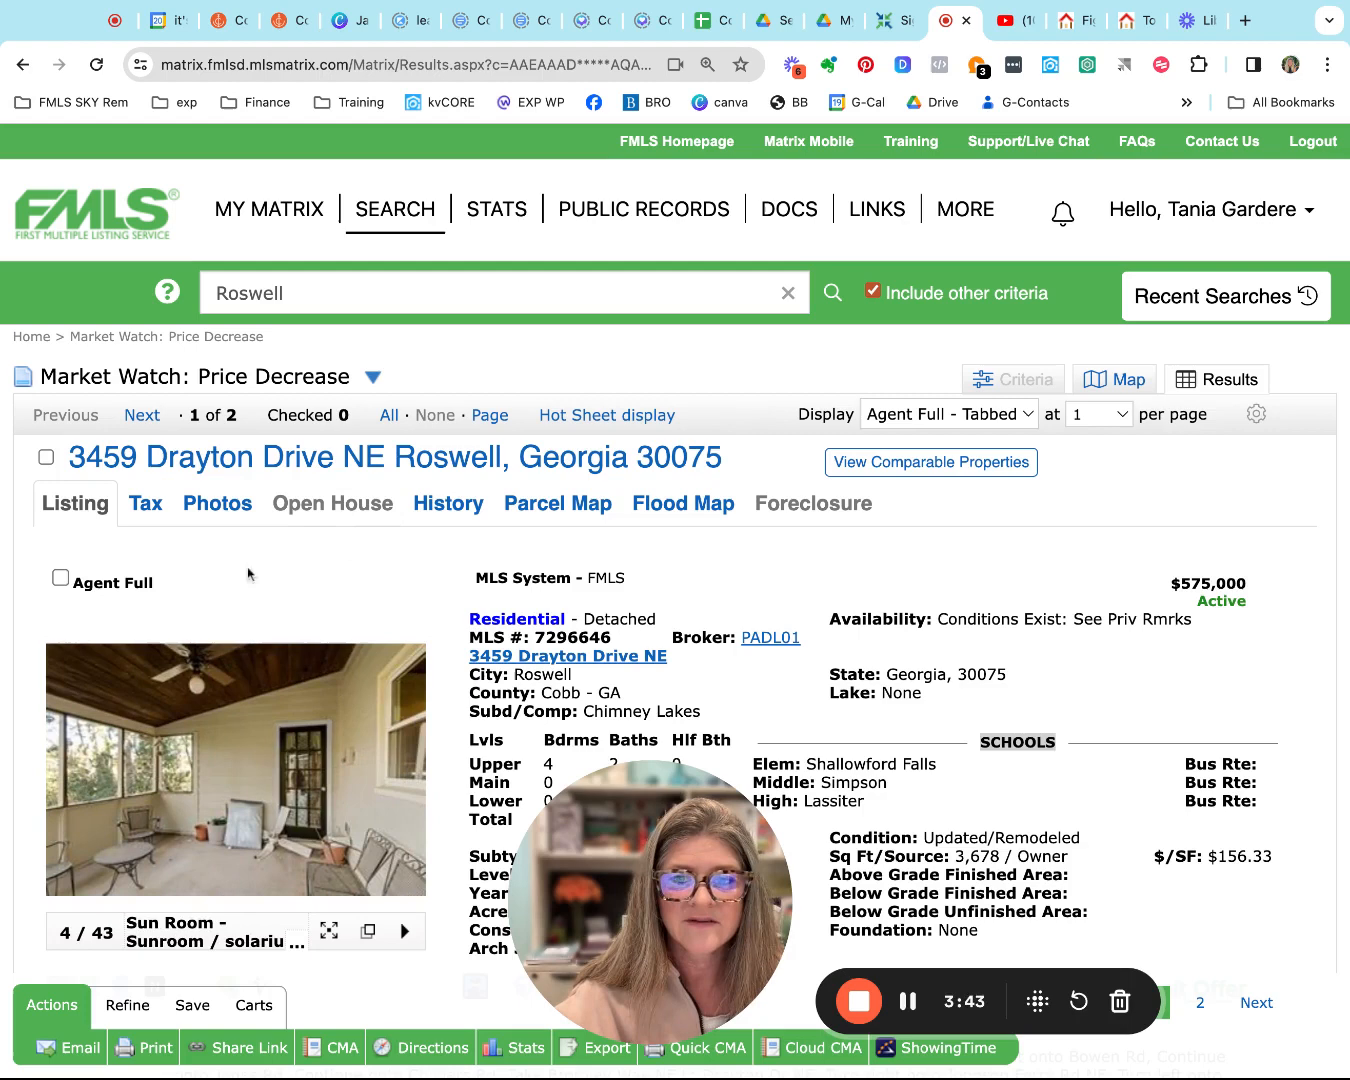
left_click(140, 414)
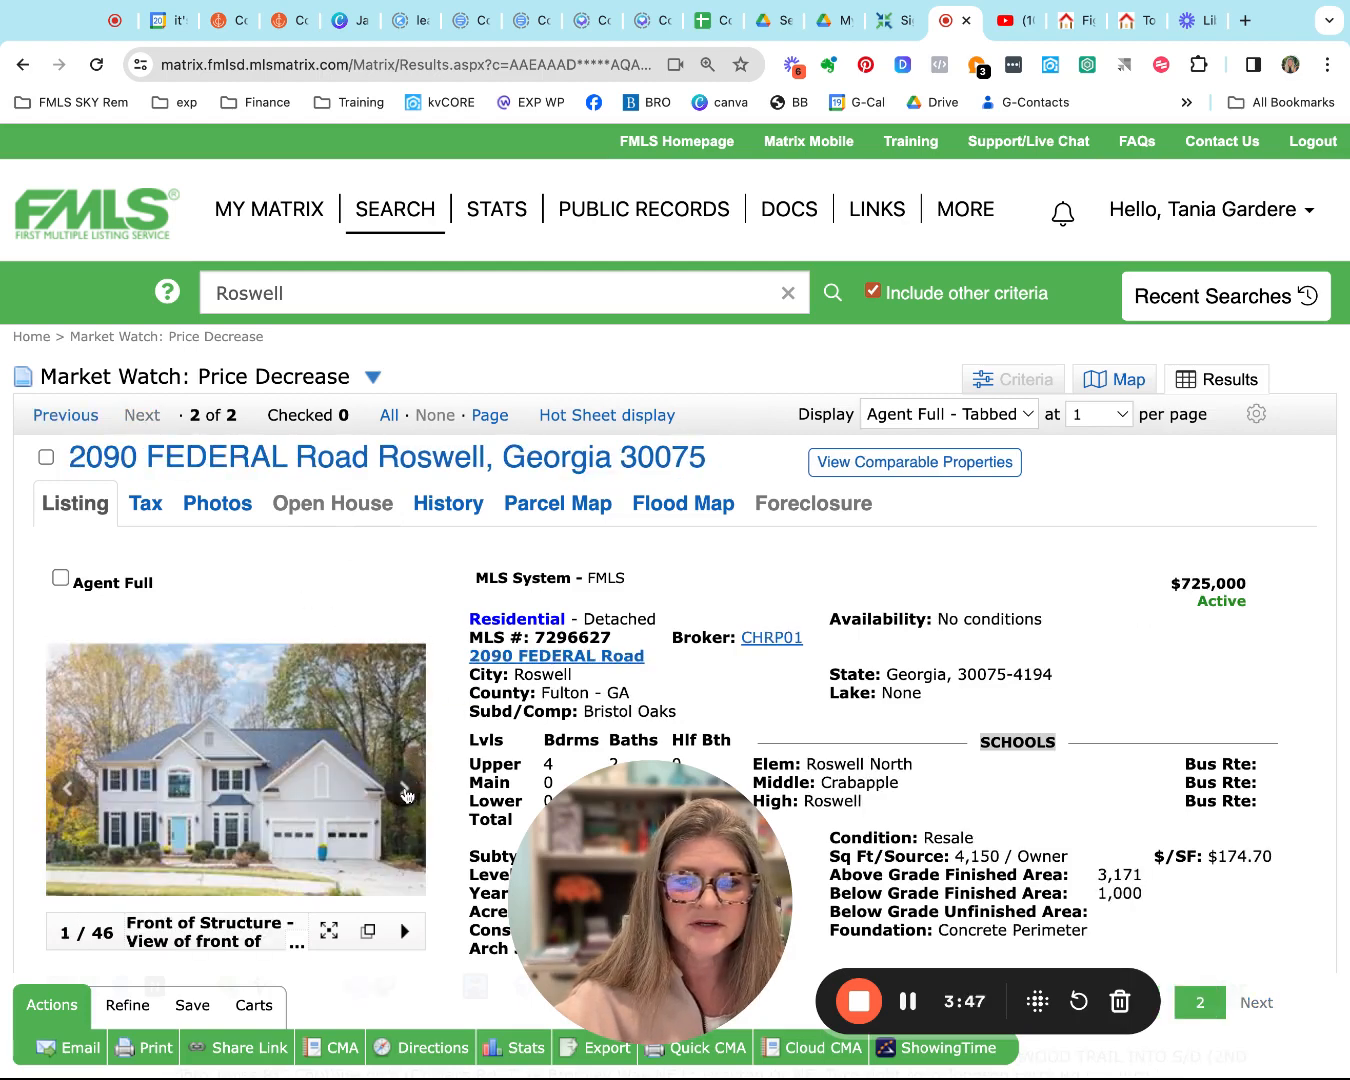
left_click(404, 790)
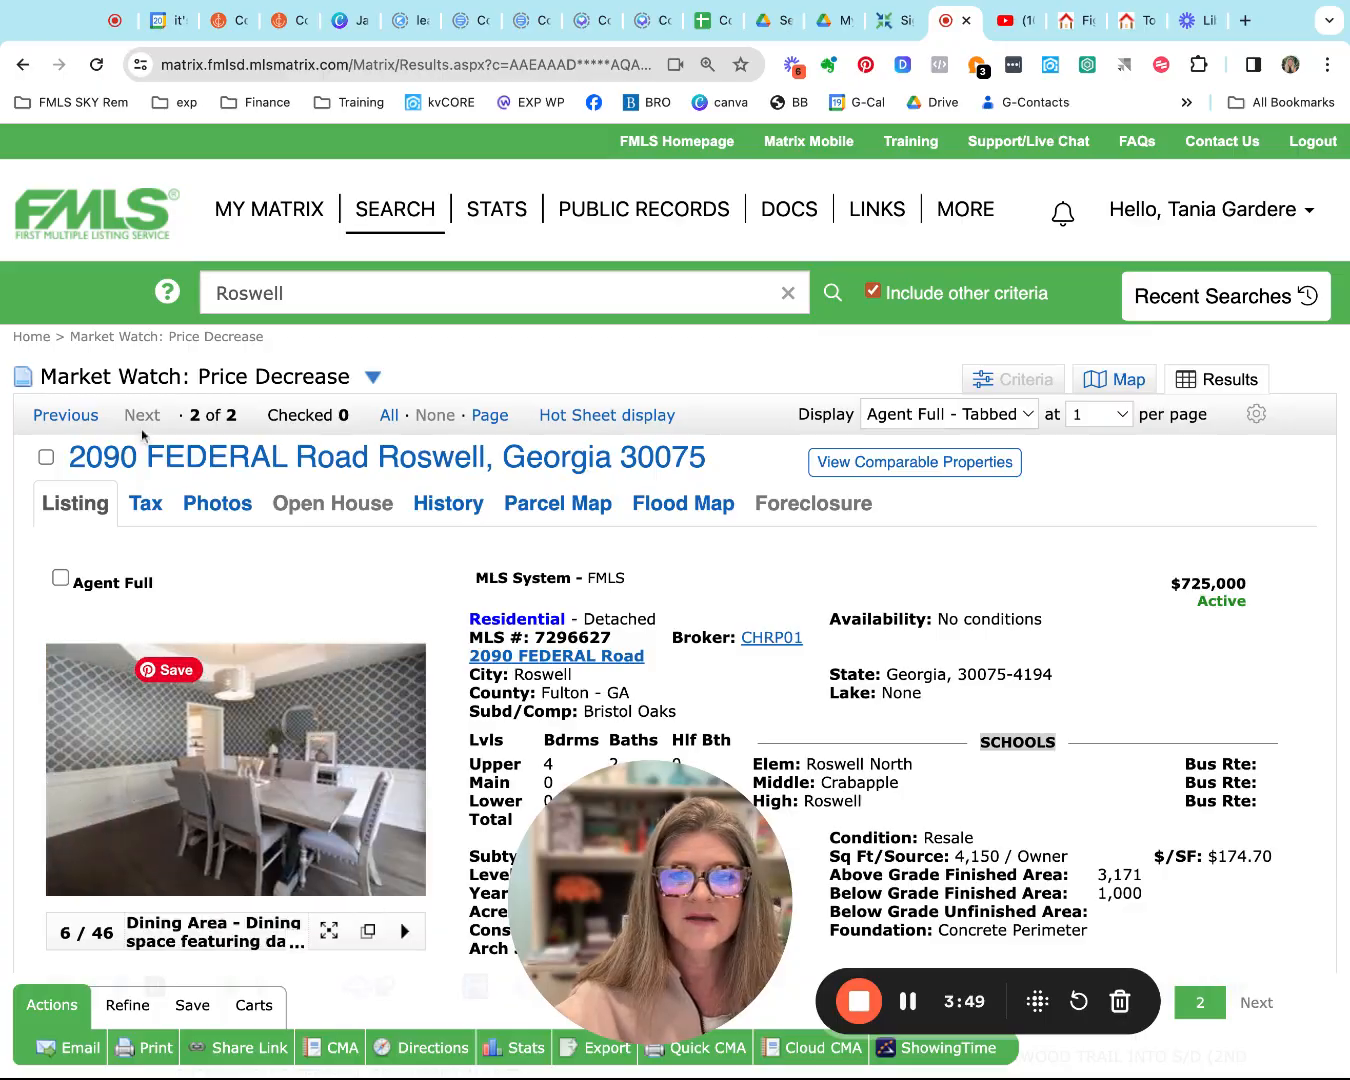
scroll("down", 3)
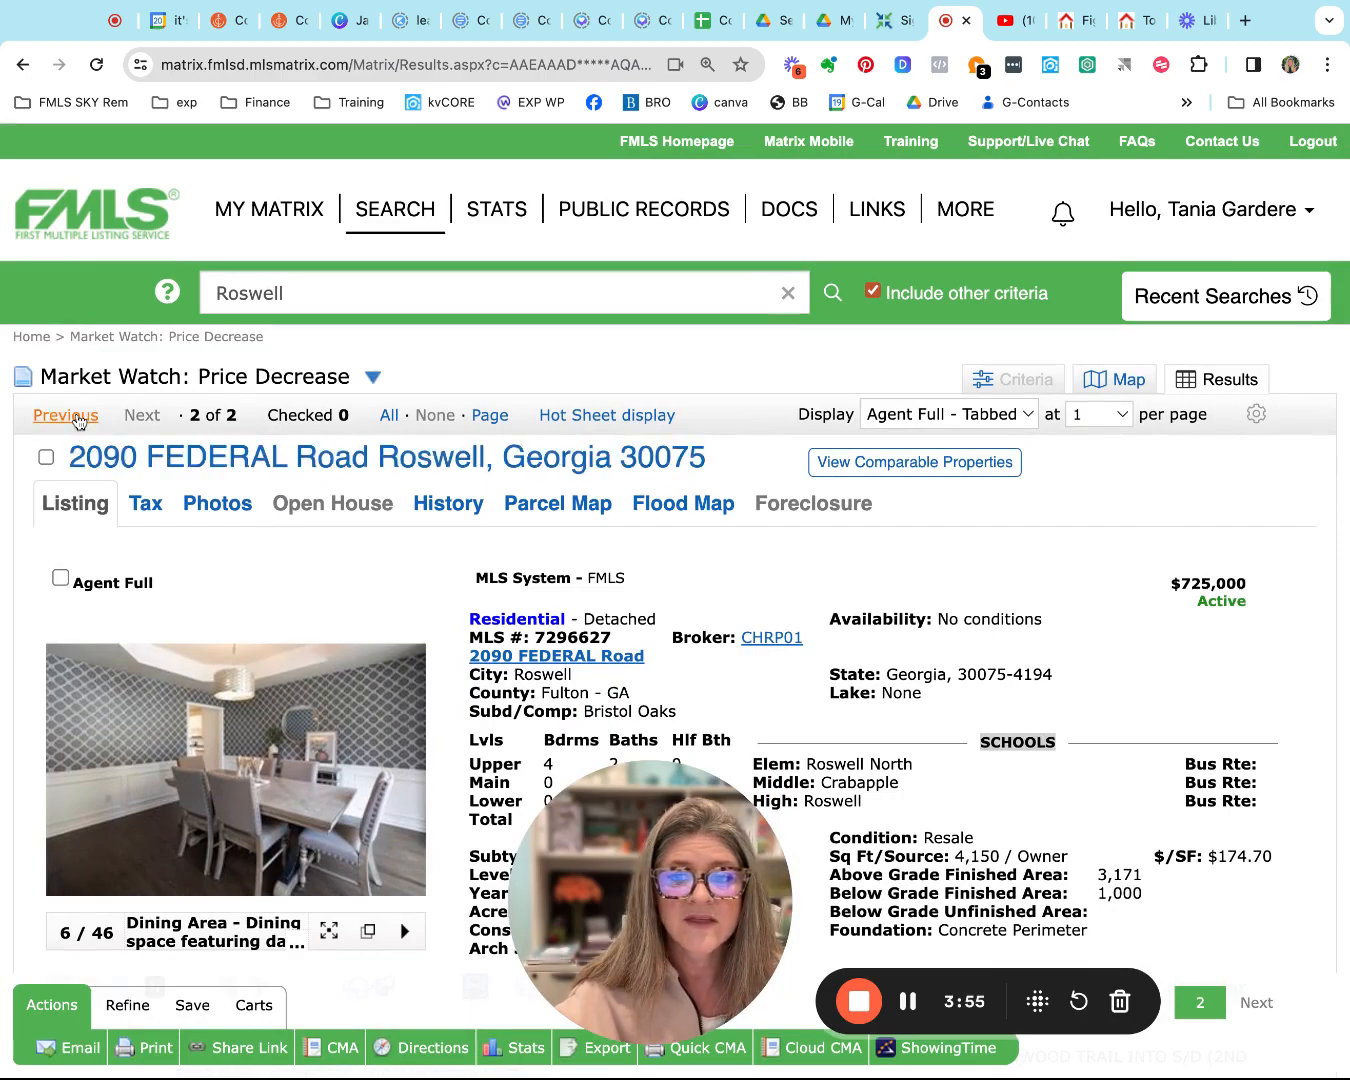
left_click(64, 414)
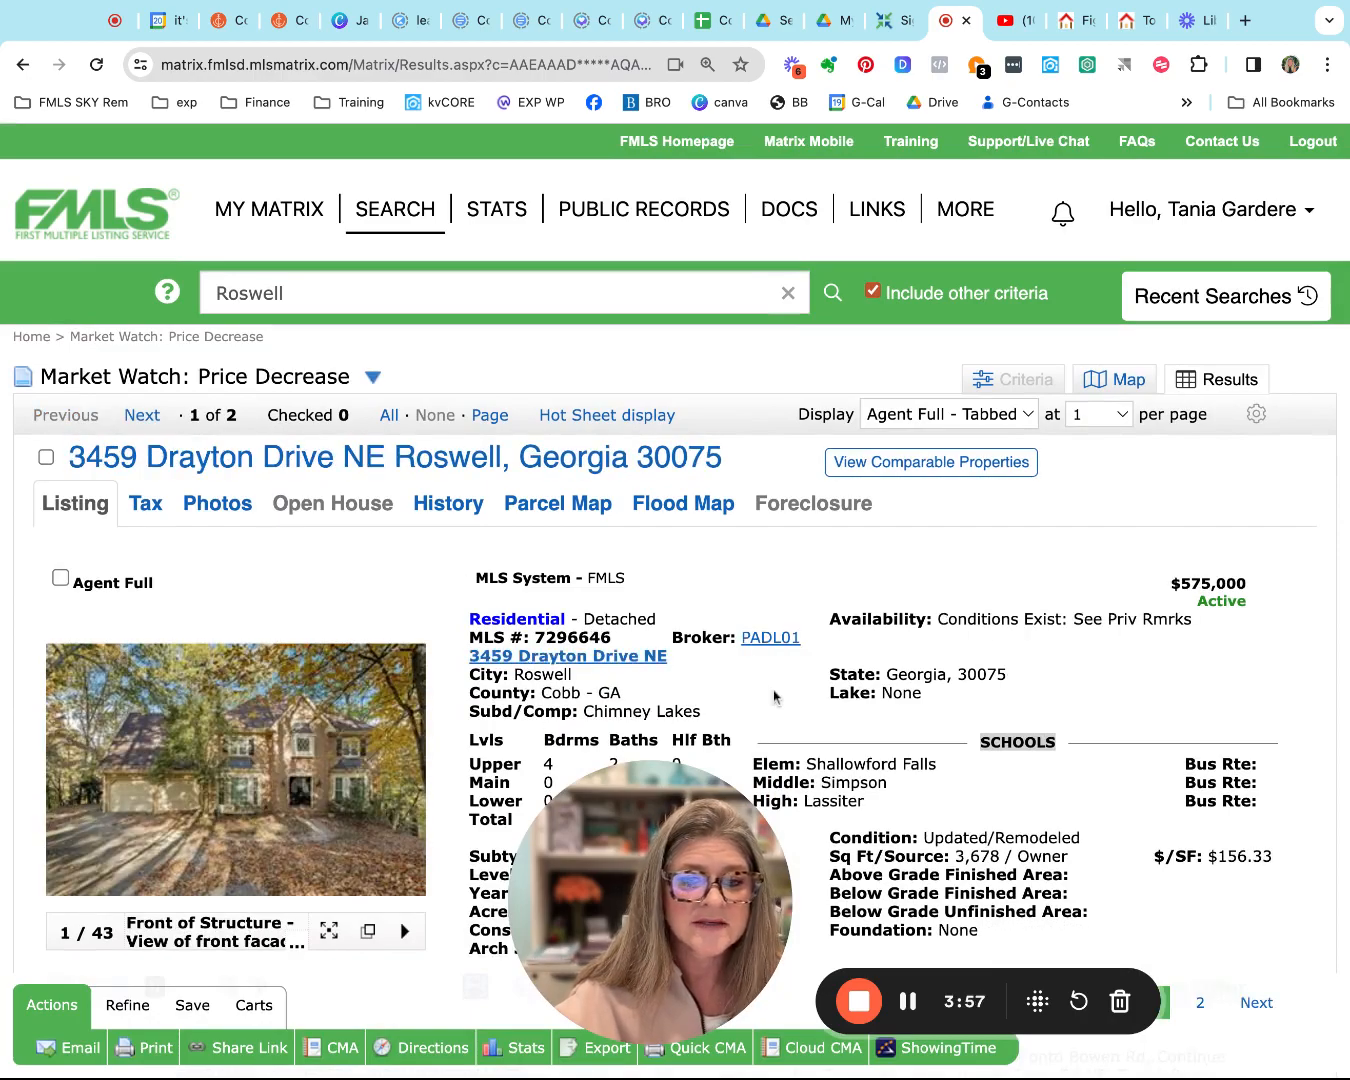
scroll("down", 3)
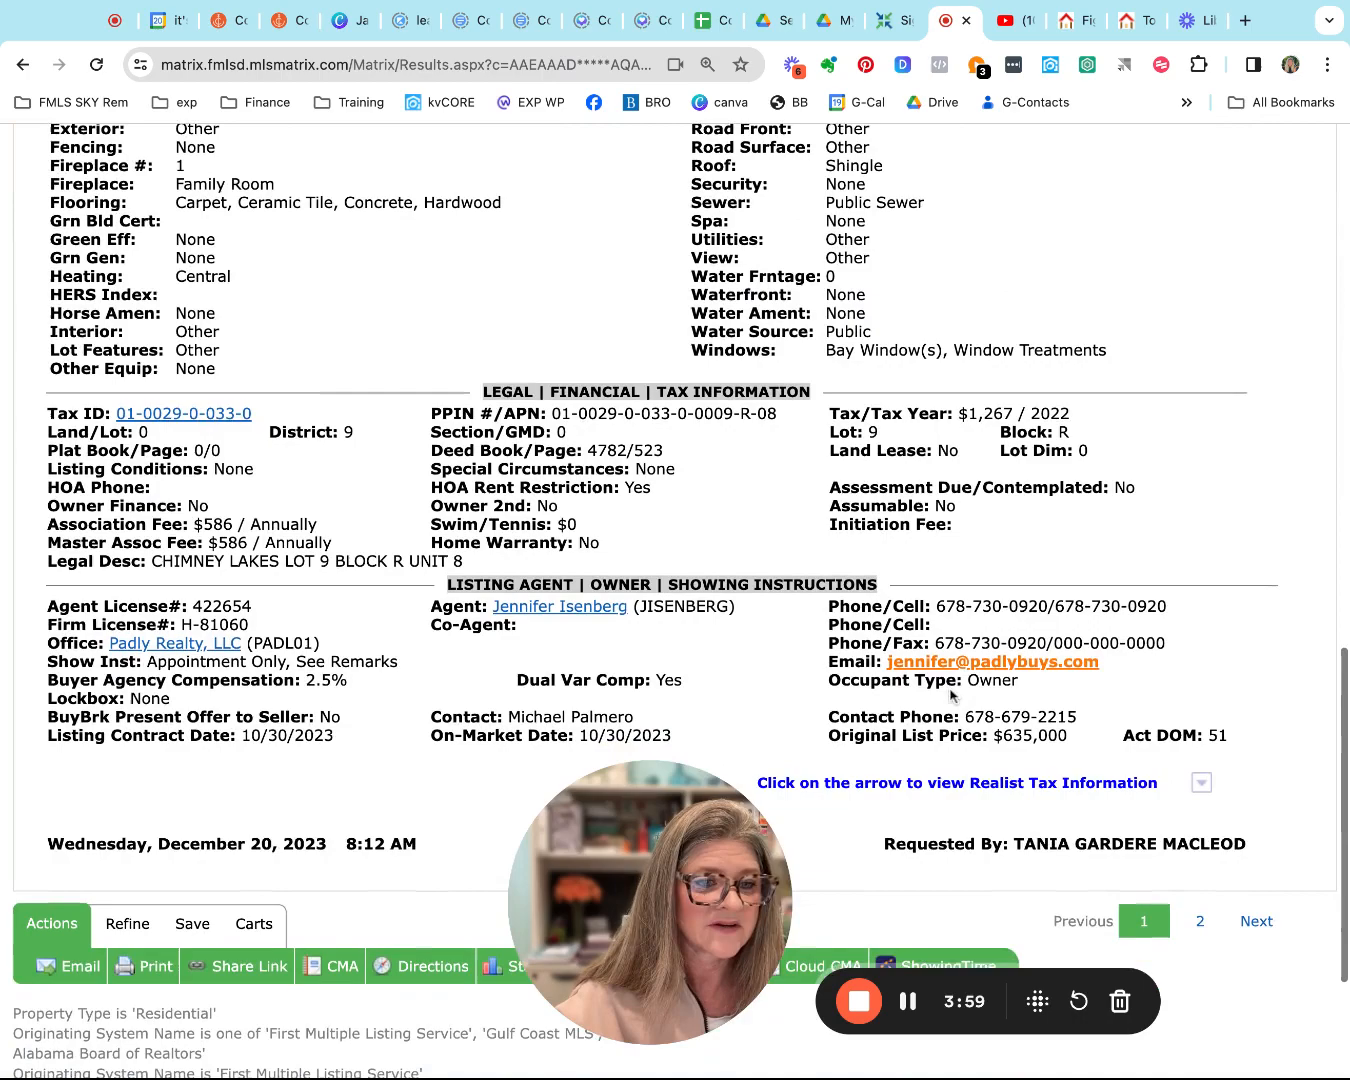
scroll("down", 3)
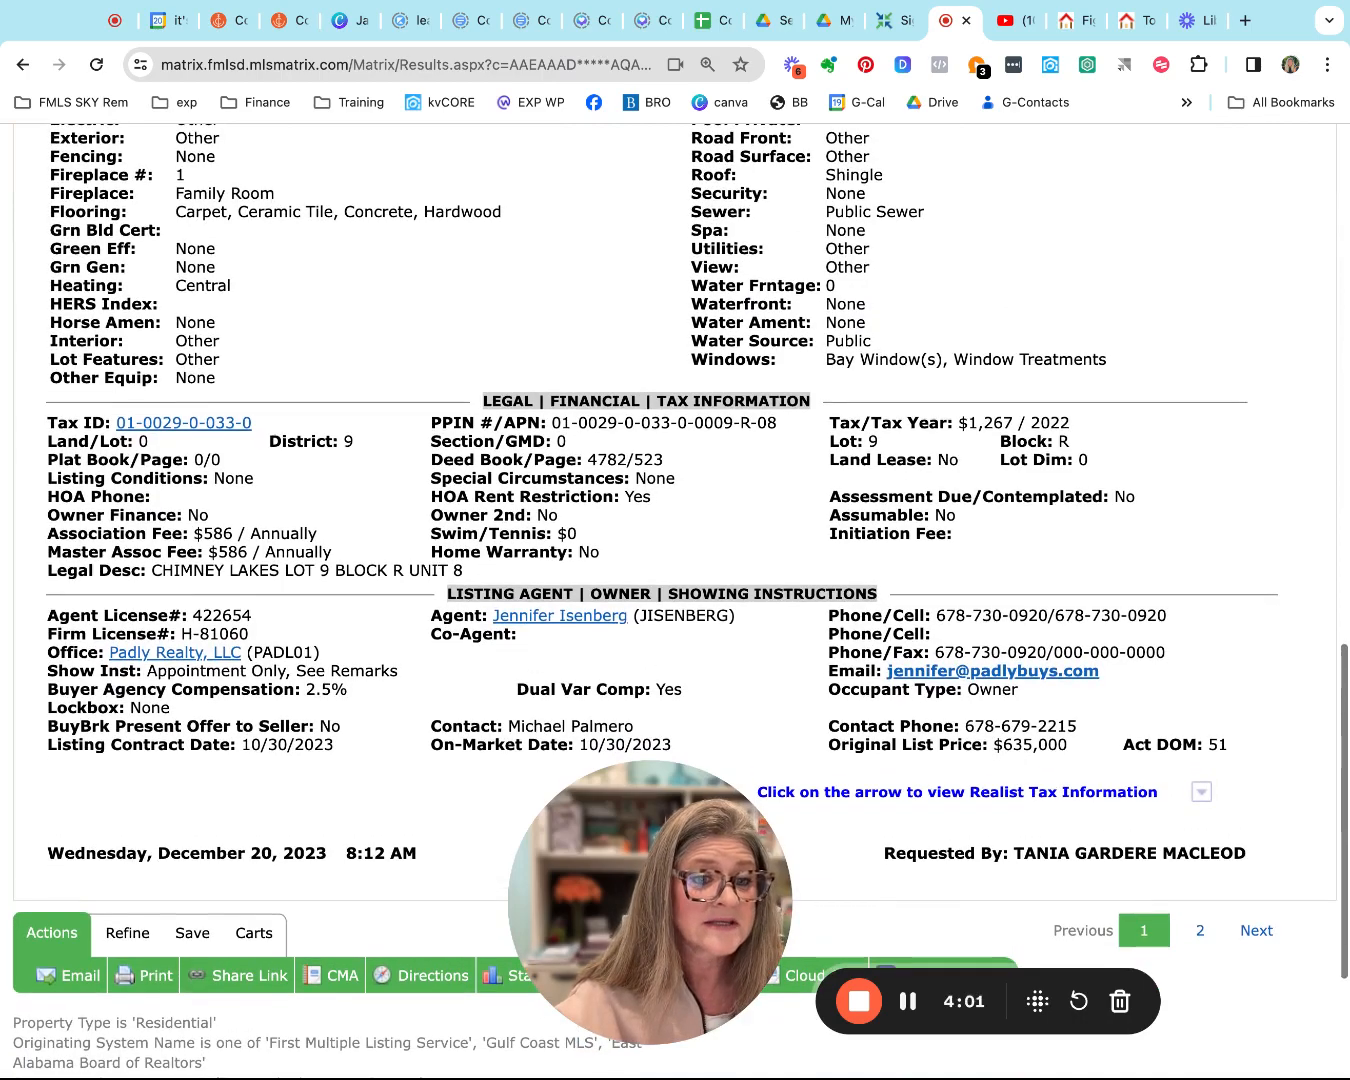
scroll("up", 3)
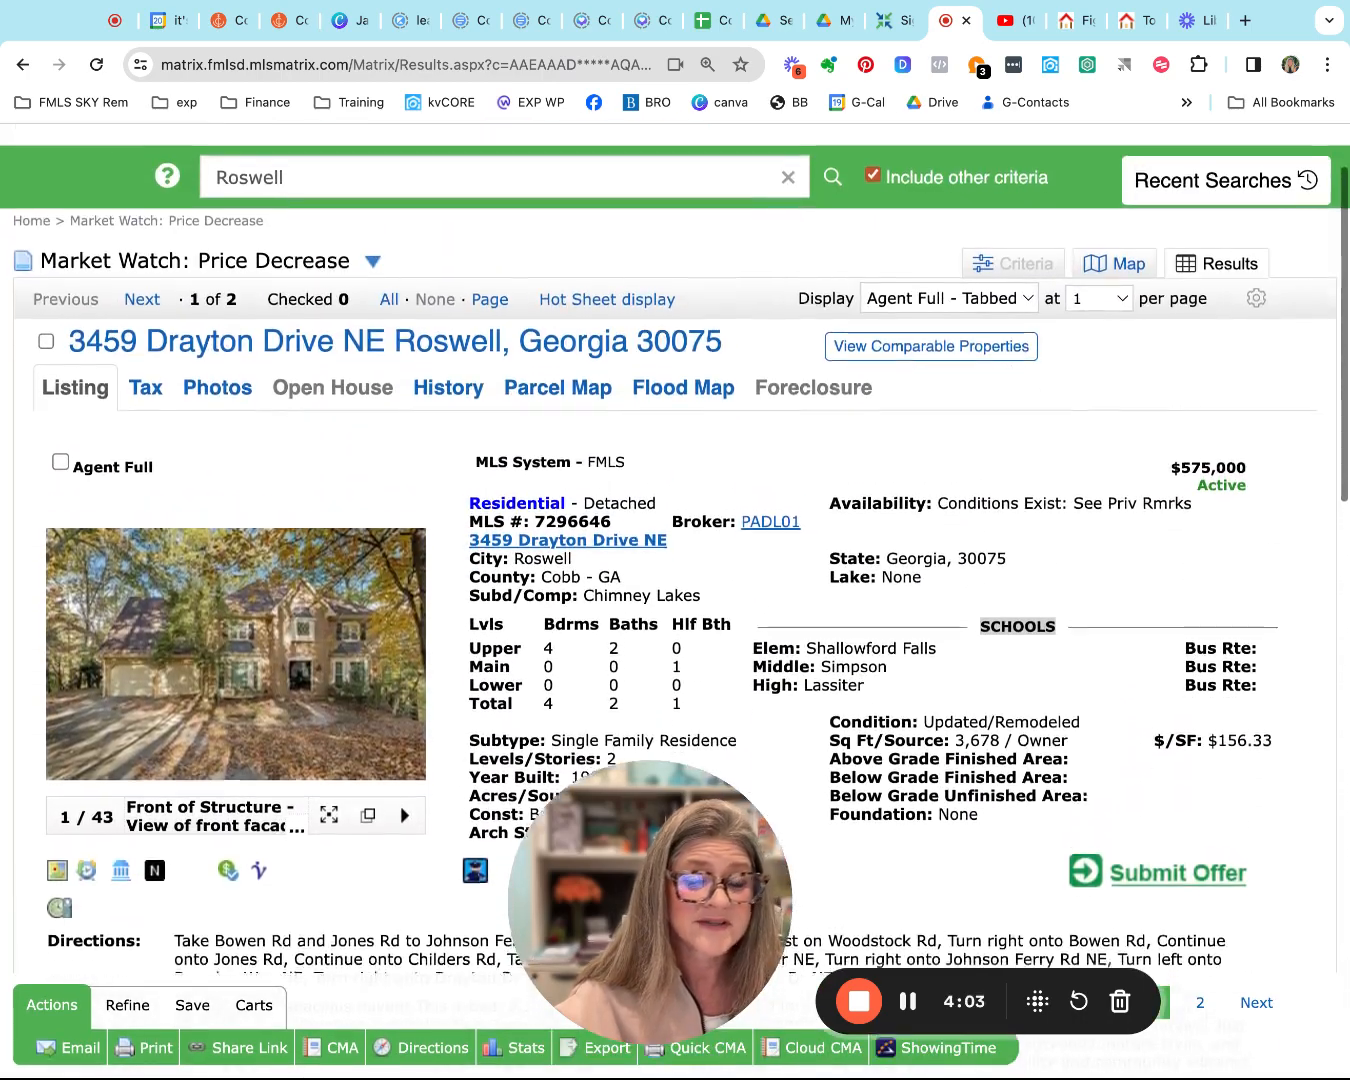
scroll("up", 3)
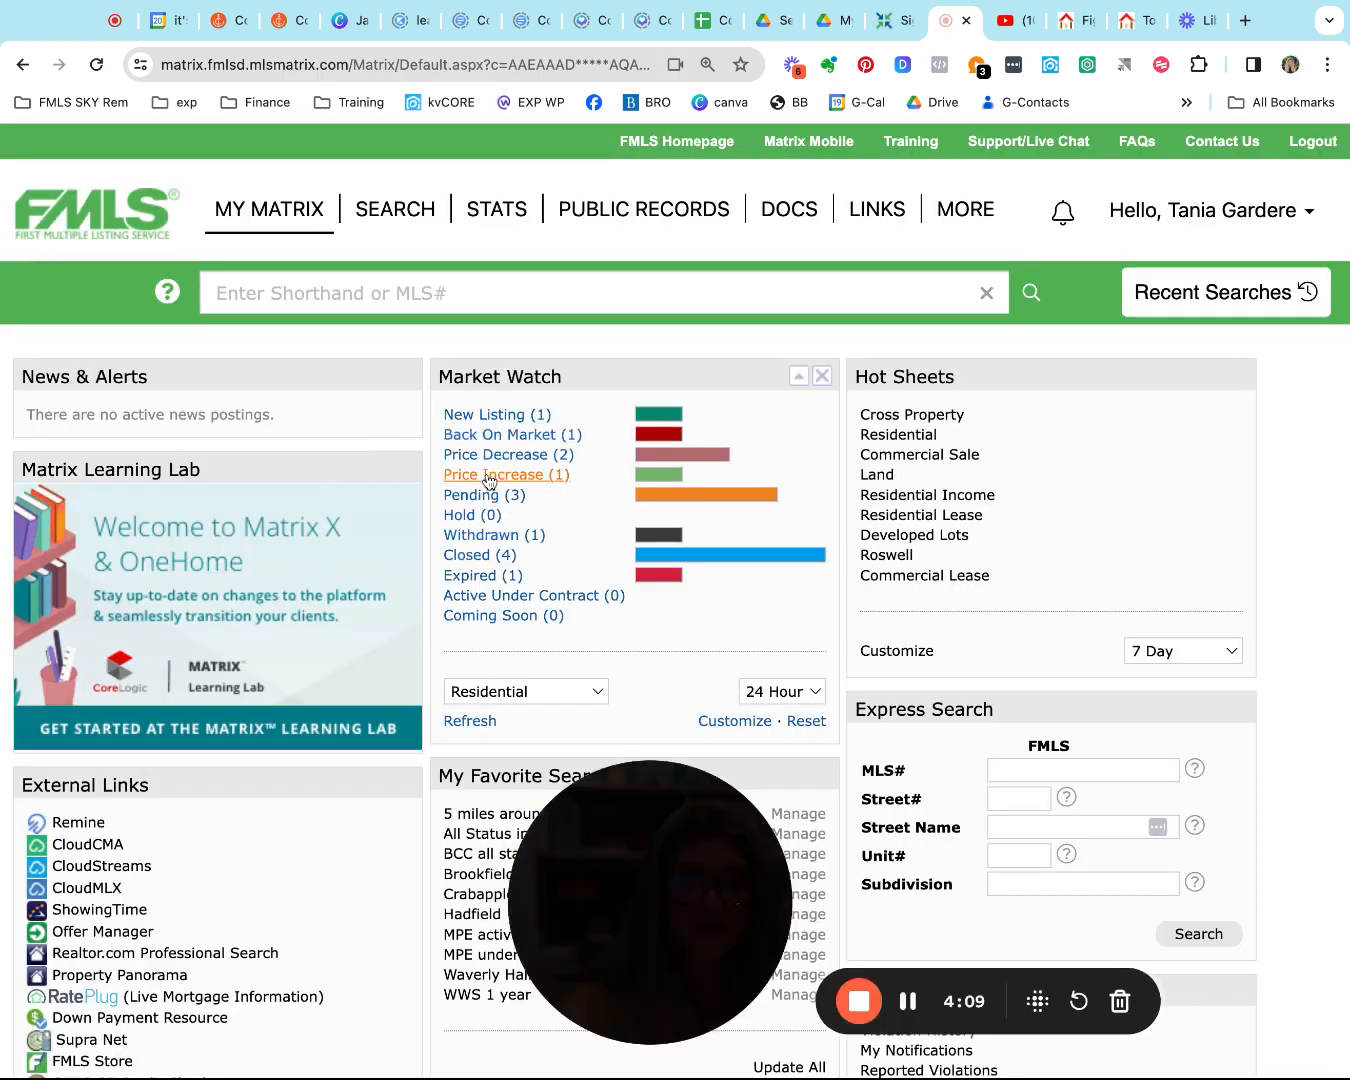
left_click(506, 474)
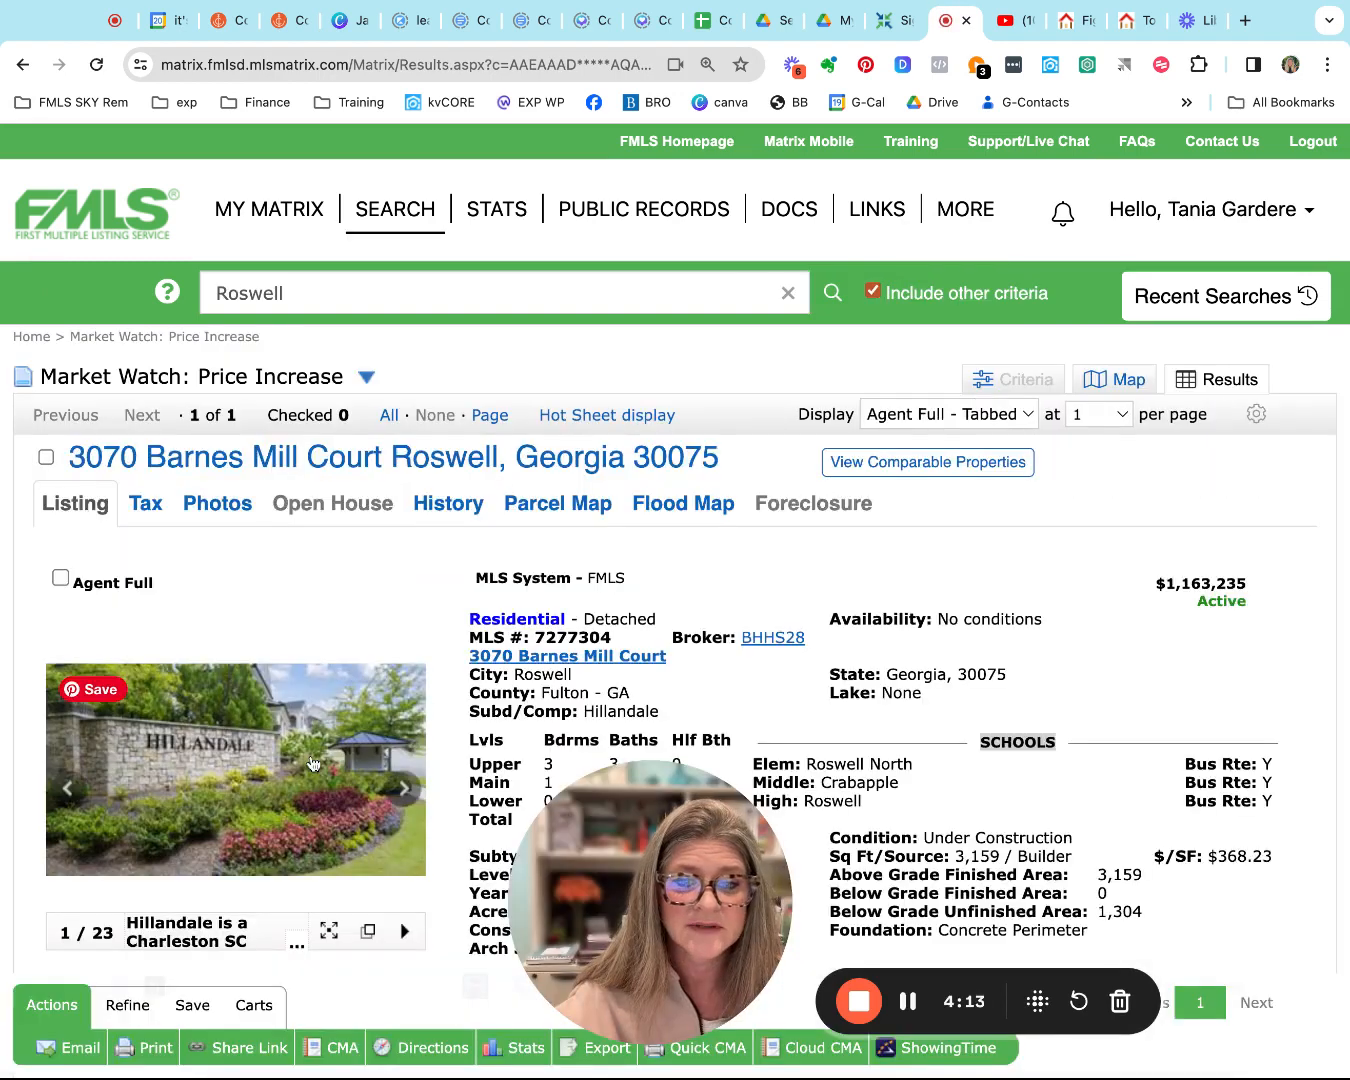
left_click(404, 788)
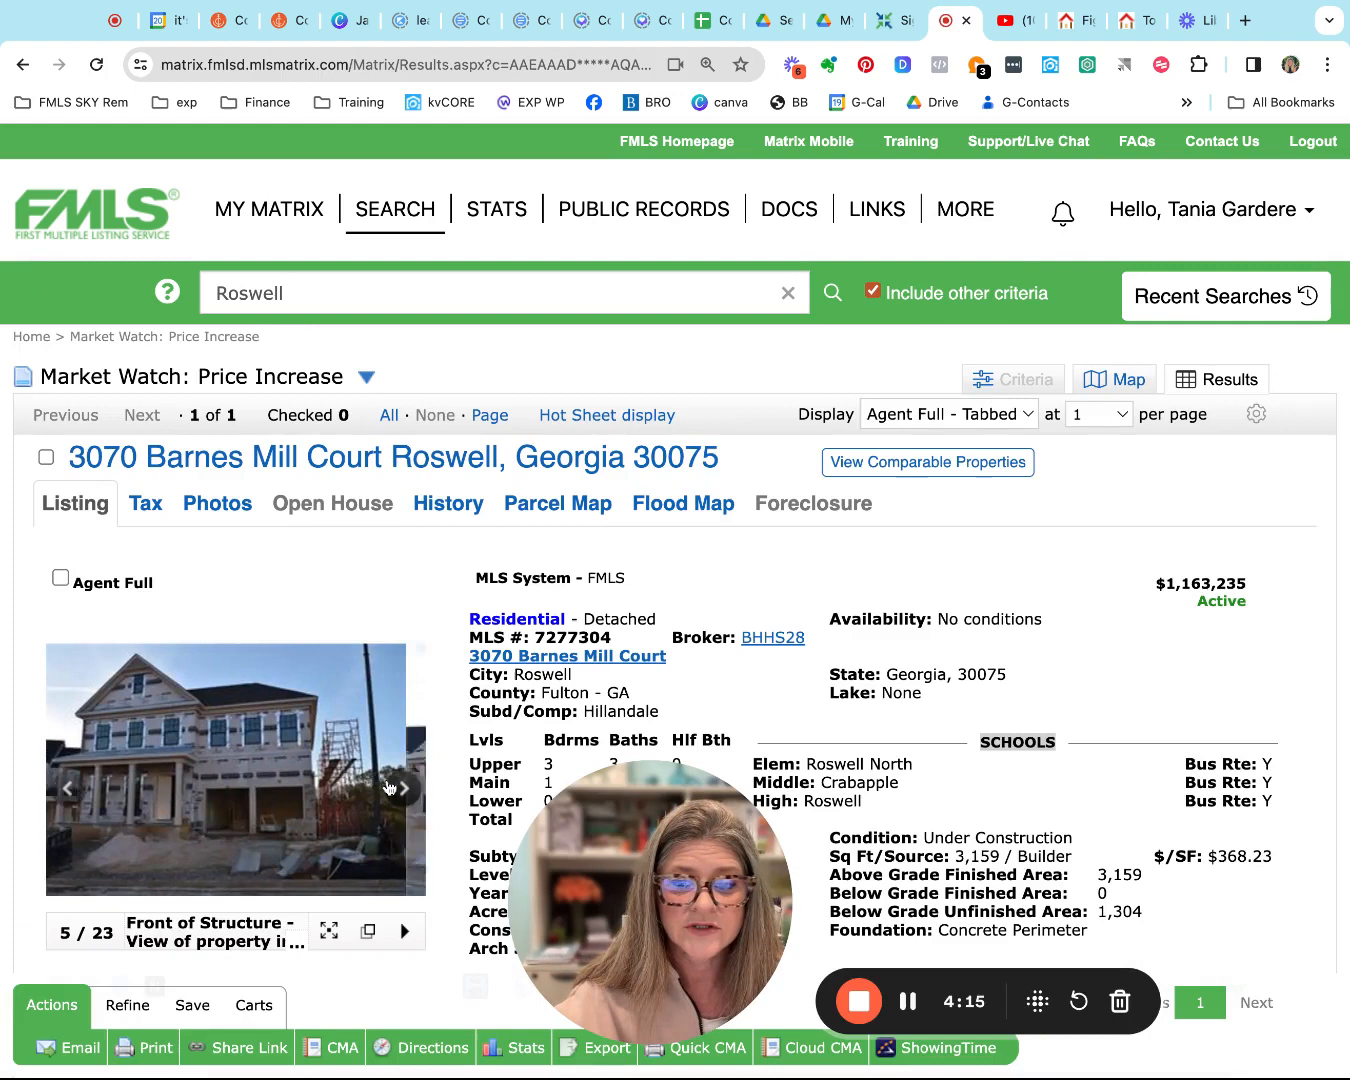
left_click(402, 788)
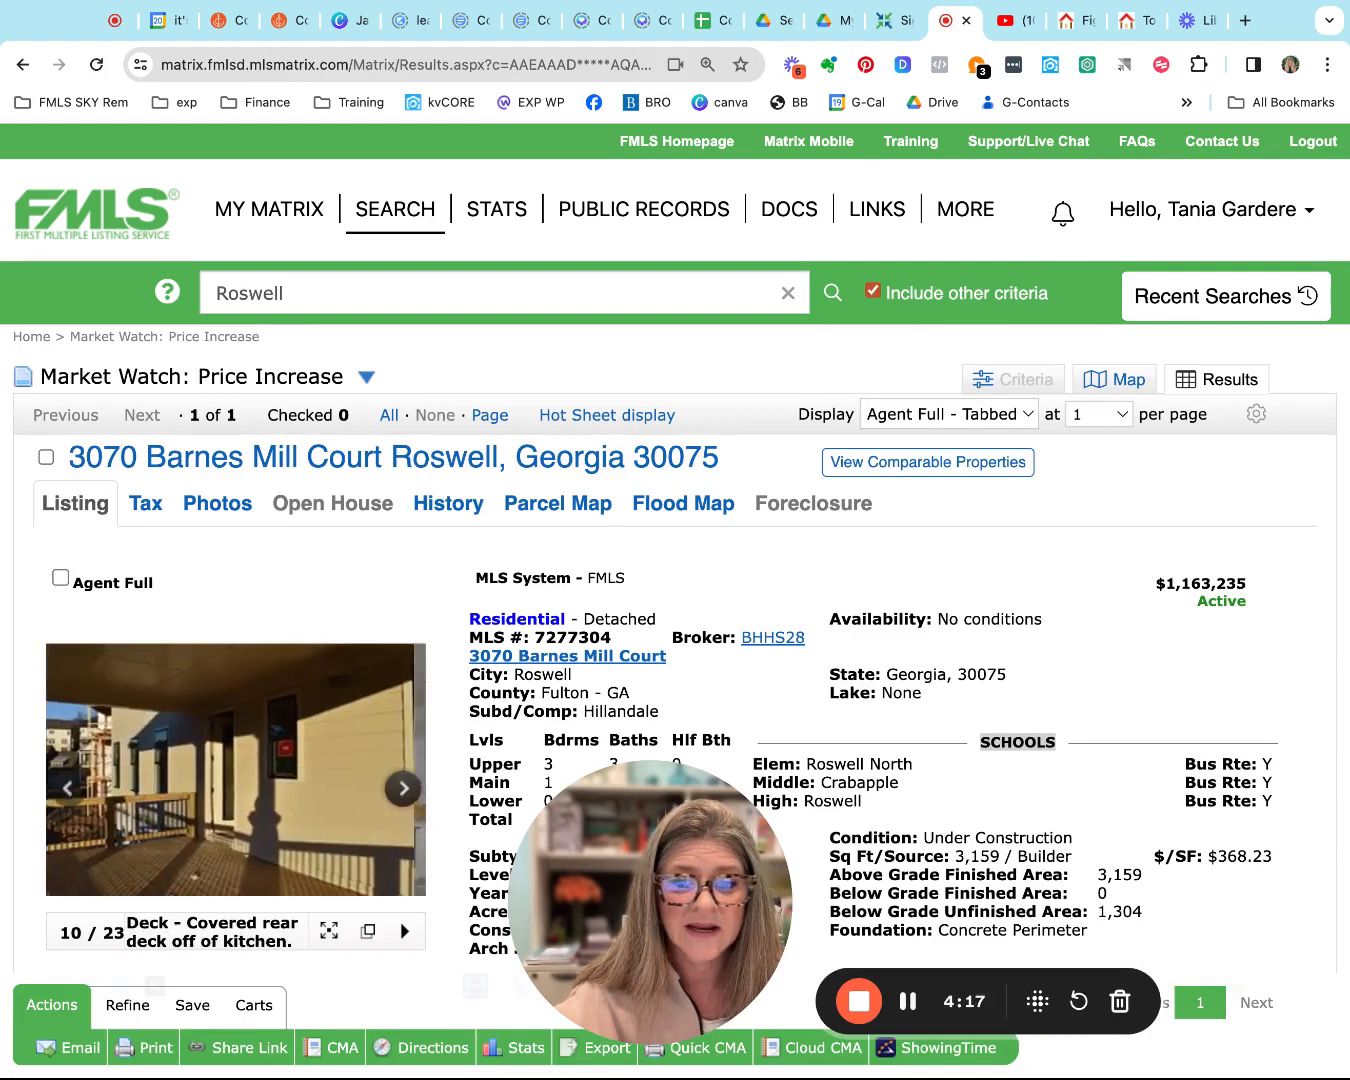
left_click(404, 788)
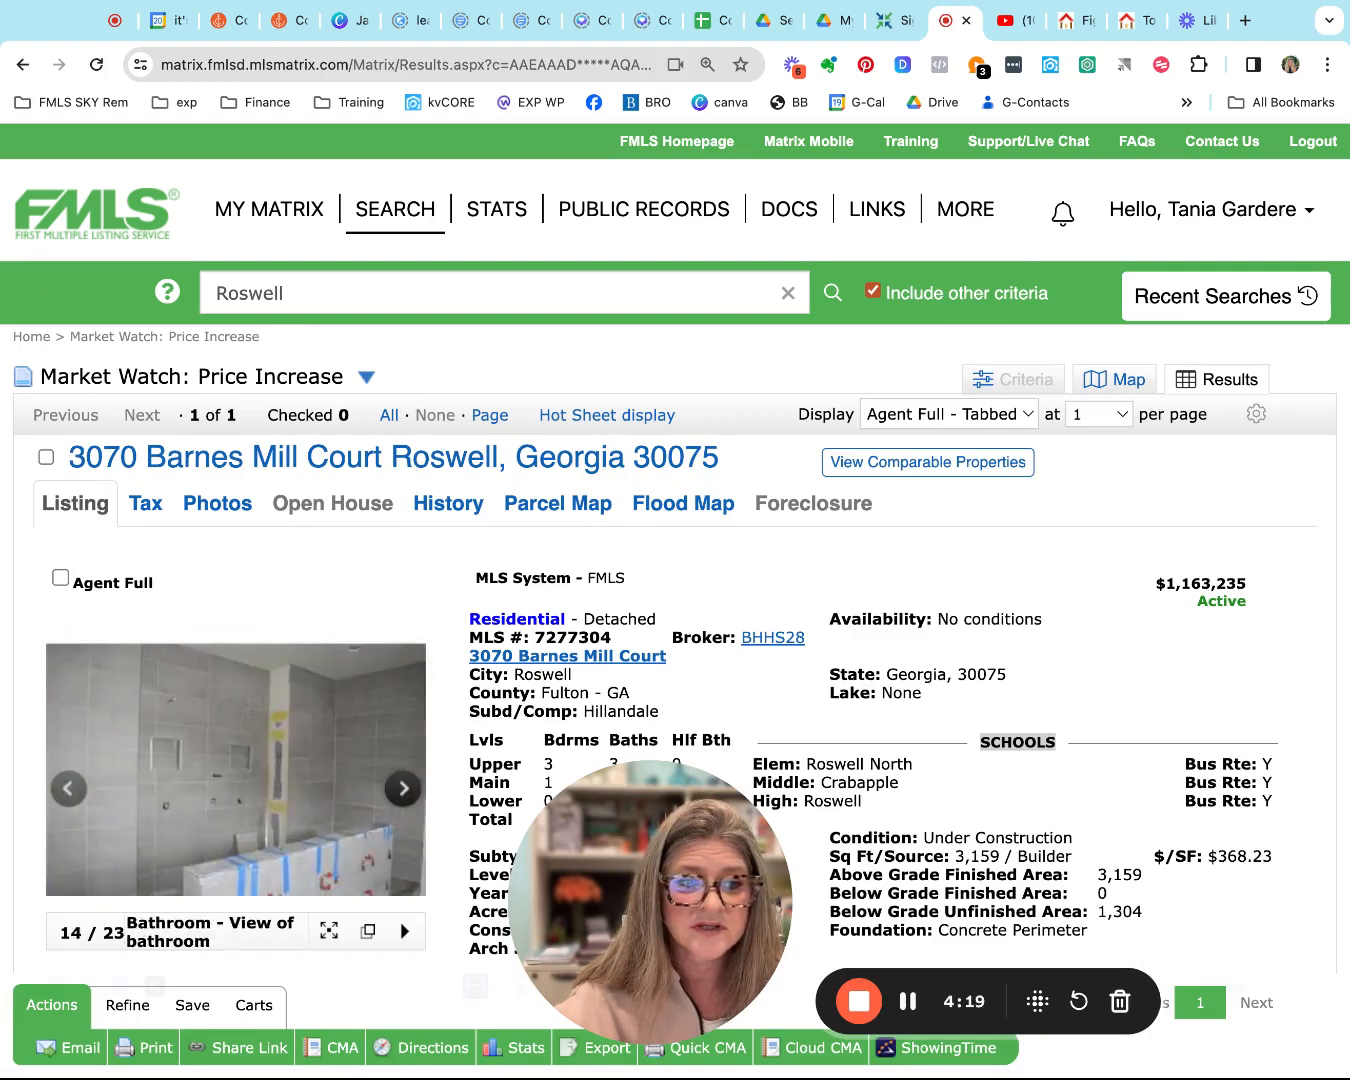
left_click(404, 788)
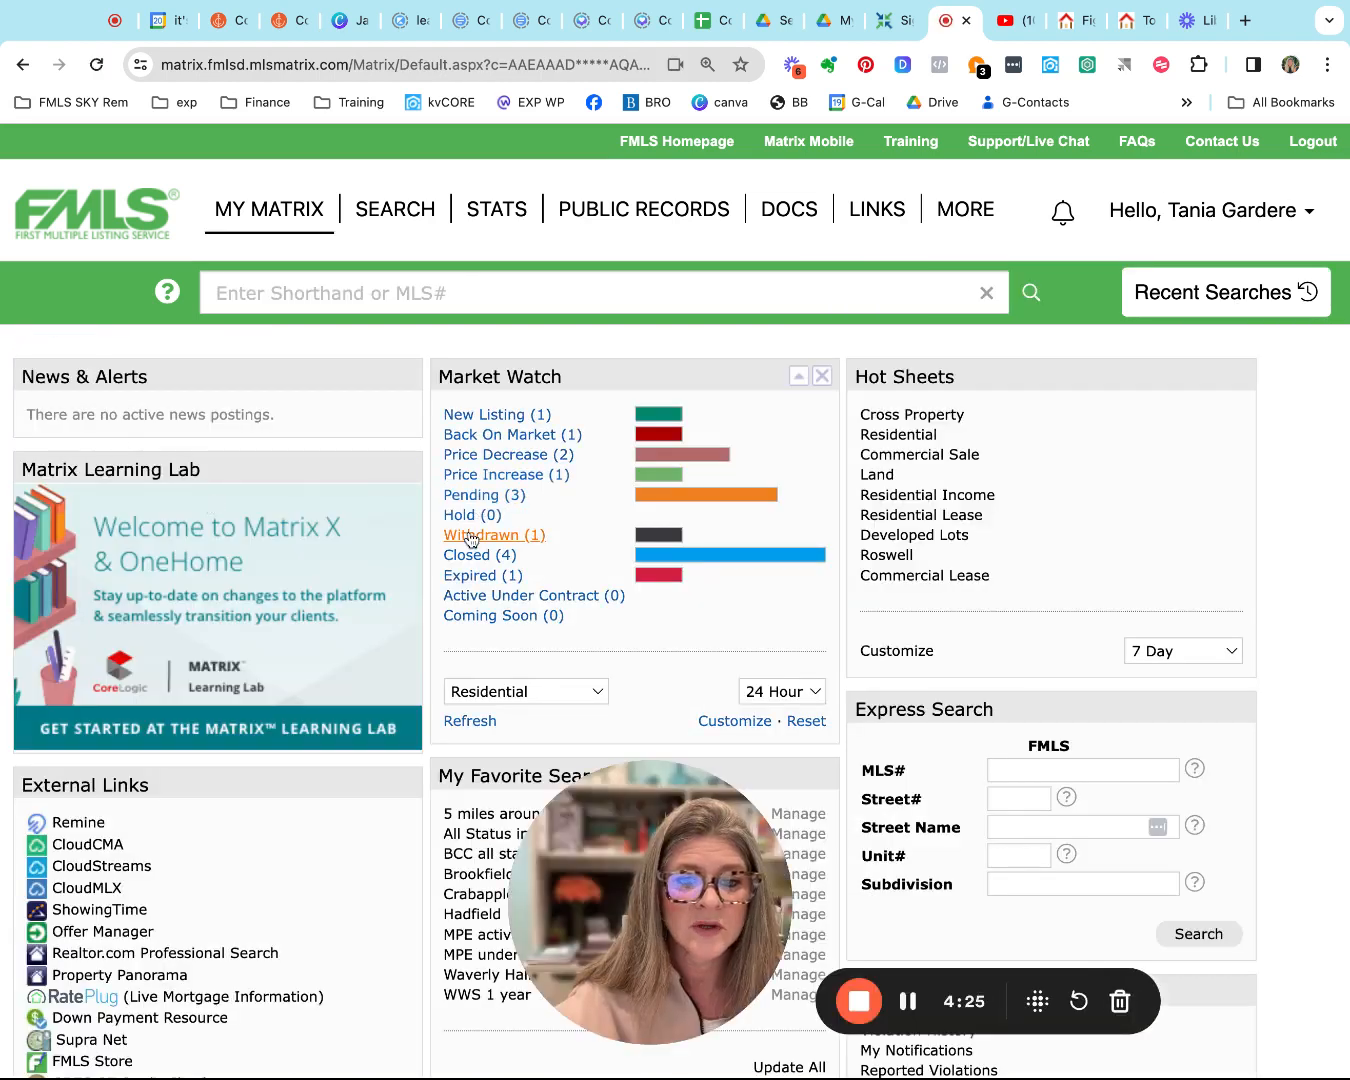
mouse_move(484, 576)
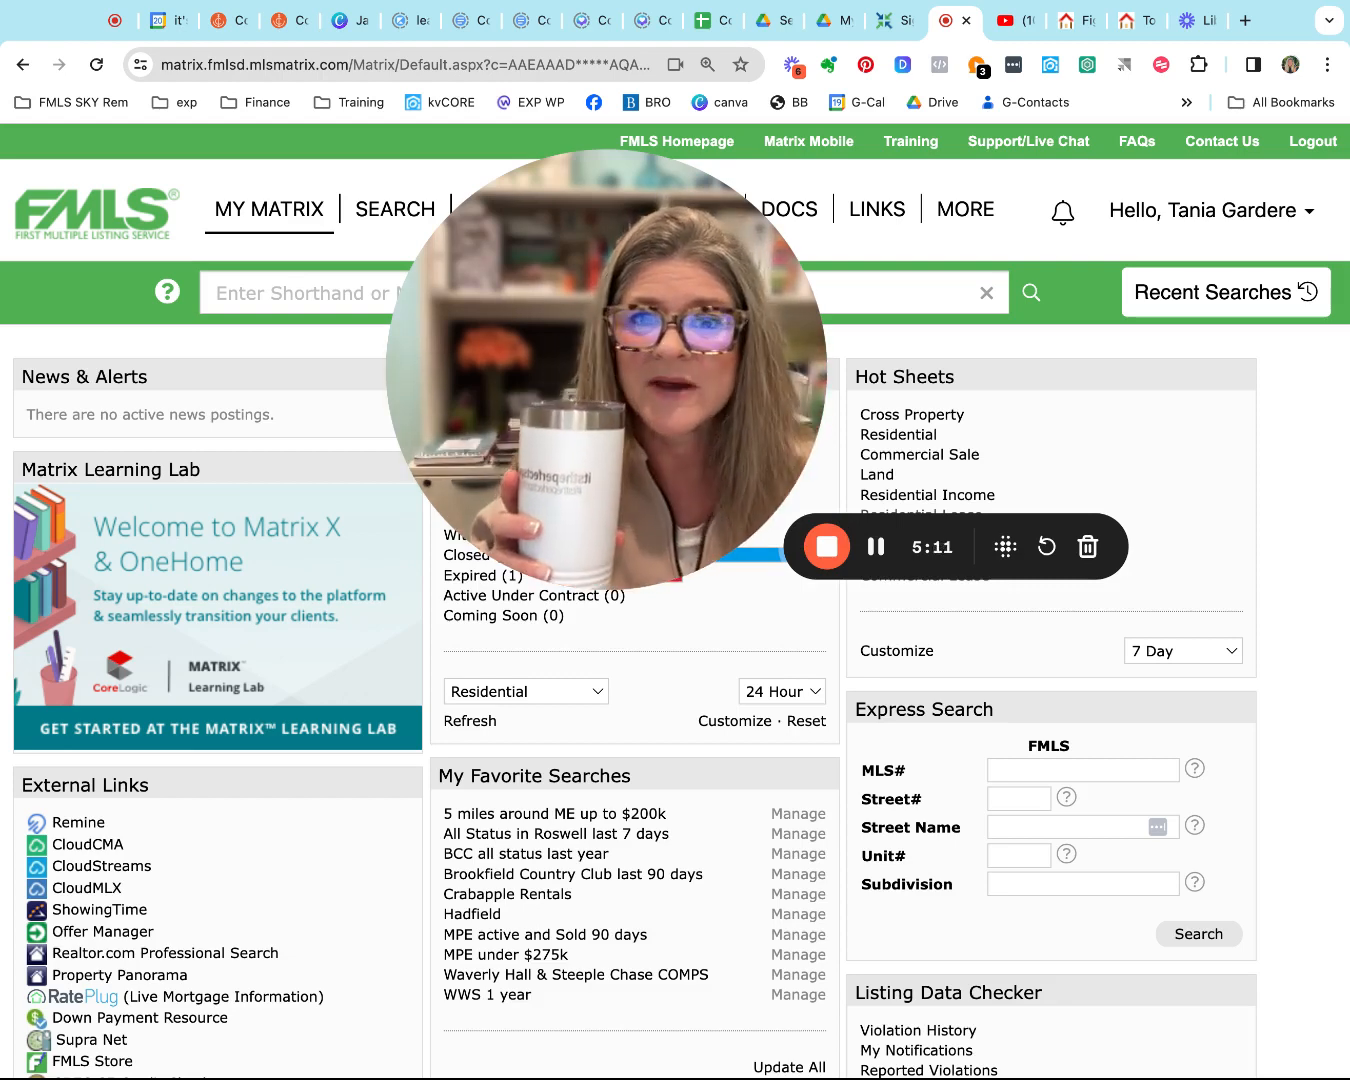
mouse_move(872, 548)
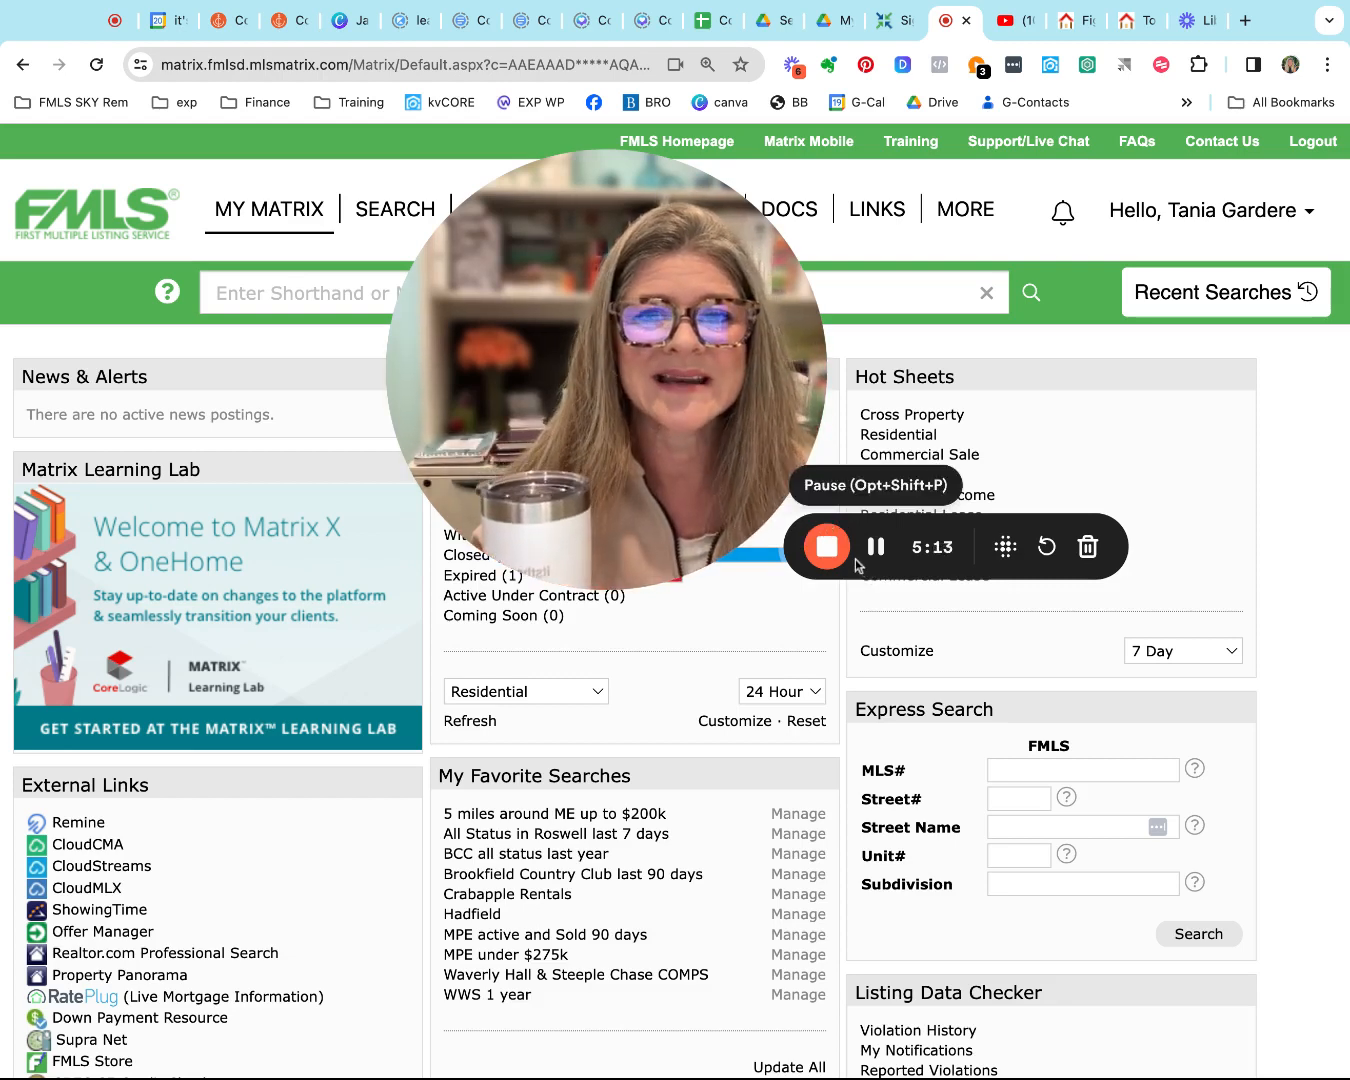